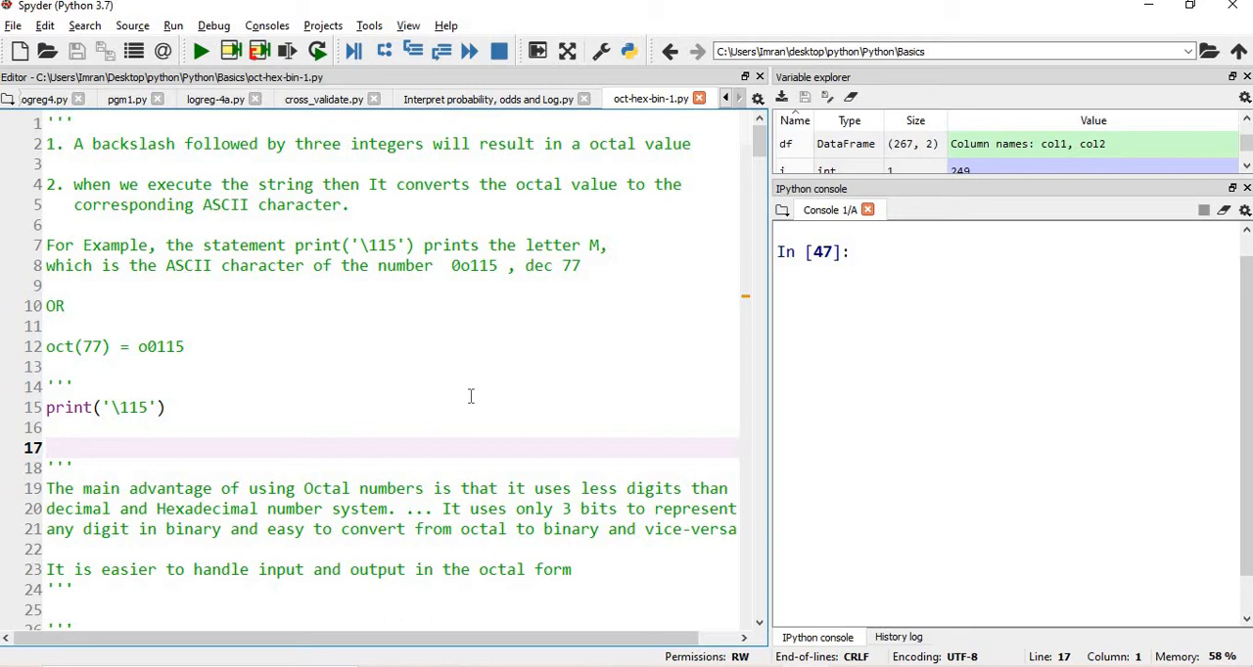
mouse_move(305, 291)
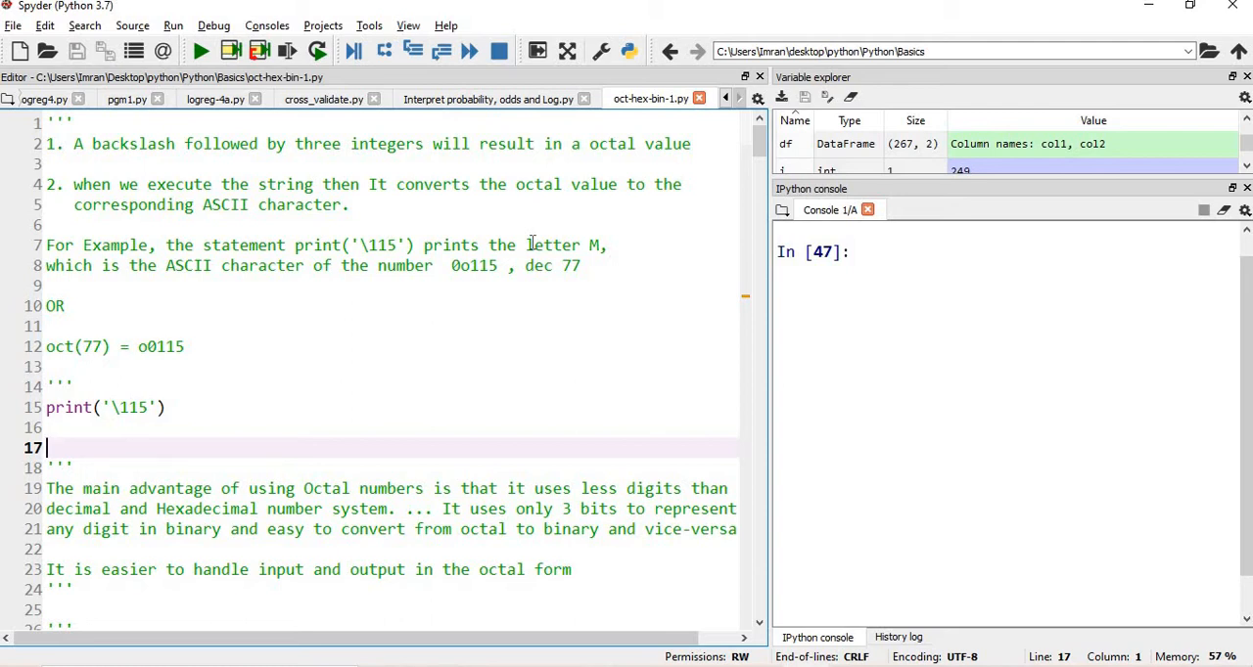
mouse_move(890, 200)
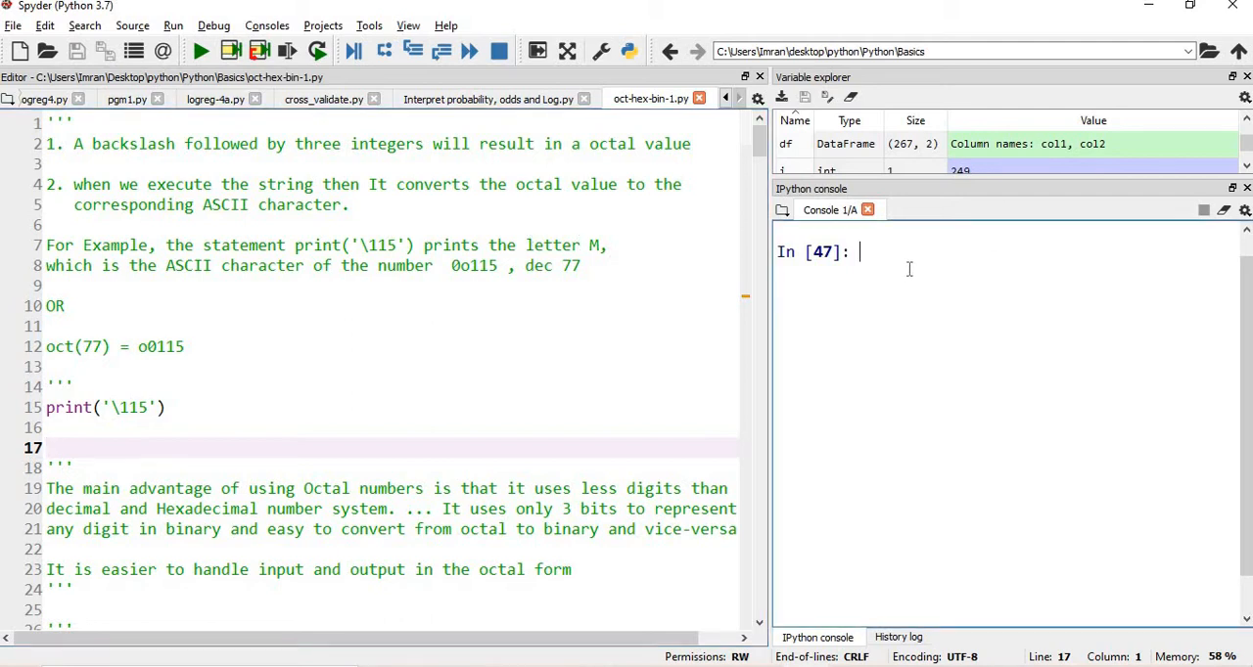
- Evaluate the octal escape '\123' in the console, giving 'S', and move on to Step 1
type("'\\")
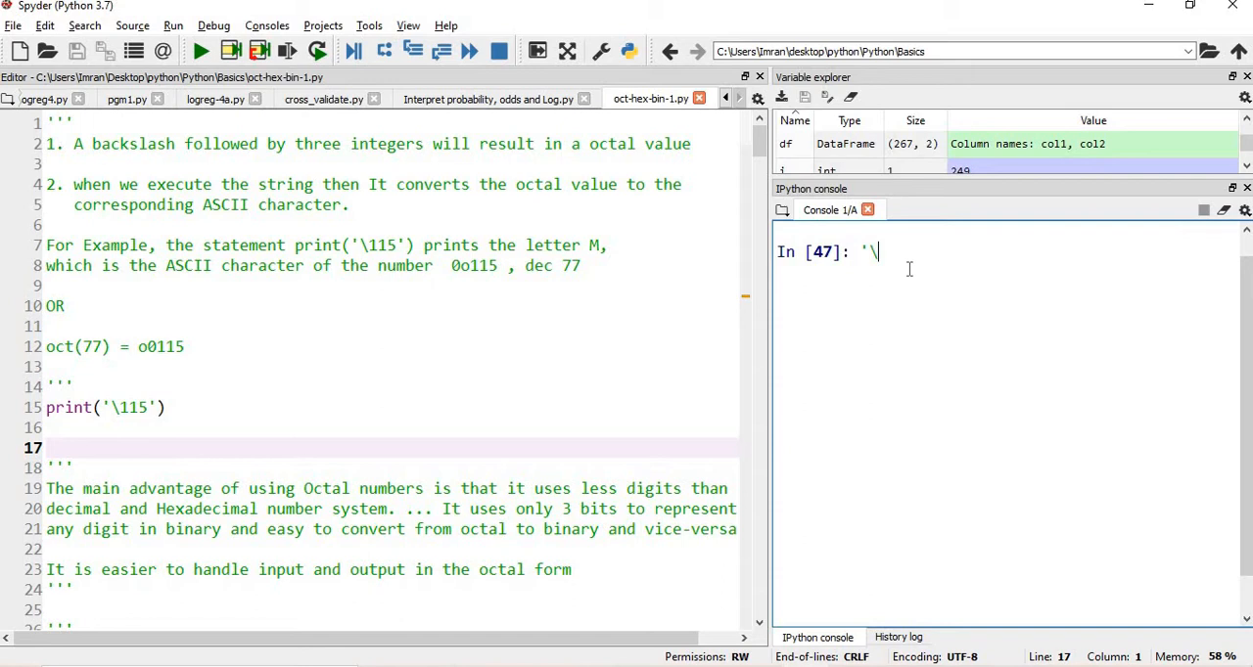
type("12")
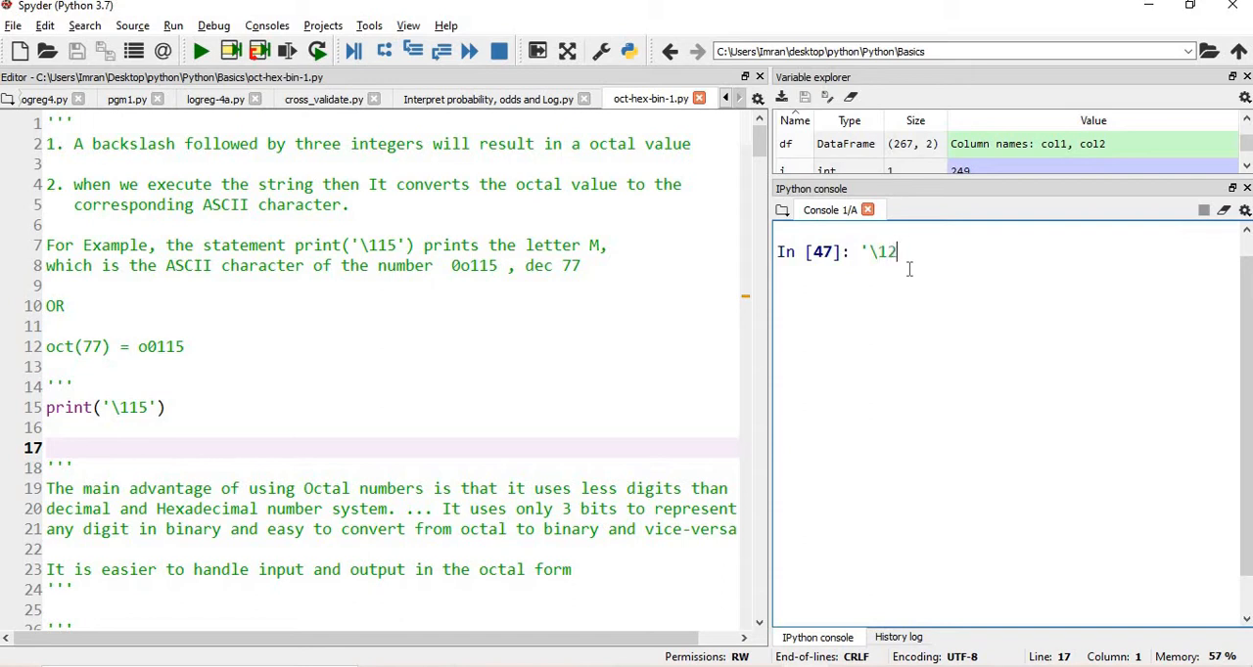
type("3'")
type("'\\115'")
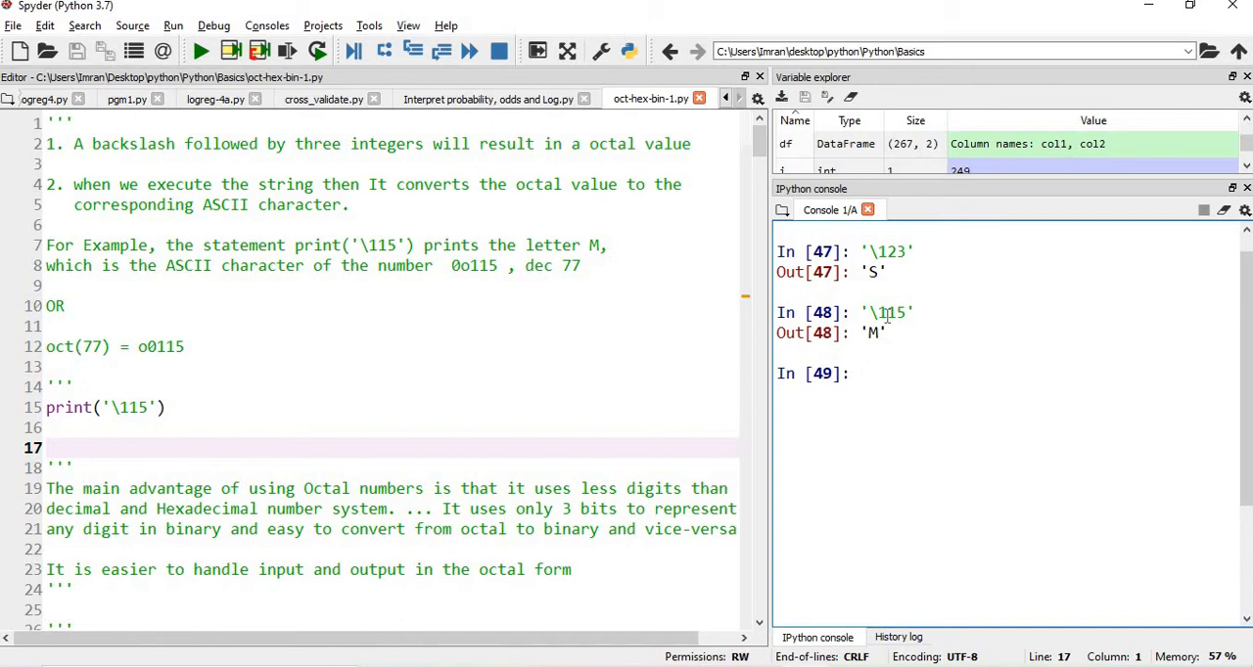
scroll("down", 3)
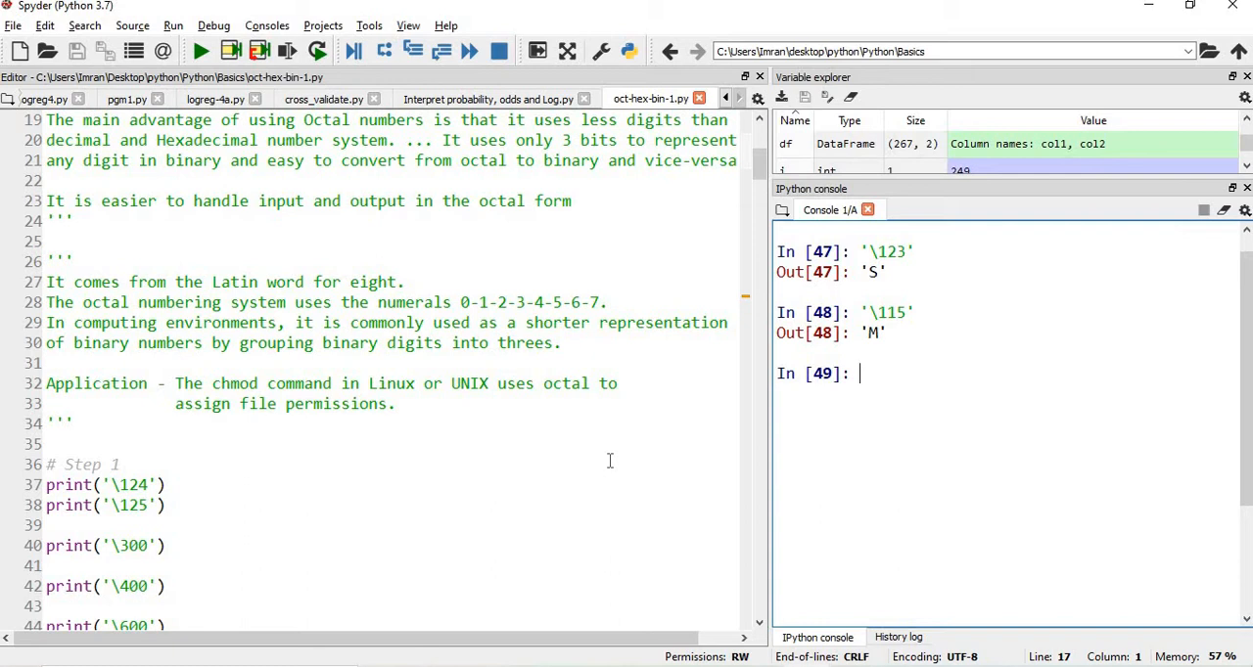
- Run the print('\124') and print('\125') lines with F9, giving T and U, then reach the octal table
scroll("down", 3)
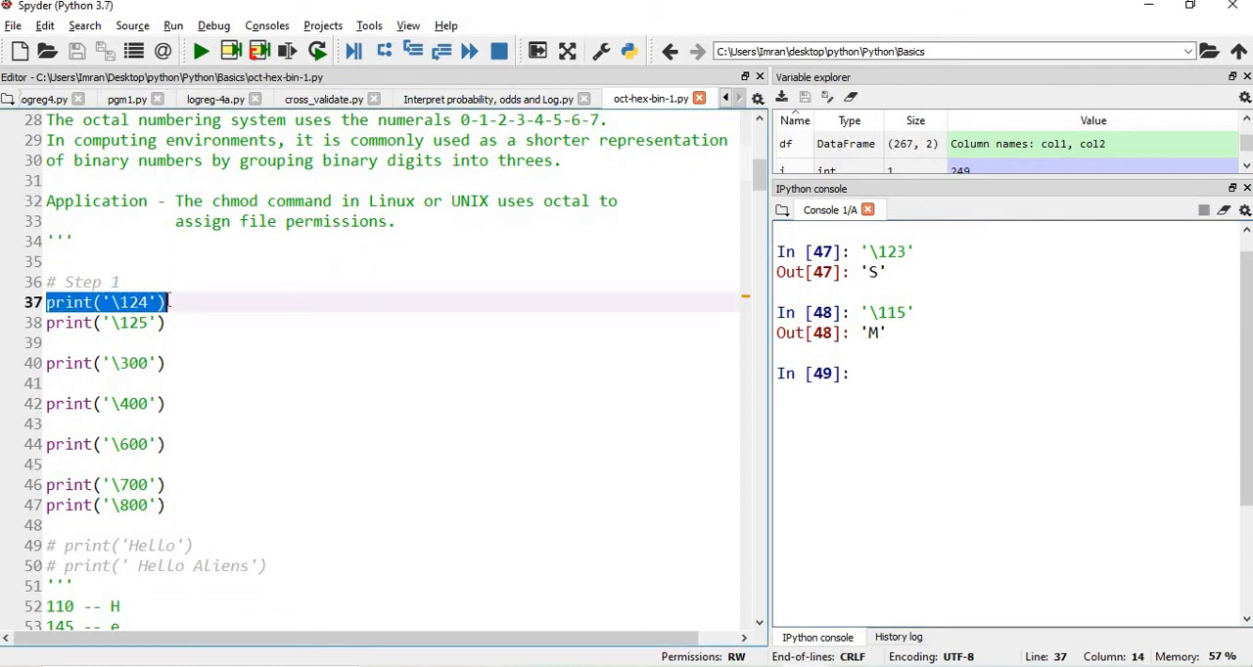
key("F9")
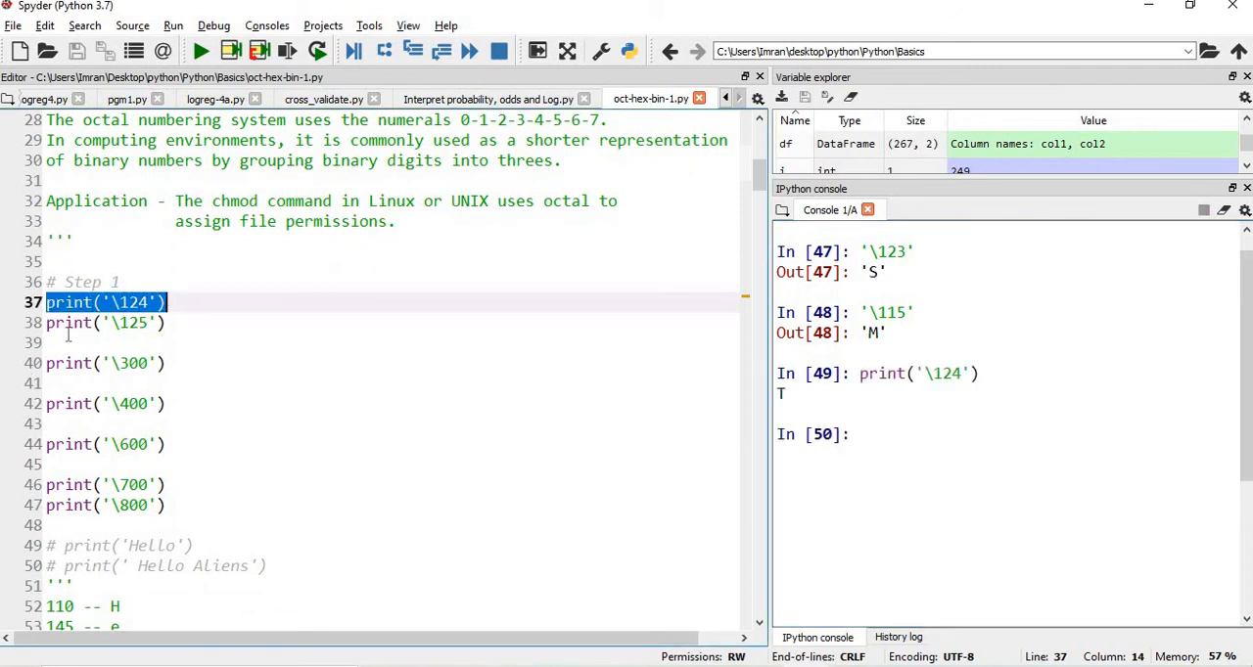
left_click(105, 323)
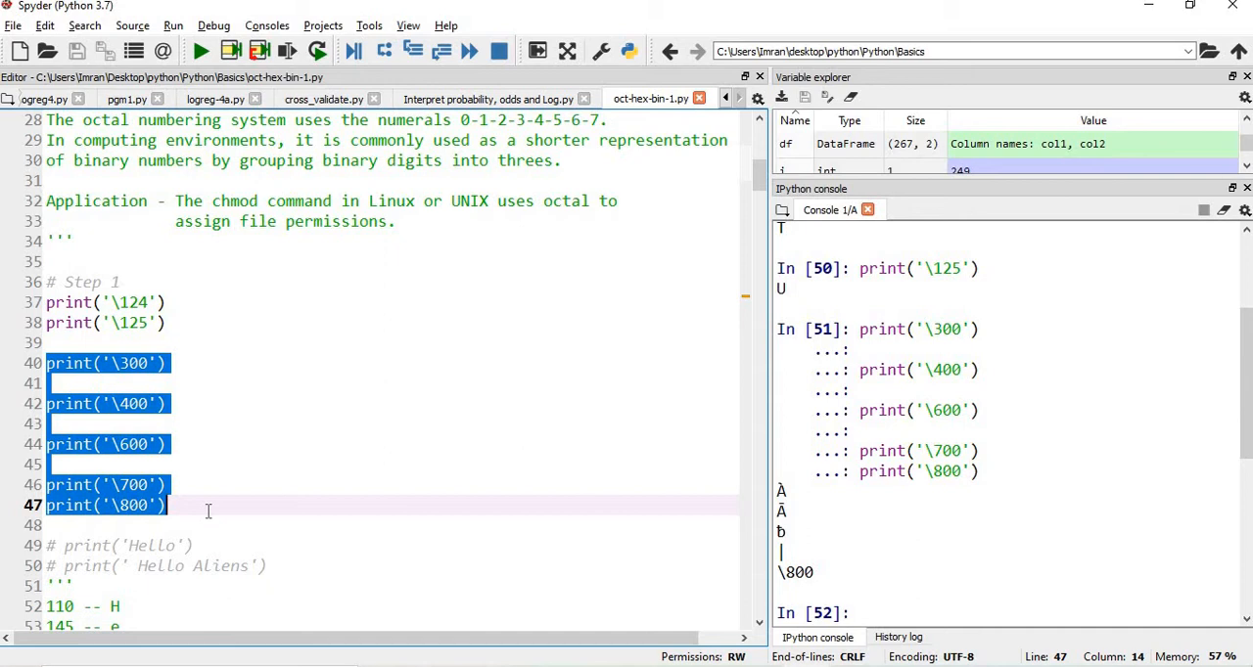
scroll("down", 3)
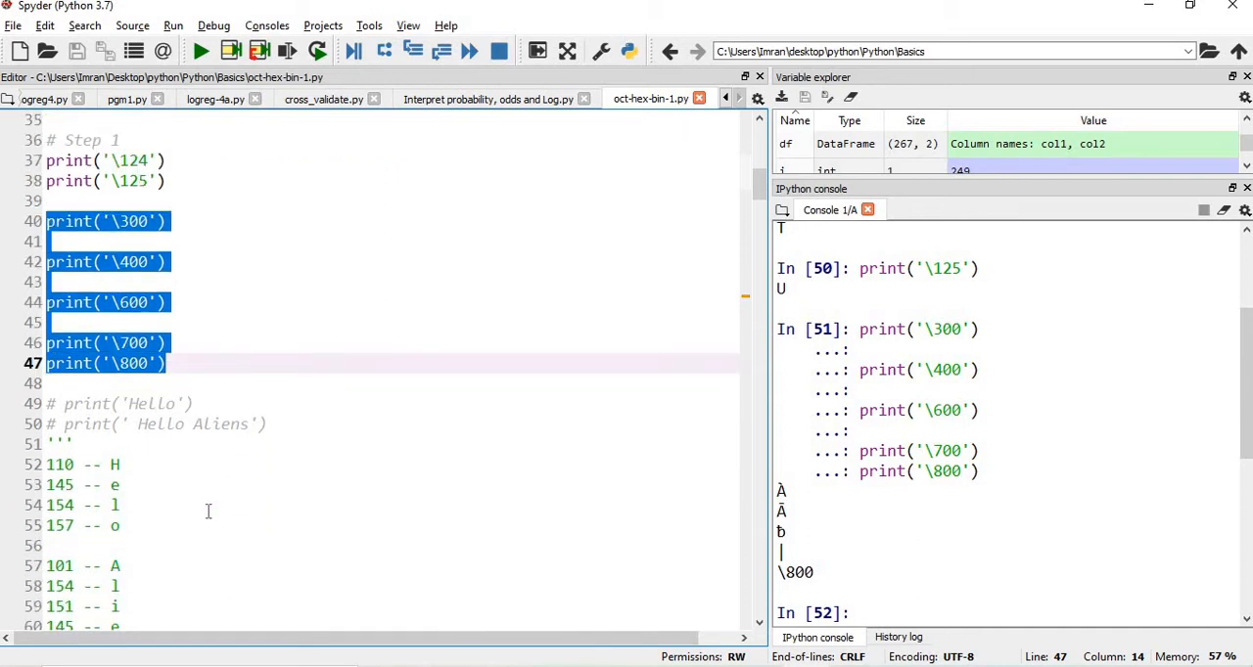
scroll("down", 3)
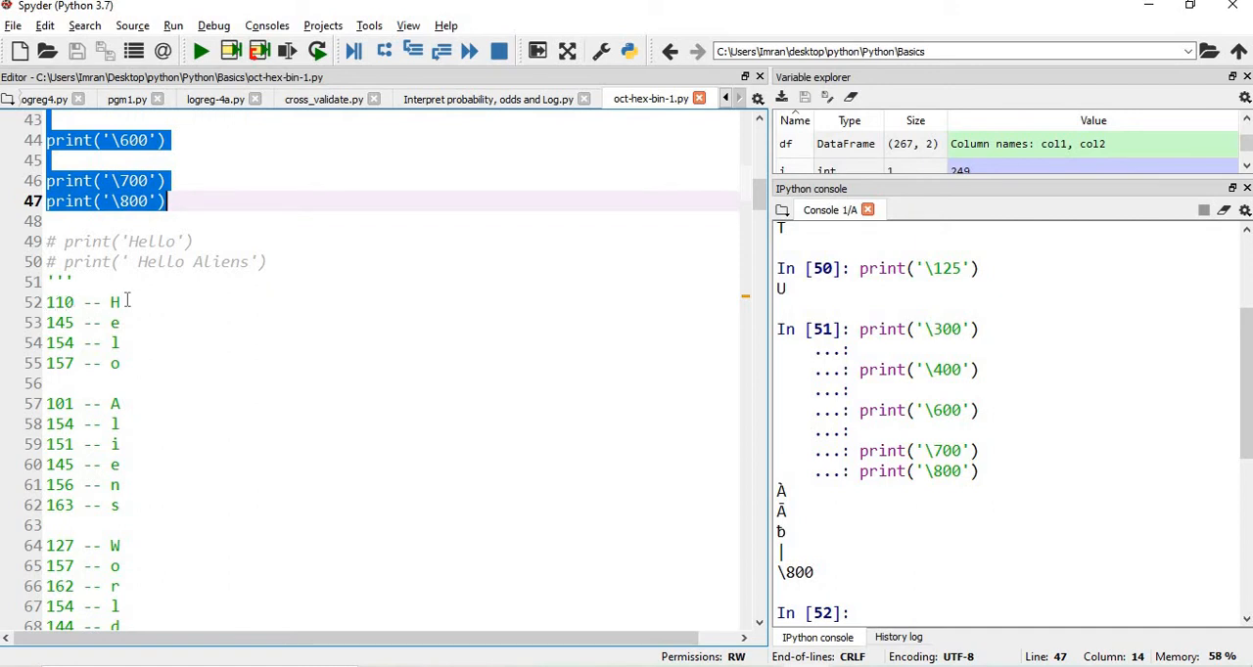
mouse_move(838, 566)
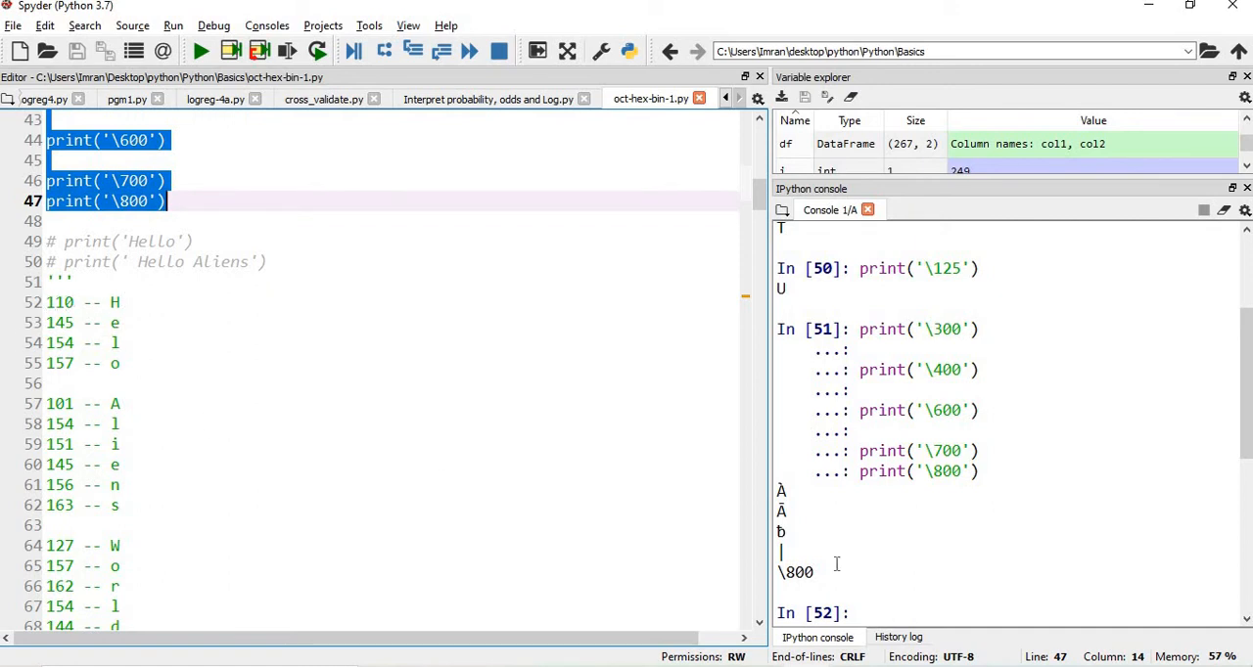
- Run print('\110\145\154\154\157') so the console prints Hello
type("prin")
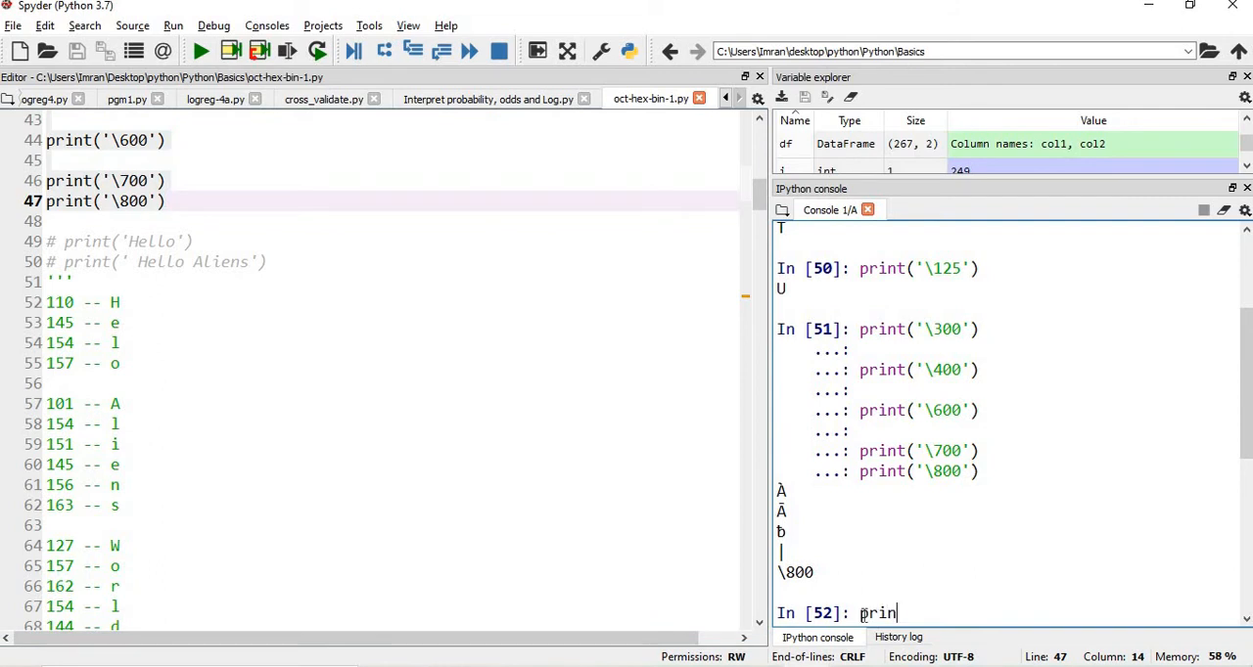
type("(")
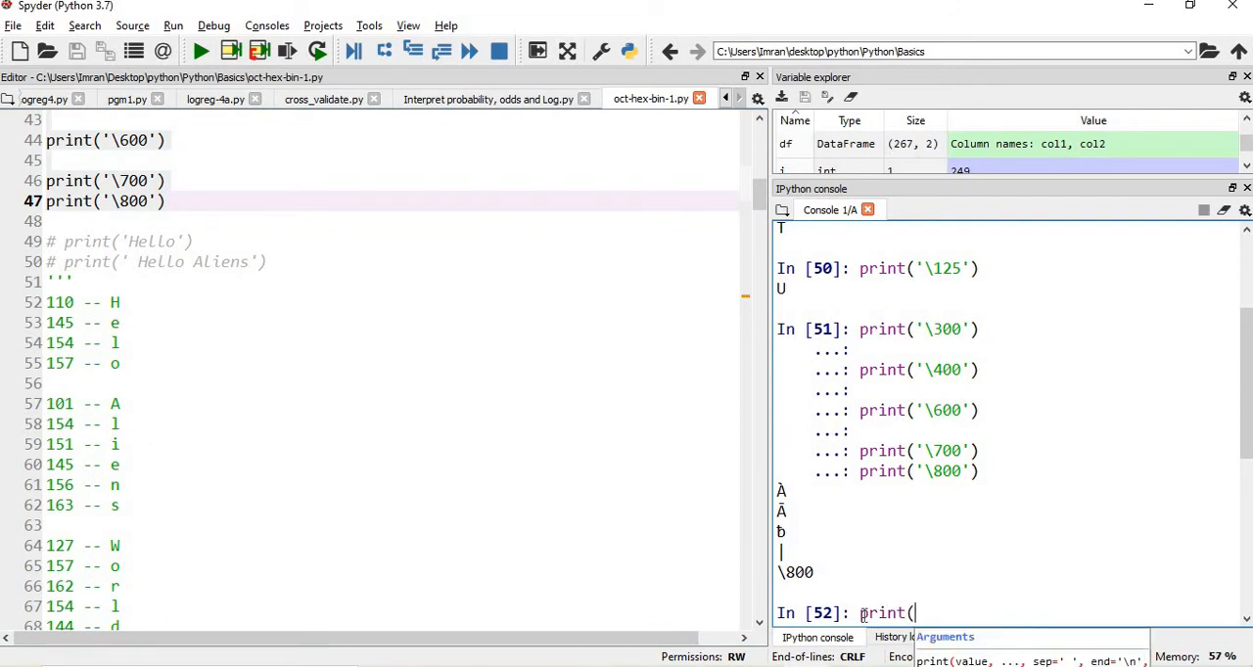
type("'\\")
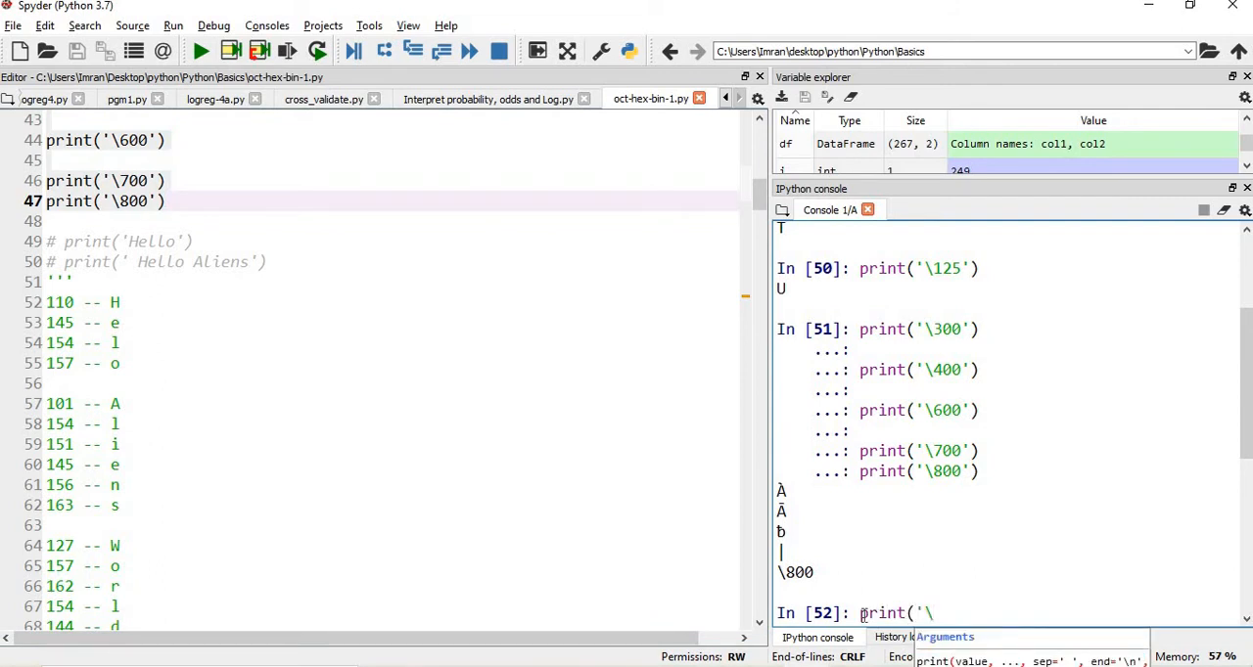
type("110\\")
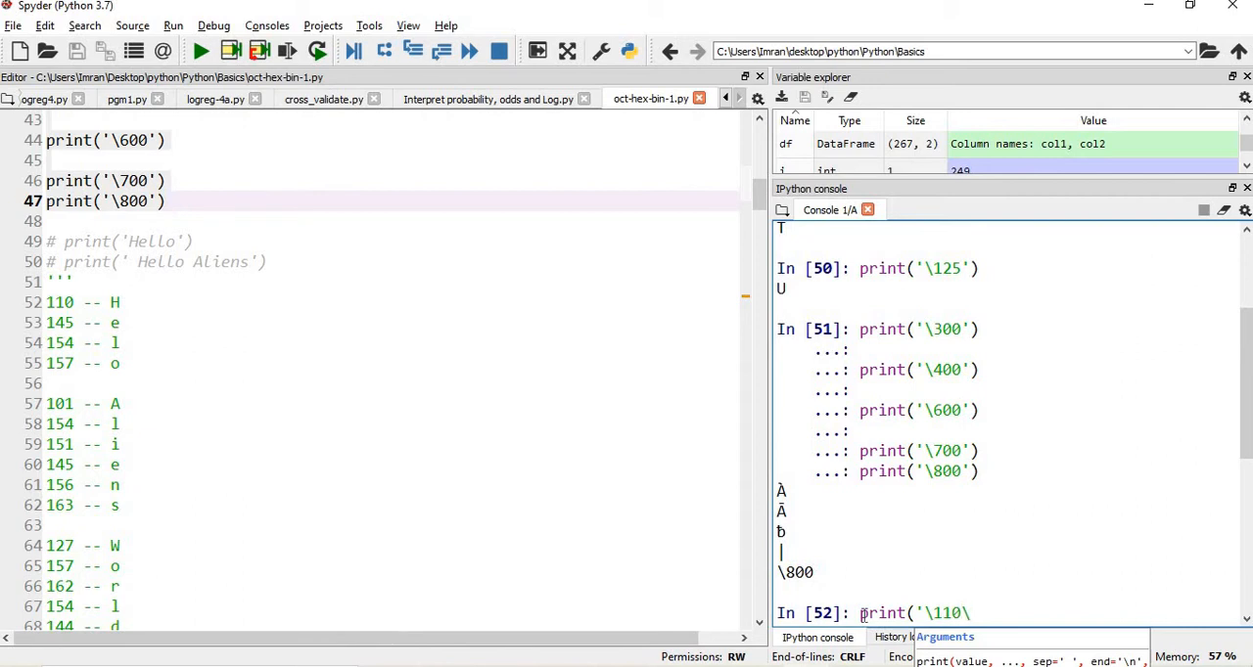
type("145\\")
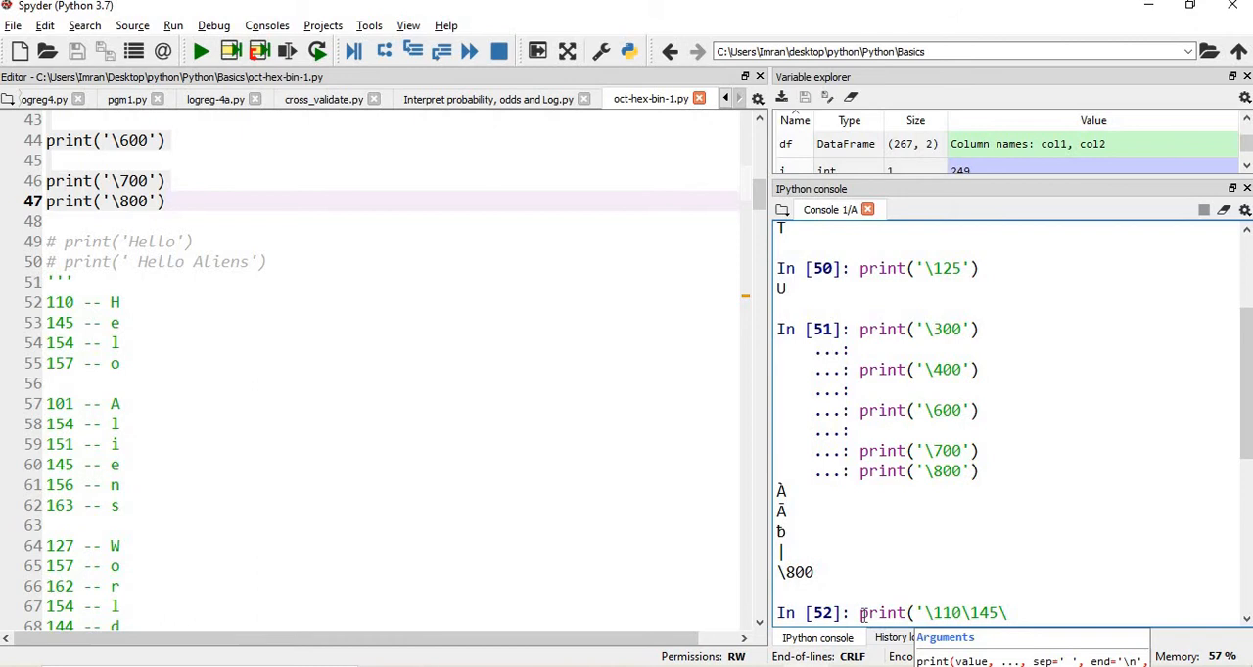
type("154")
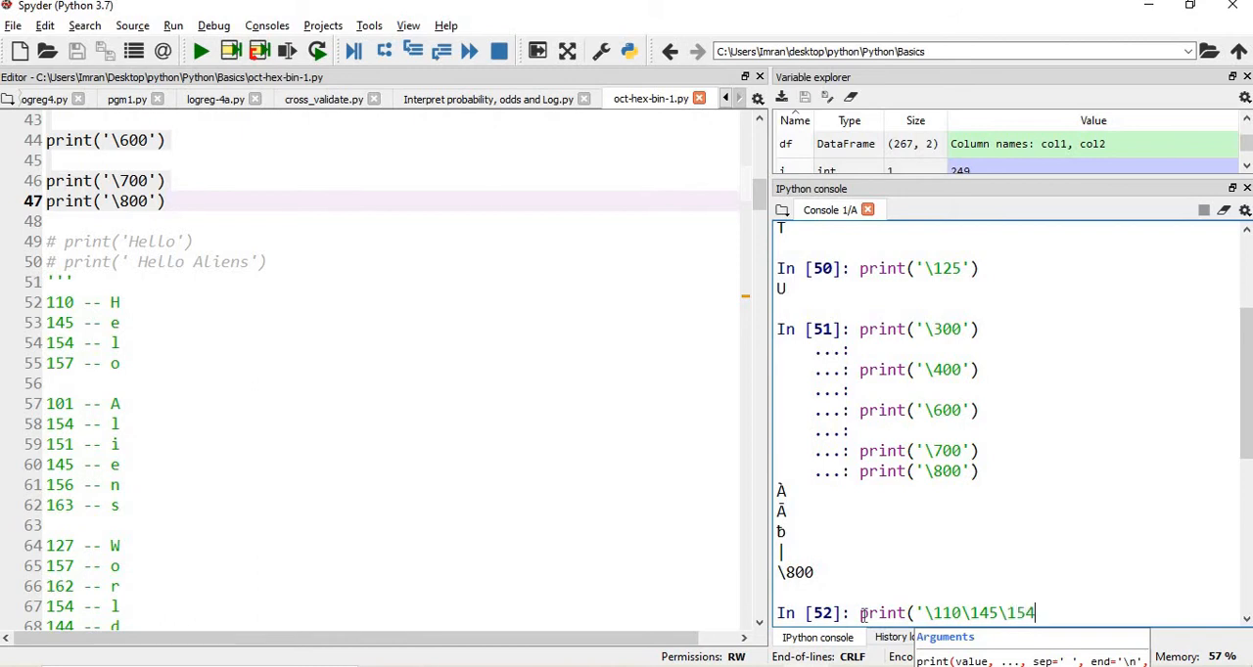
type("\\154\\")
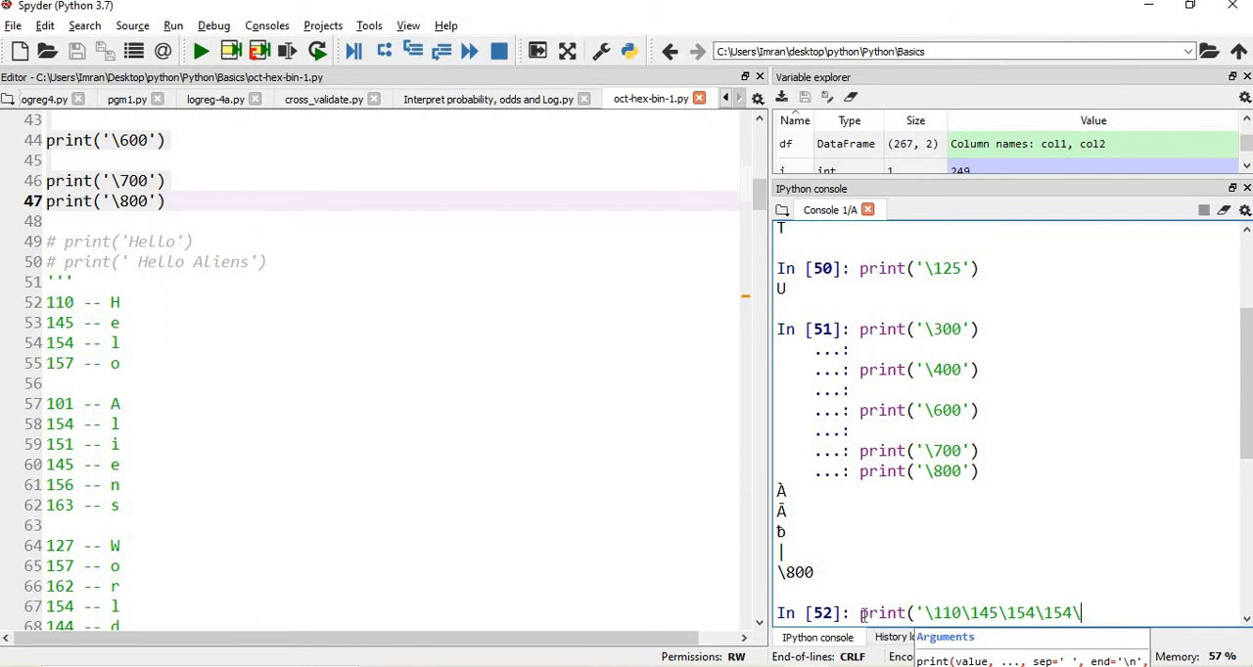
type("157')")
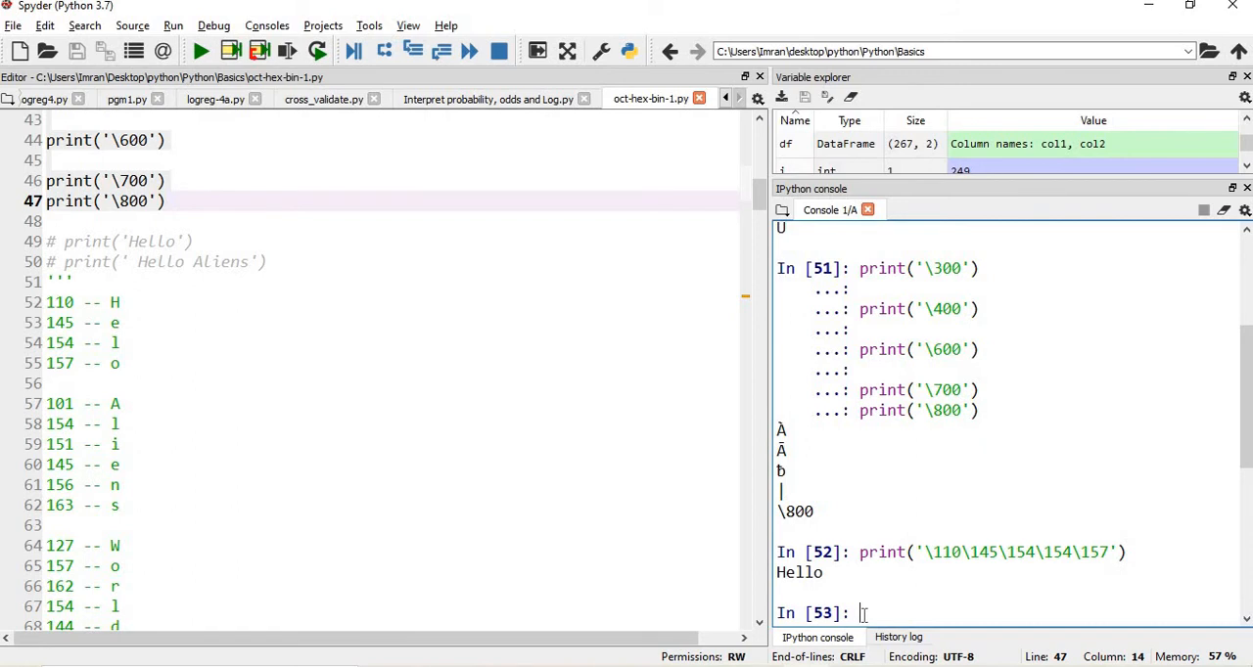
- Run print('\110\145\154\154\157\40\101\154\151\145\156\163') so the console prints Hello Aliens
type("p")
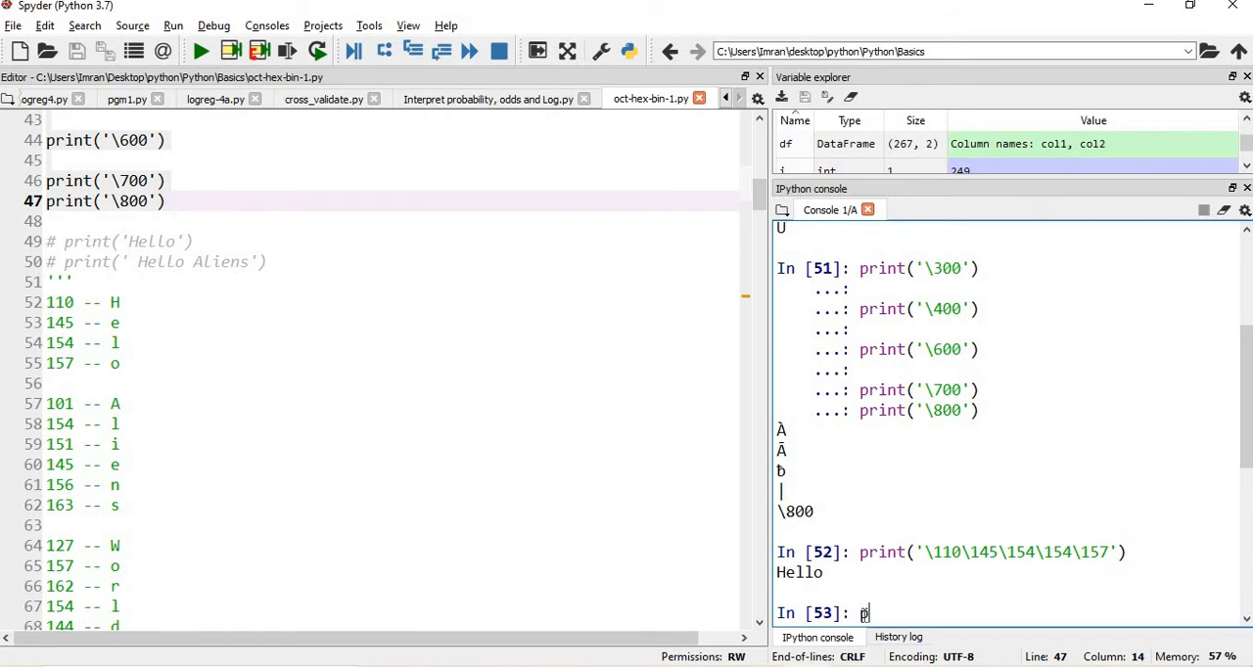
type("rint(")
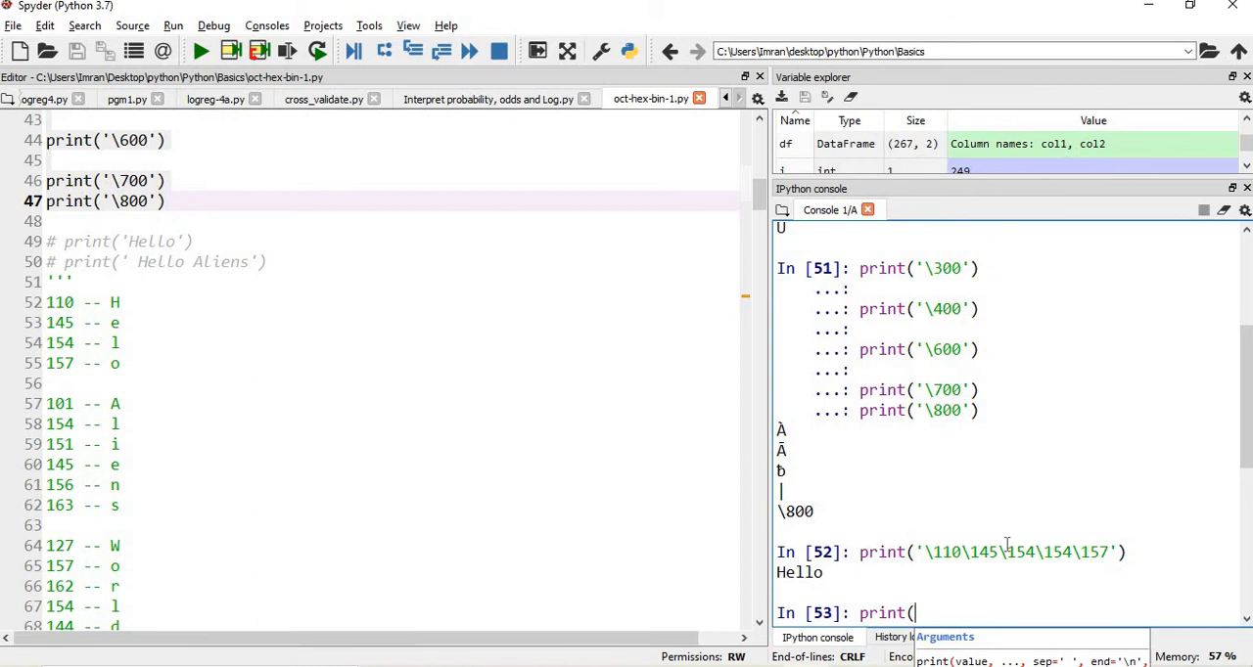
type("'\\110\\145\\154\\154\\157'")
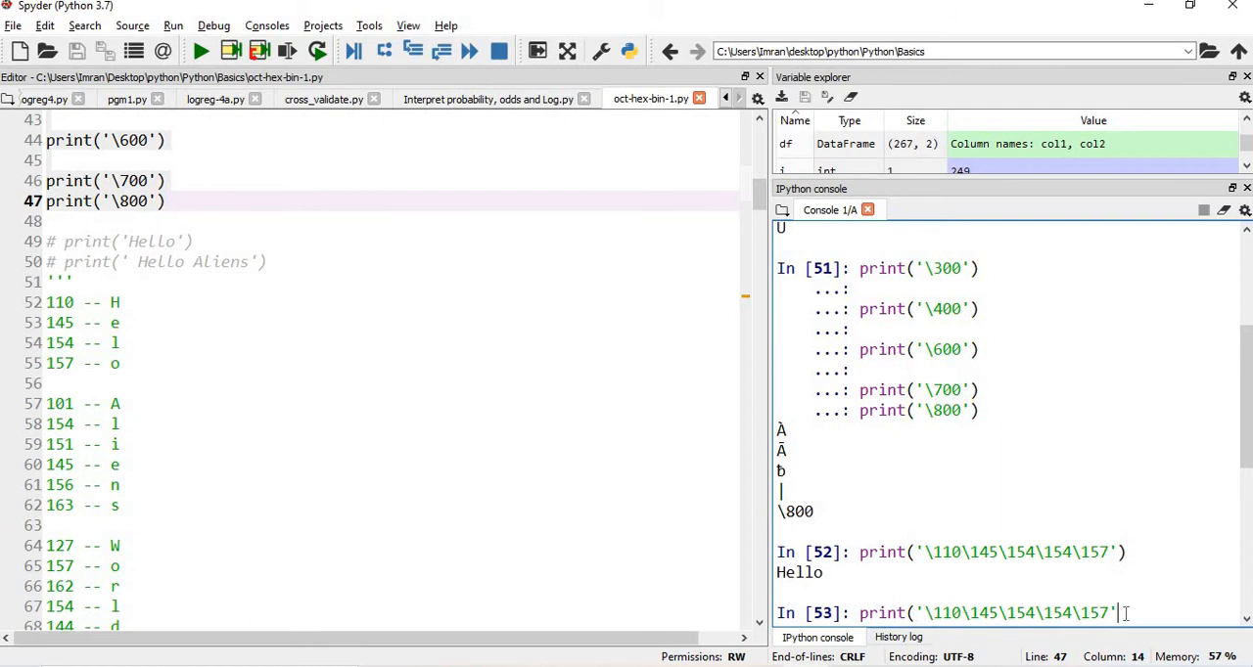
type("\\")
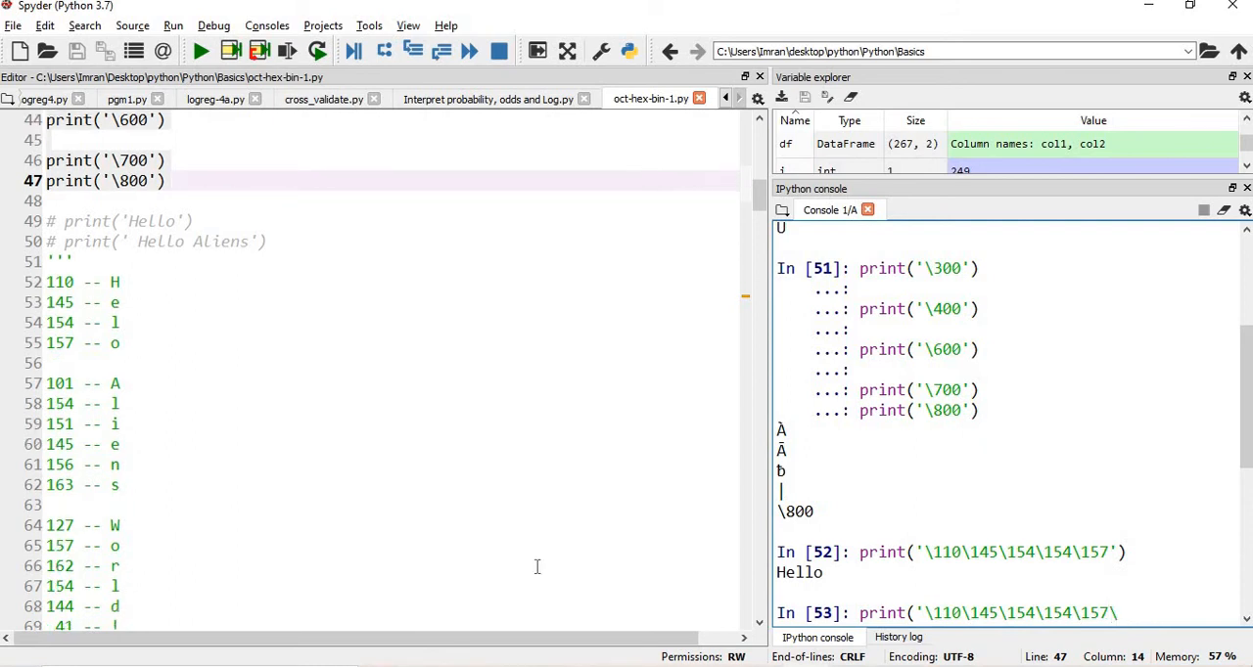
type("40")
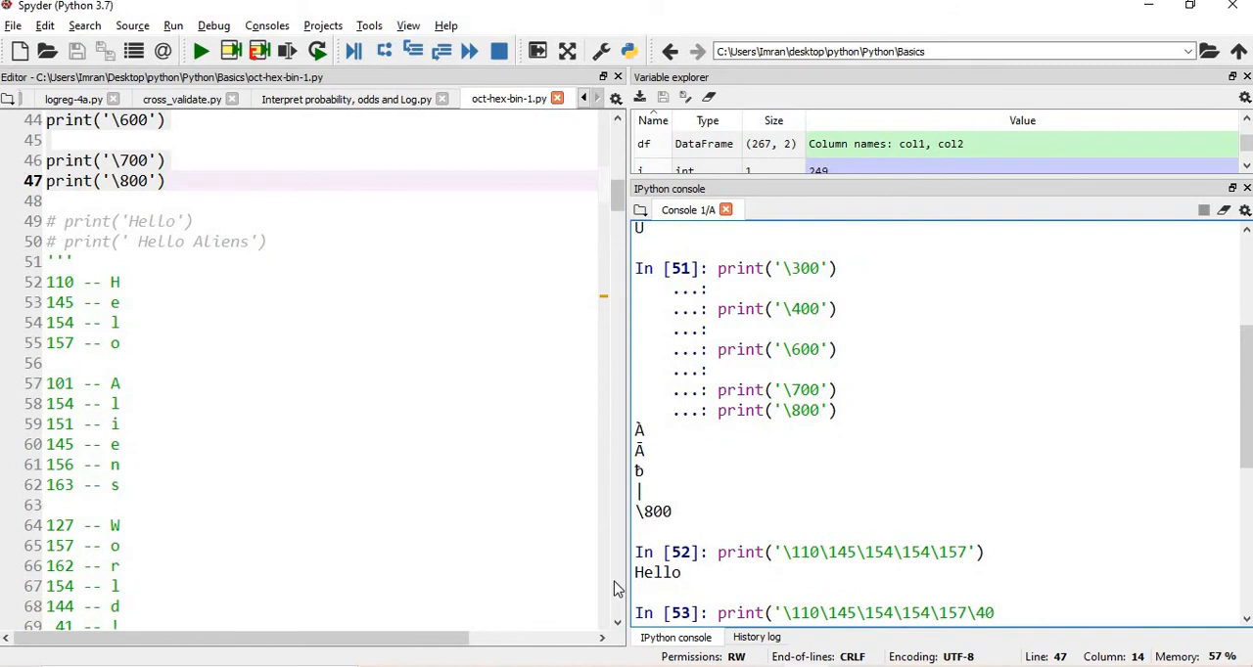
type("\\101\\")
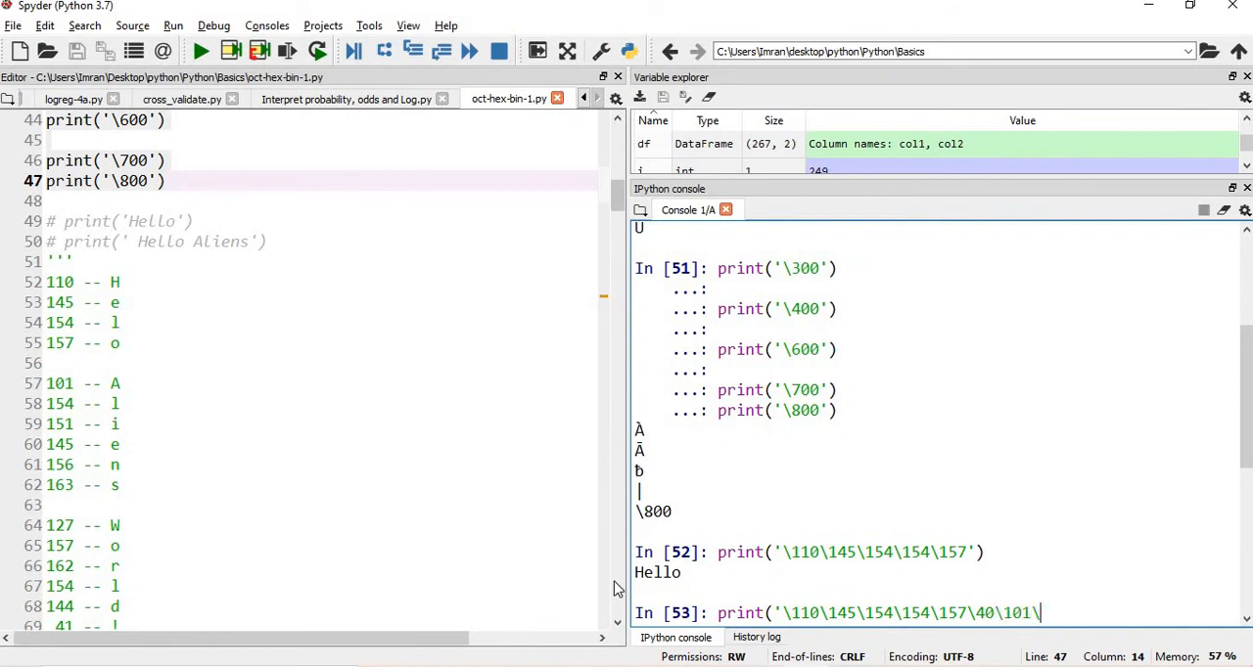
type("154")
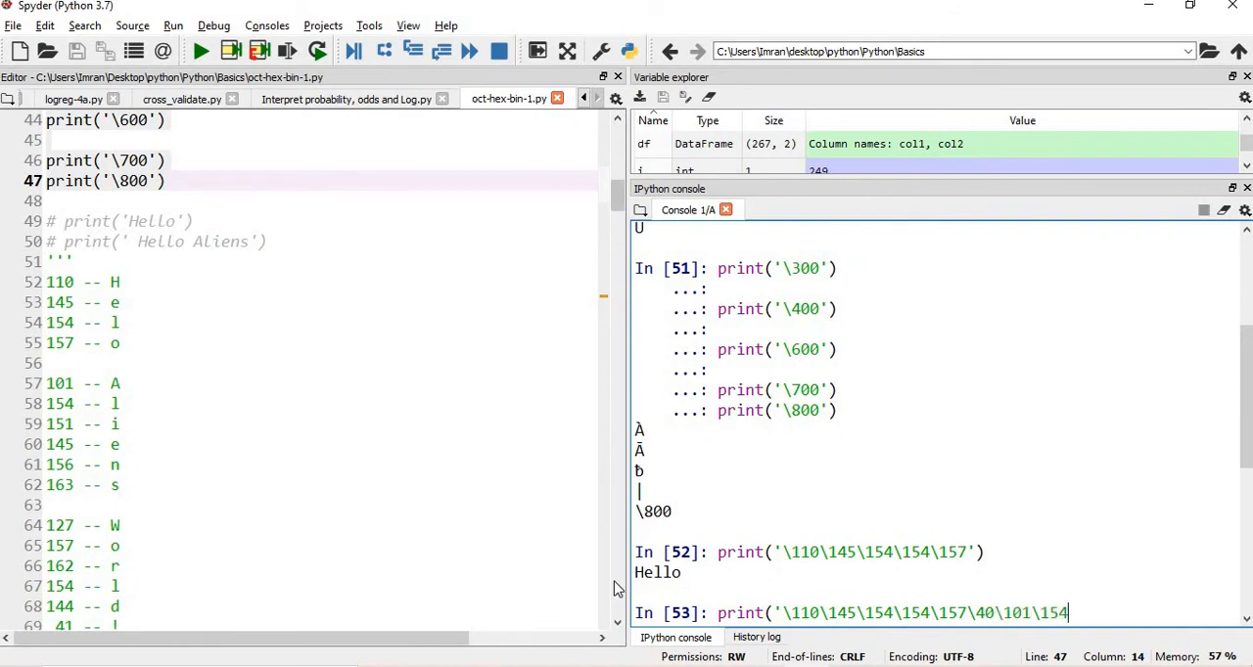
type("\\151\\")
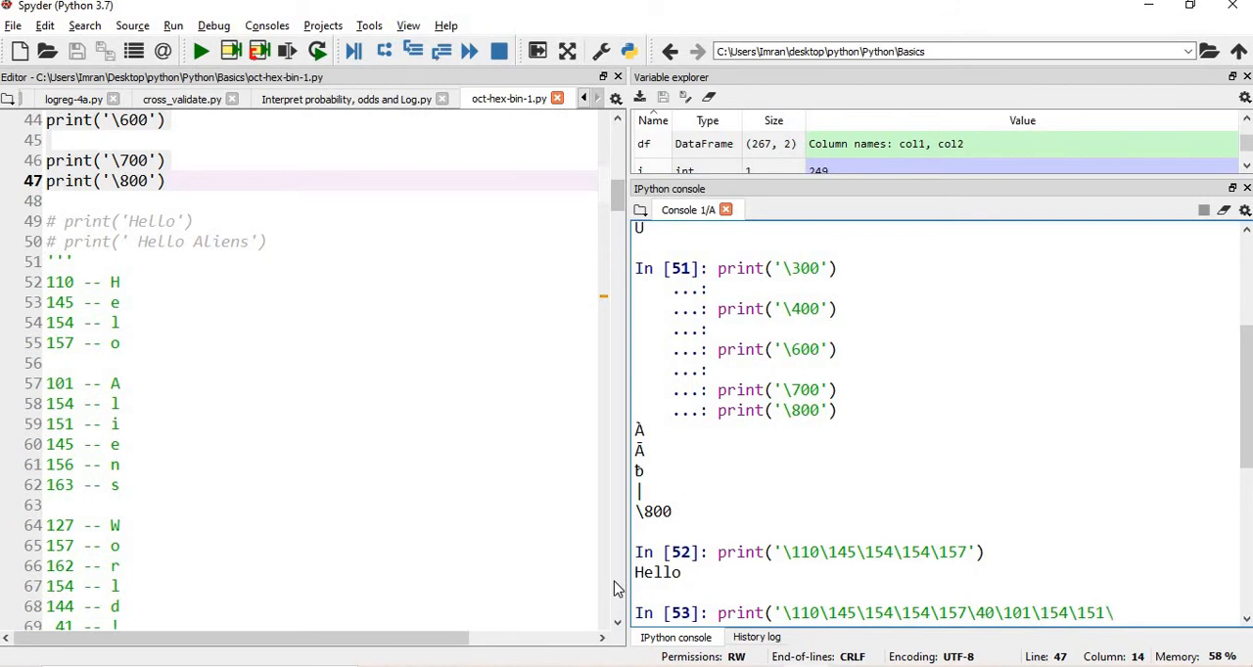
type("145")
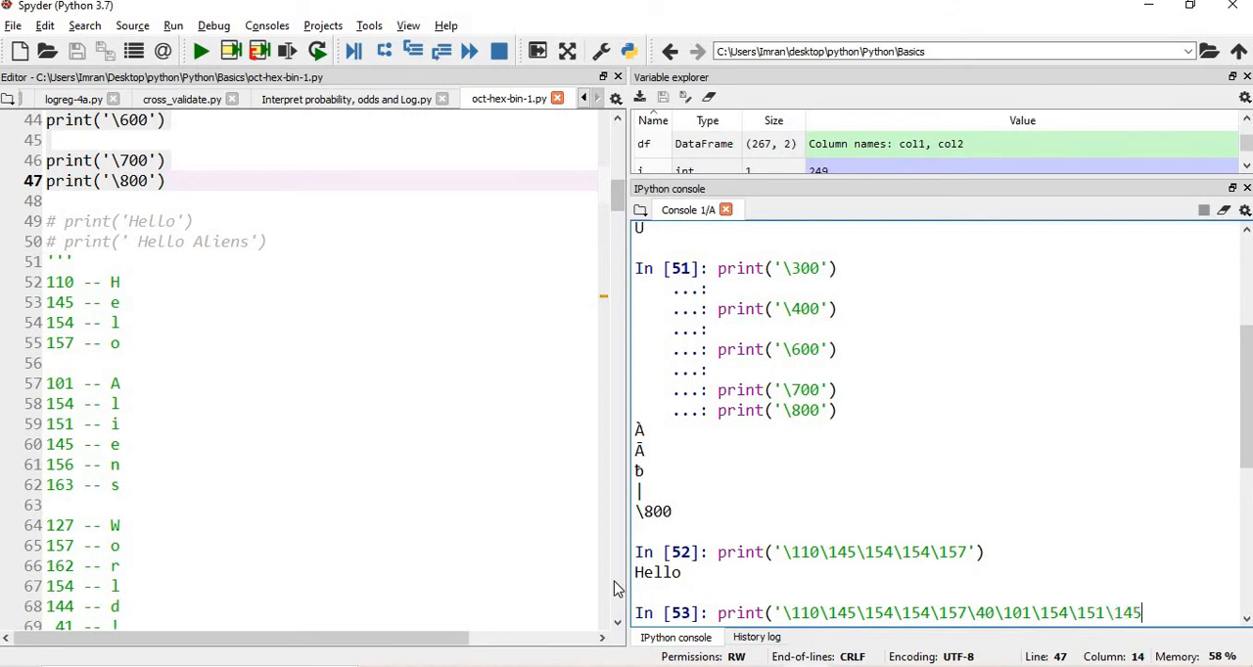
type("156\\")
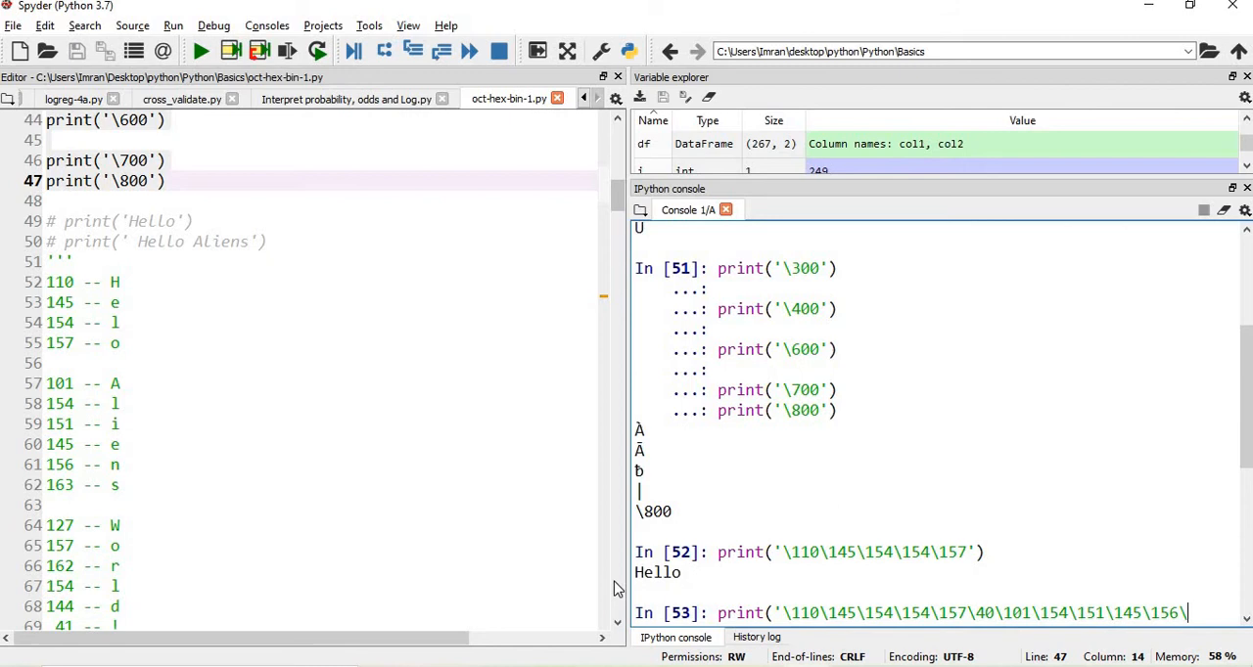
type("163')")
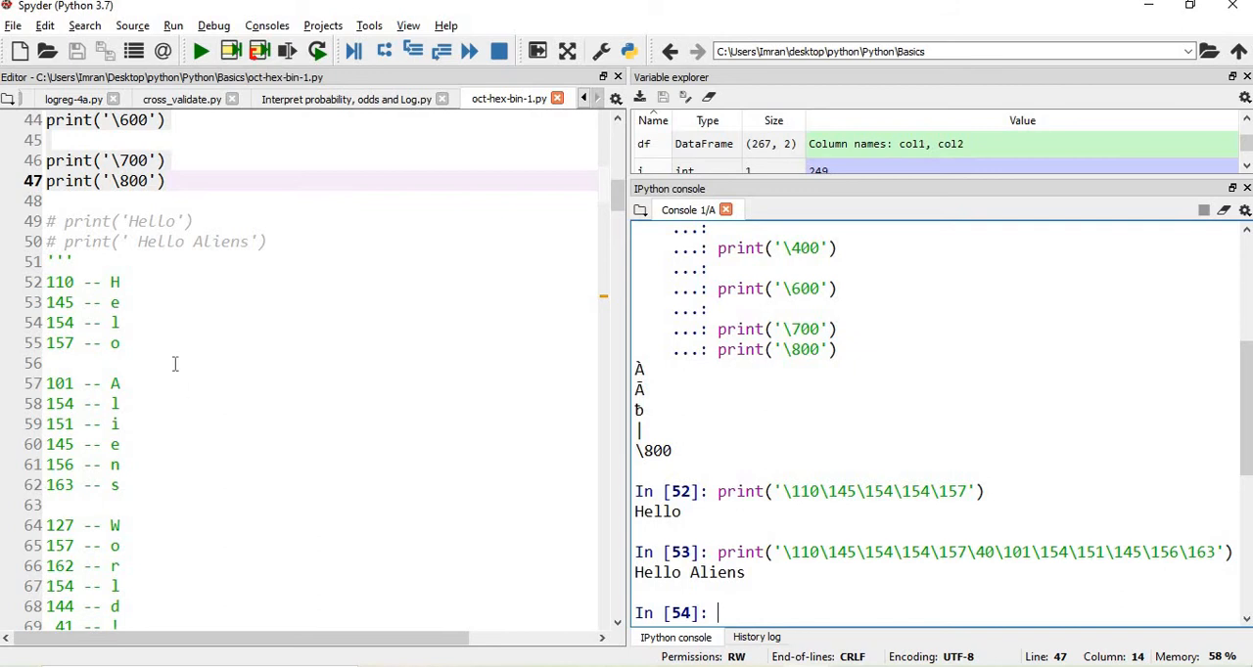
- Clear the console and scroll the notes down to the hexadecimal base-16 section
scroll("down", 3)
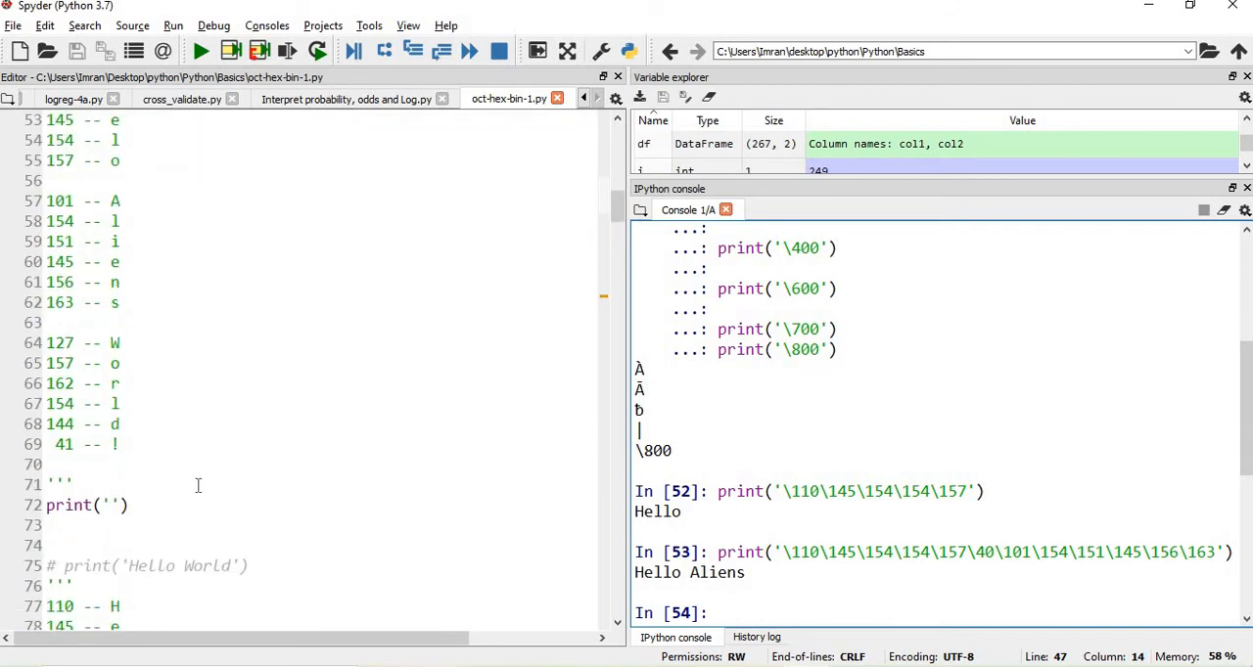
triple_click(147, 565)
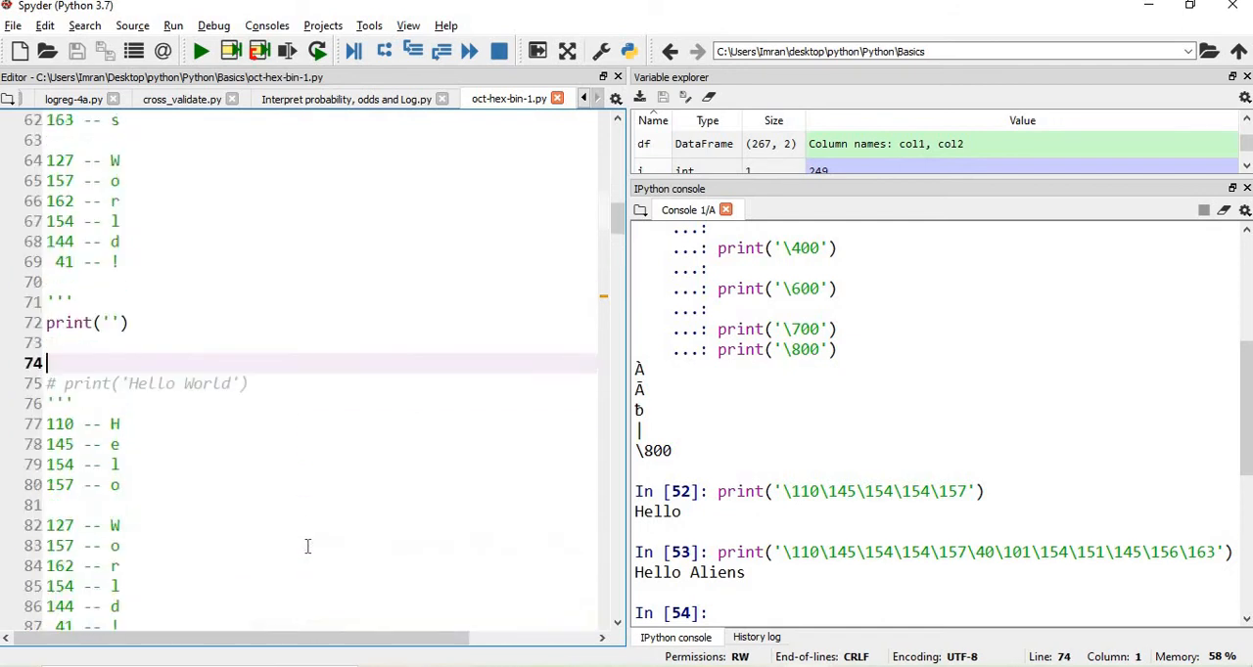
mouse_move(605, 524)
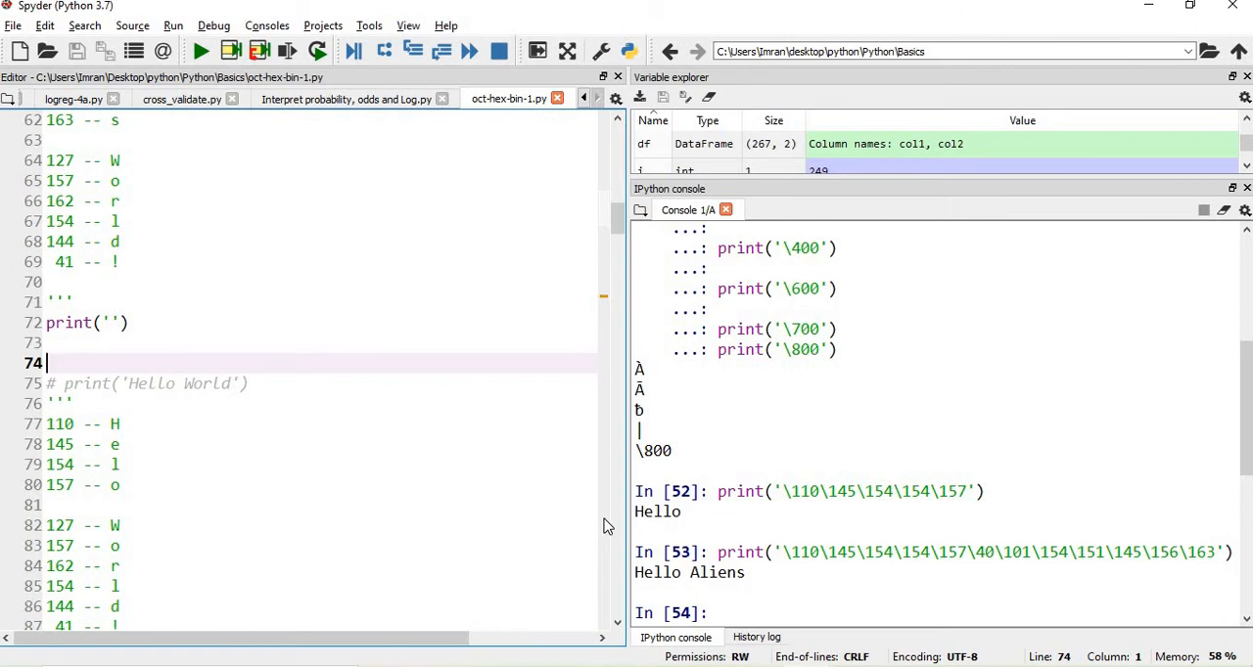
scroll("down", 3)
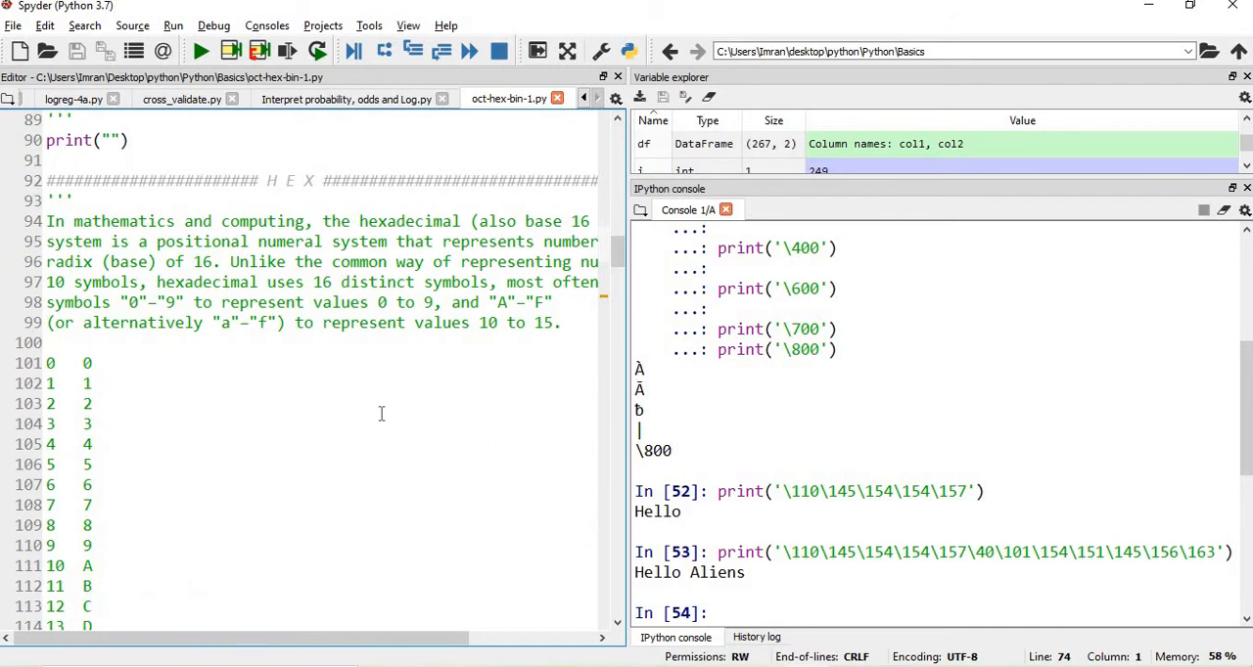
scroll("down", 3)
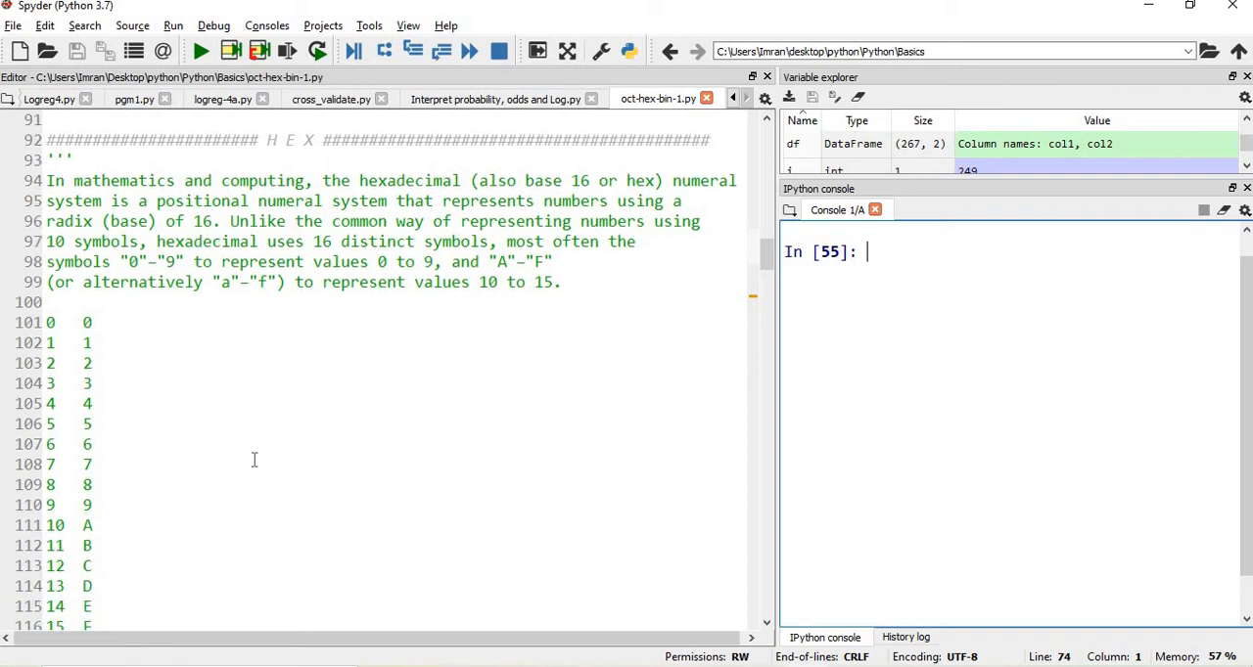
- Run 154//16, 154%16 in the console, giving (9, 10)
scroll("down", 3)
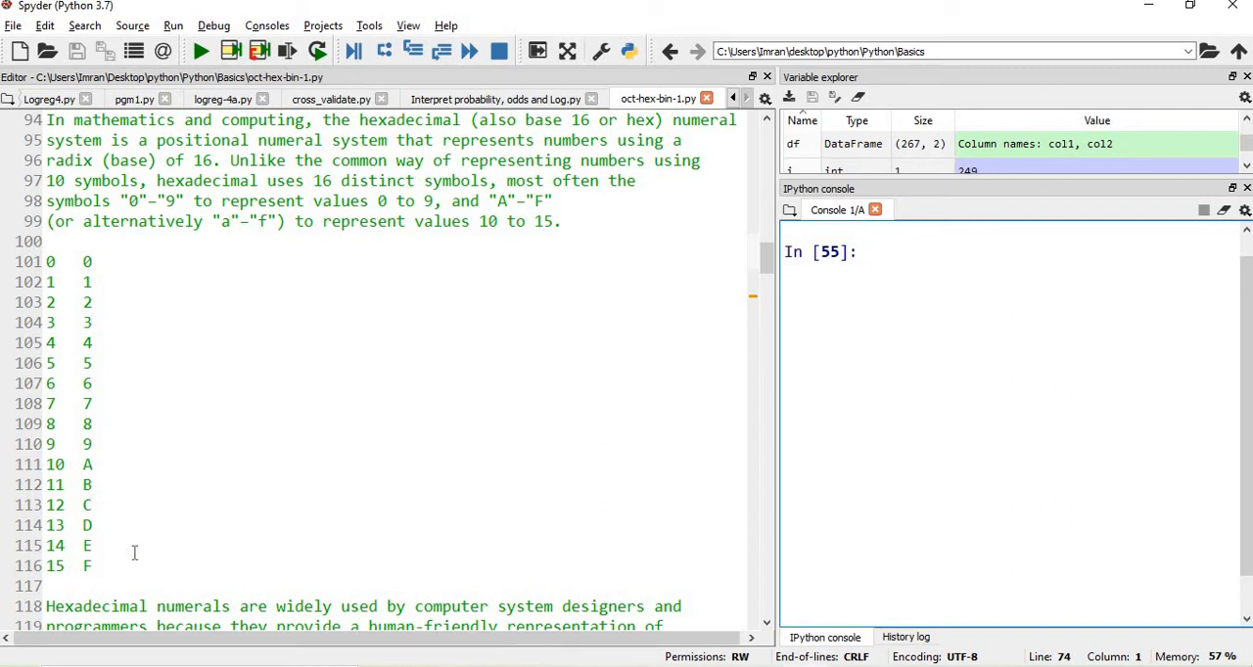
scroll("down", 3)
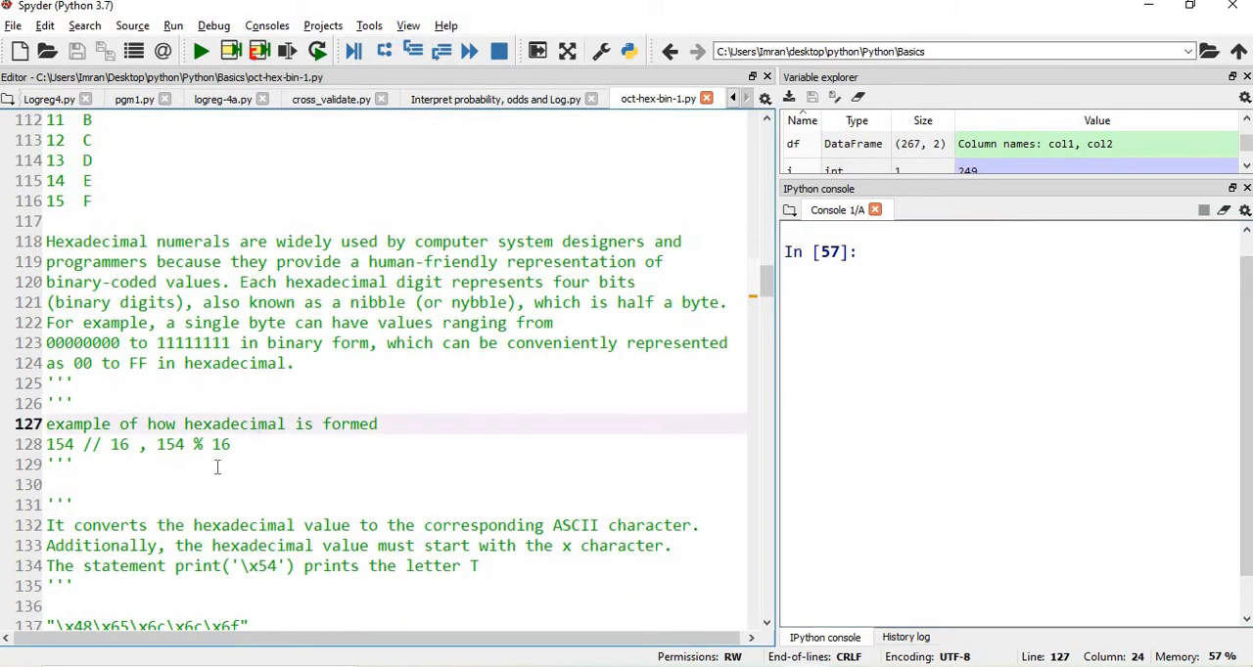
double_click(233, 423)
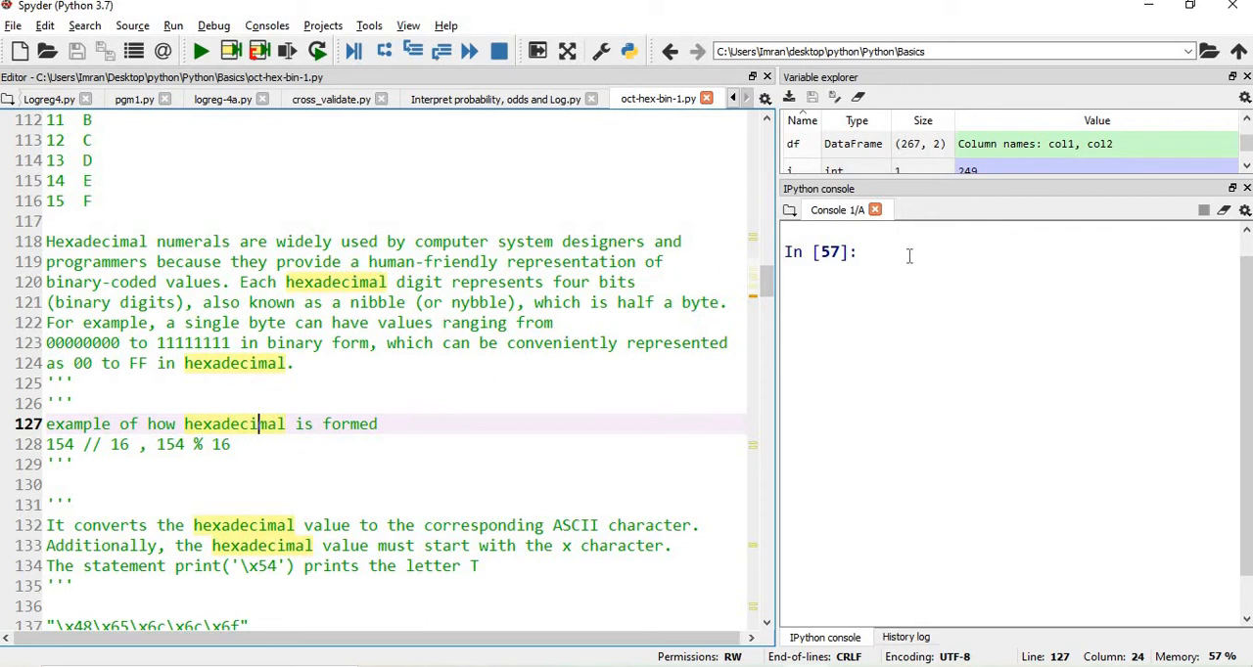
type("154")
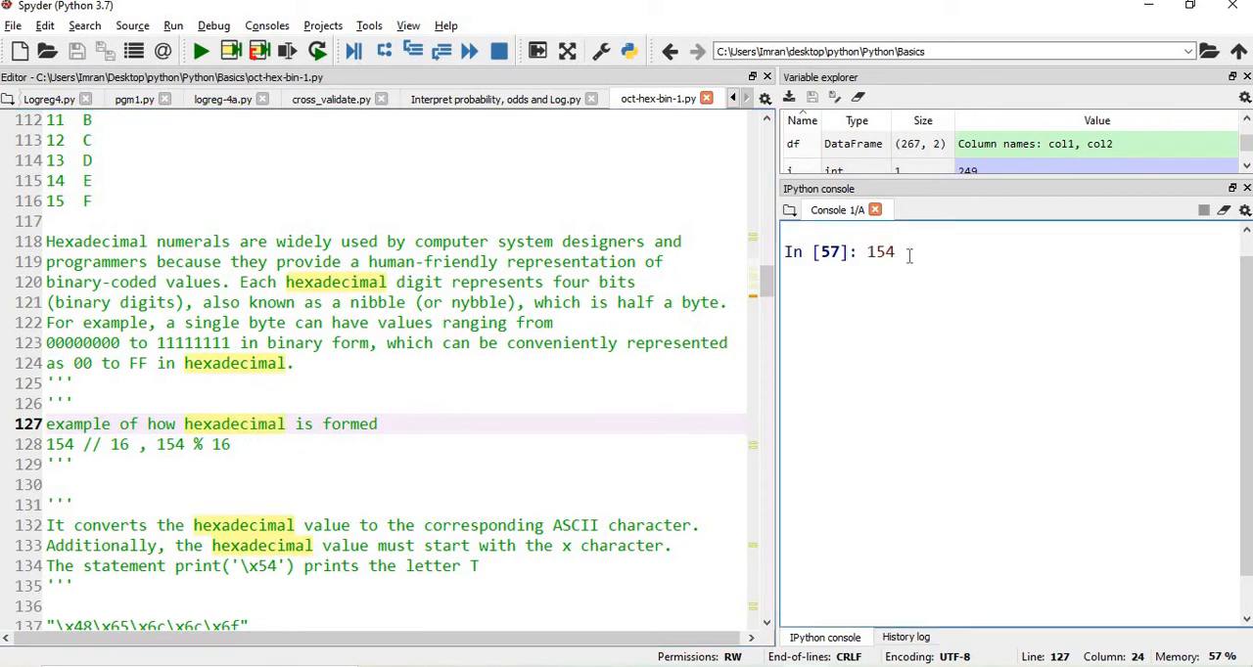
type("//")
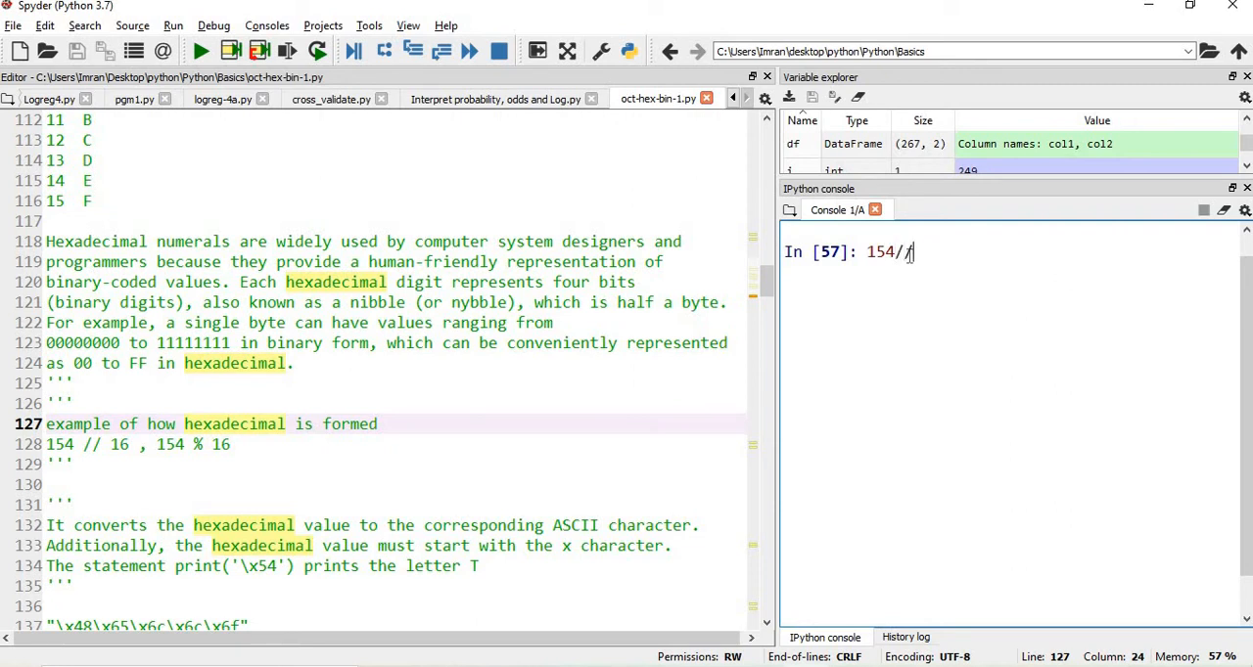
type("15")
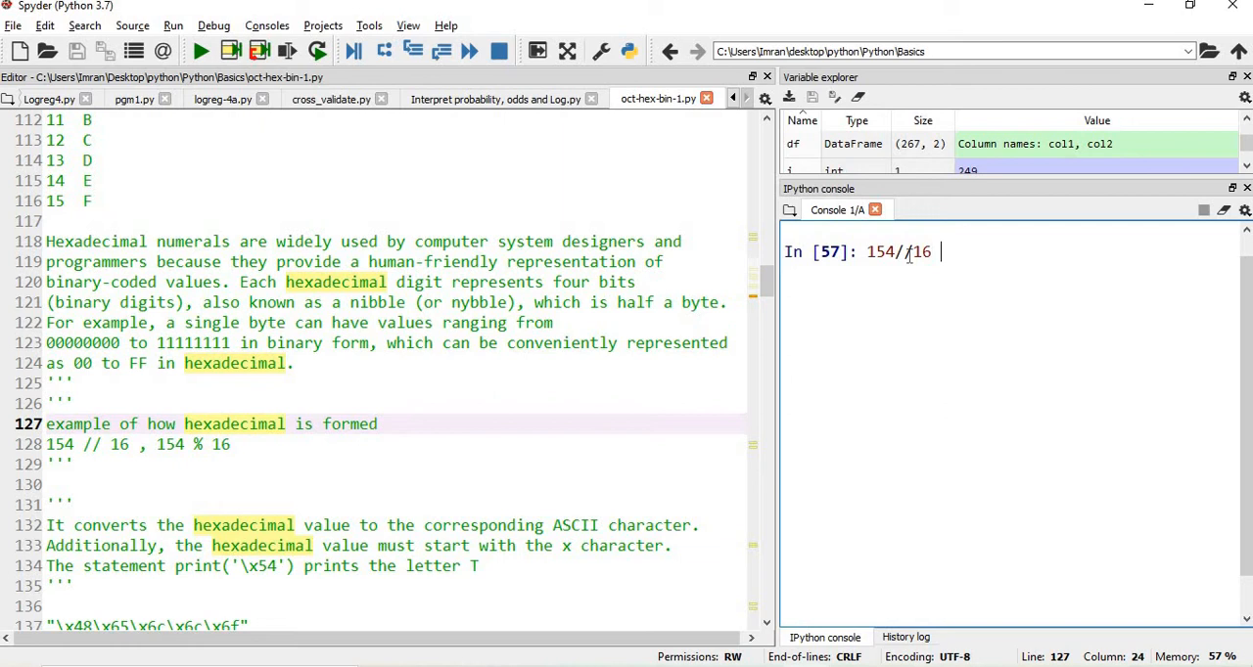
type(", 154")
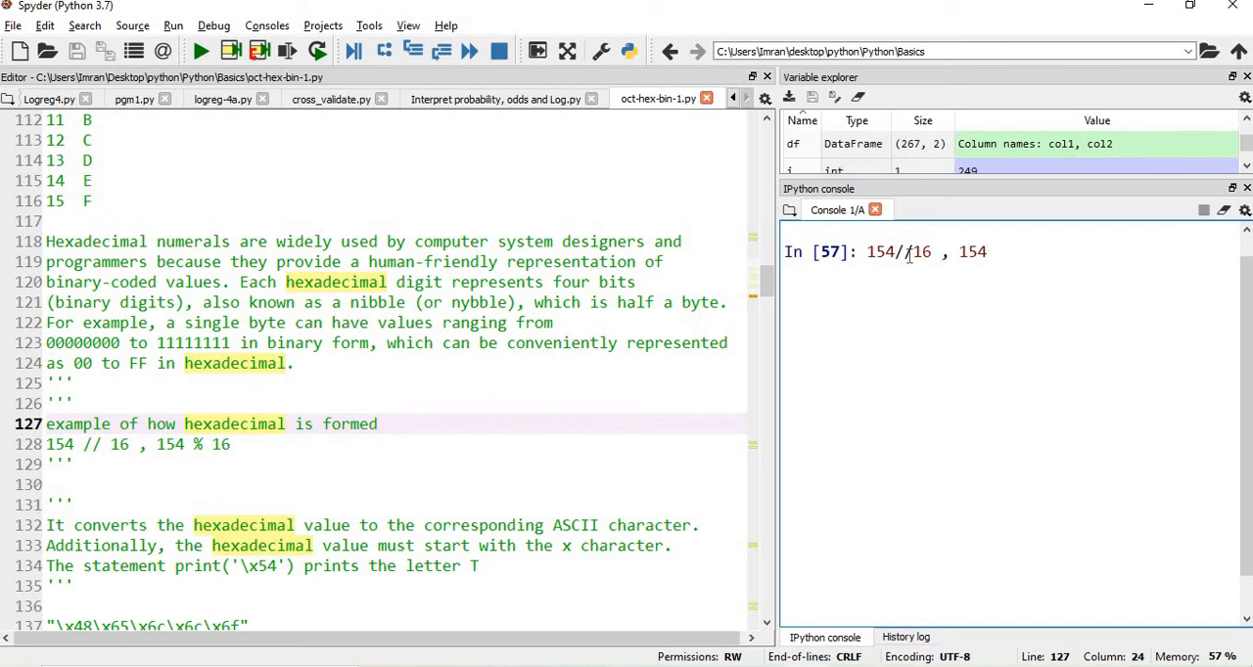
type("%16")
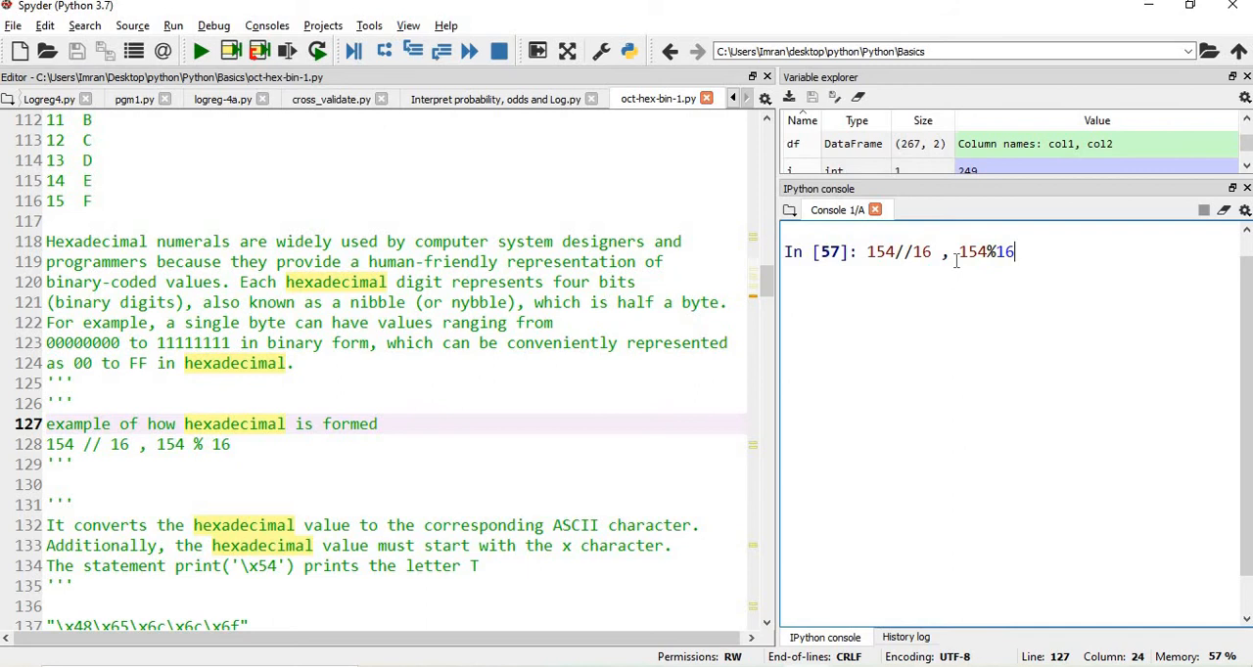
key("enter")
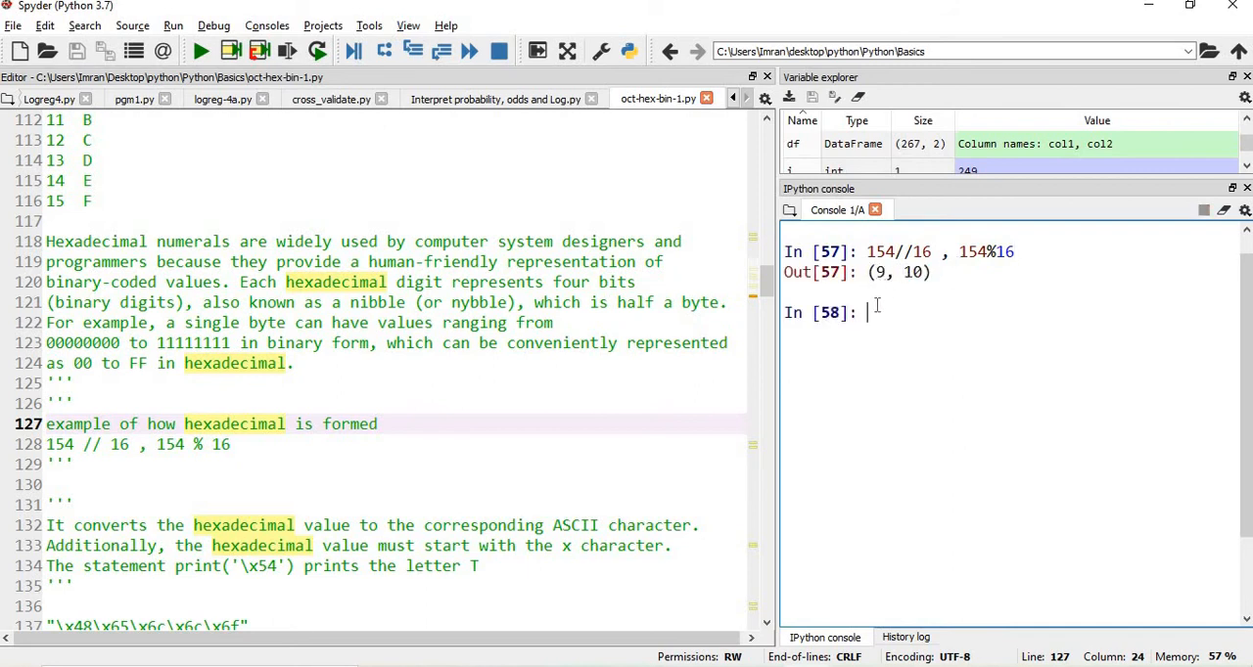
- Note 9 and A as the digits and run hex(154), returning '0x9a'
type("9")
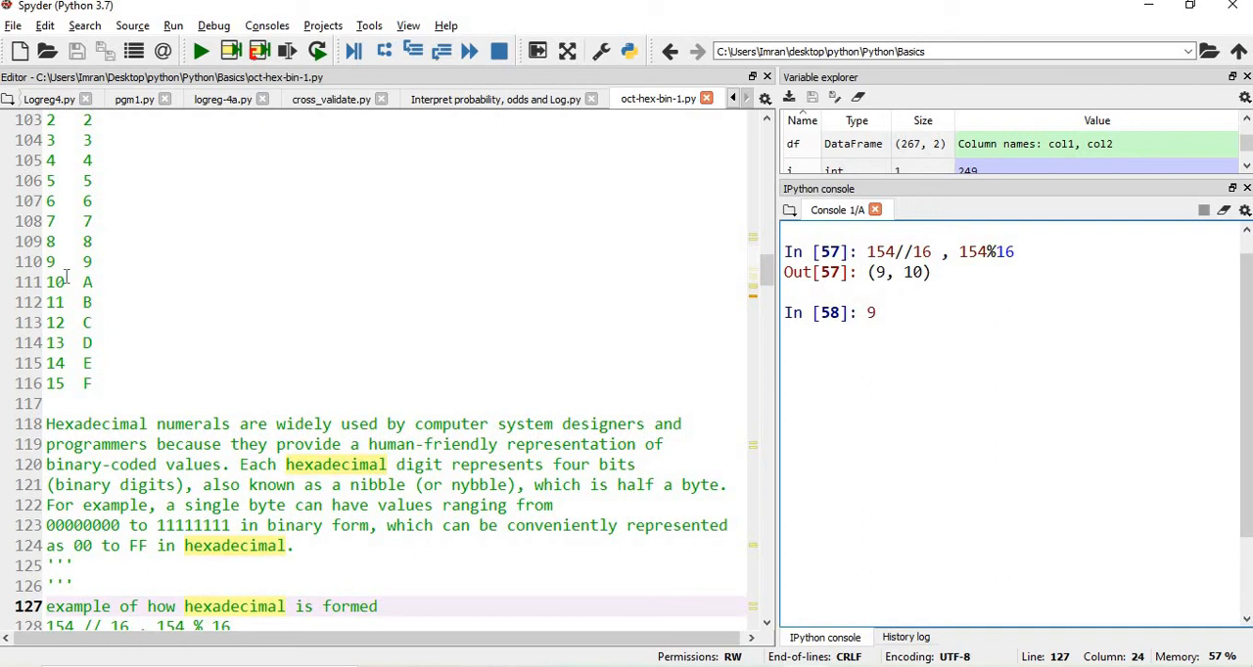
type("A")
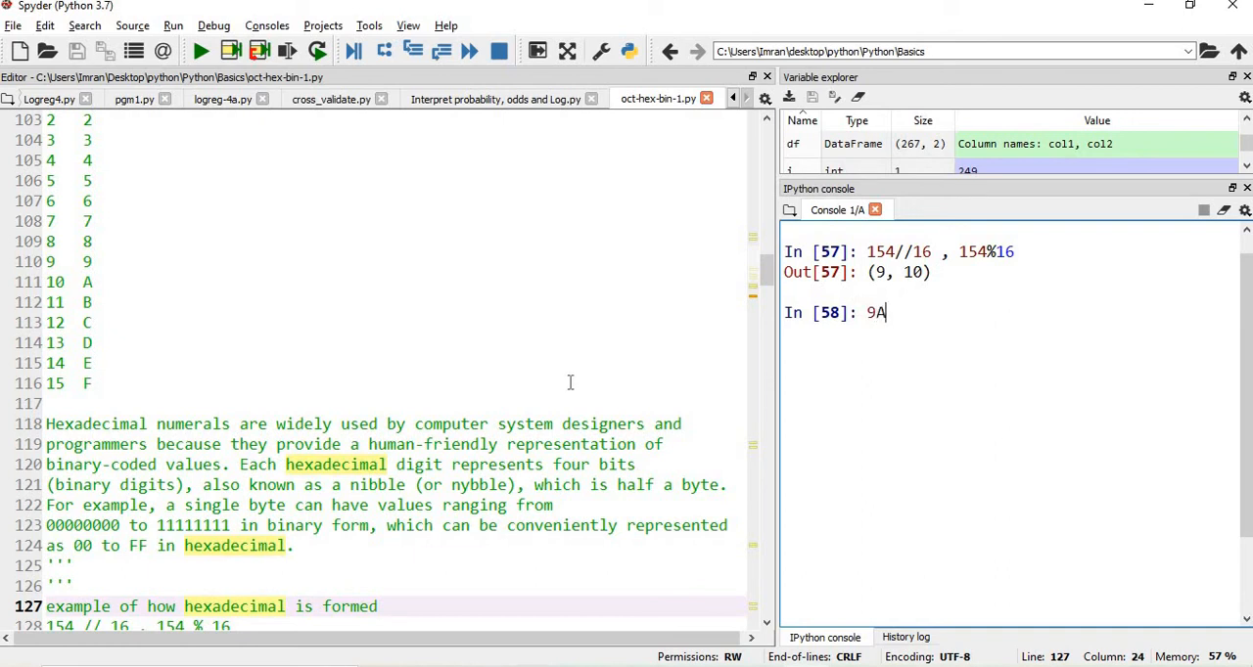
type("hex(")
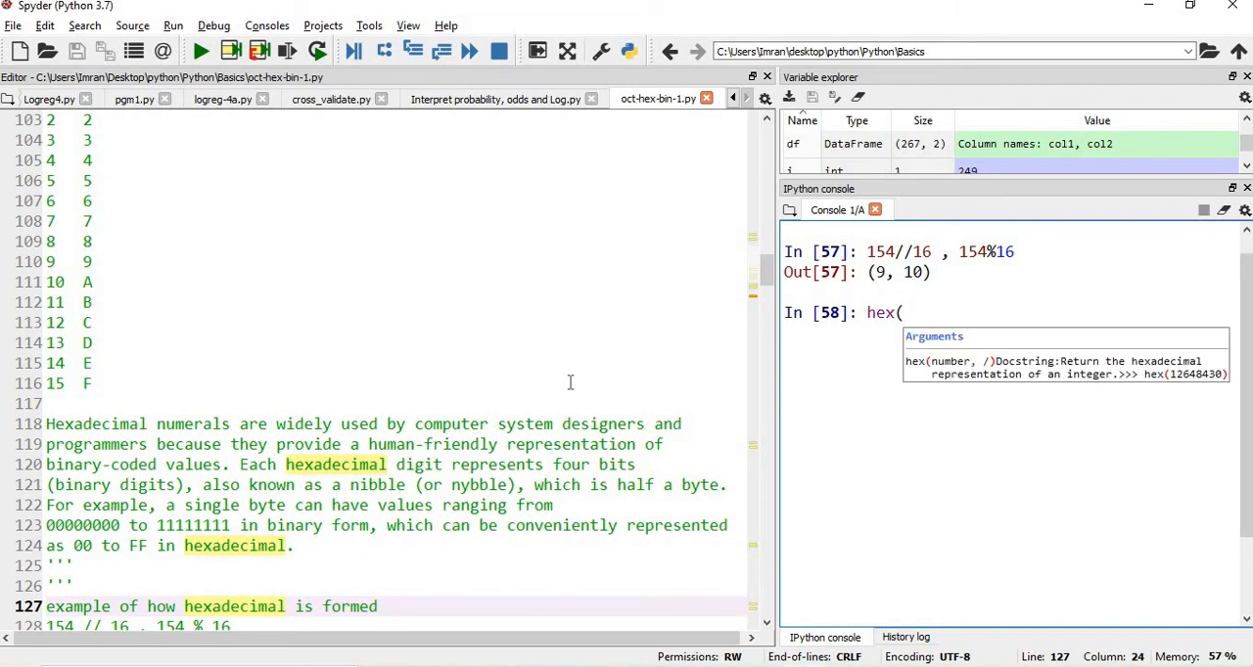
type("154)")
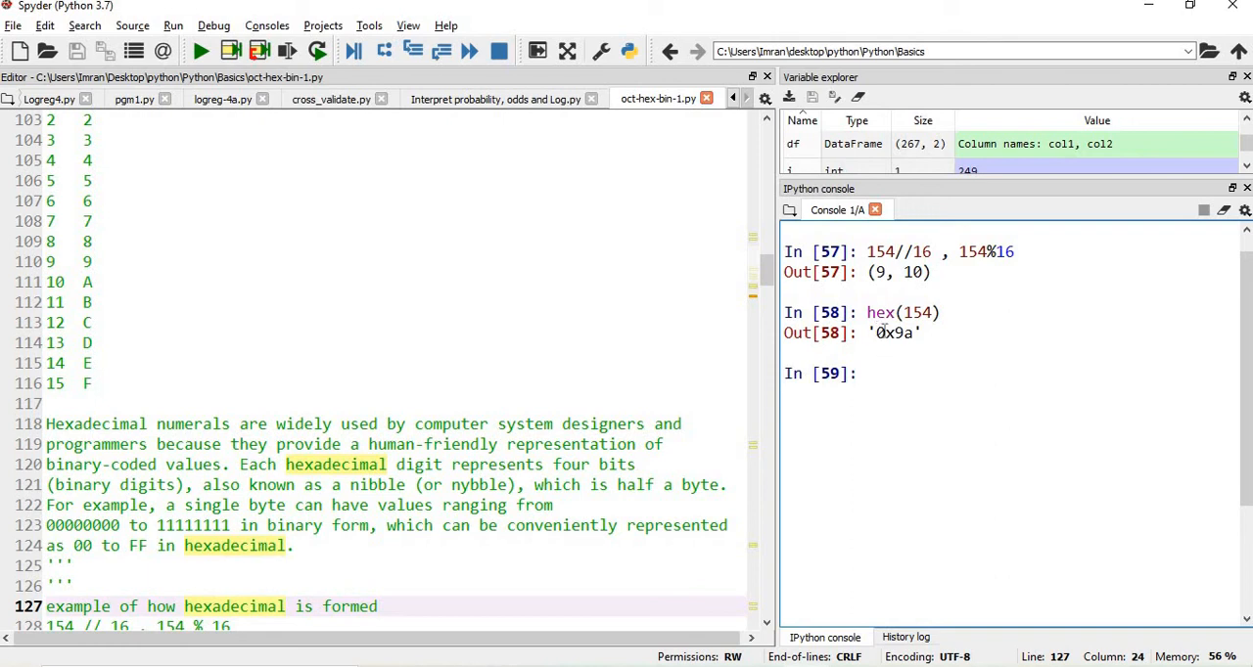
double_click(883, 333)
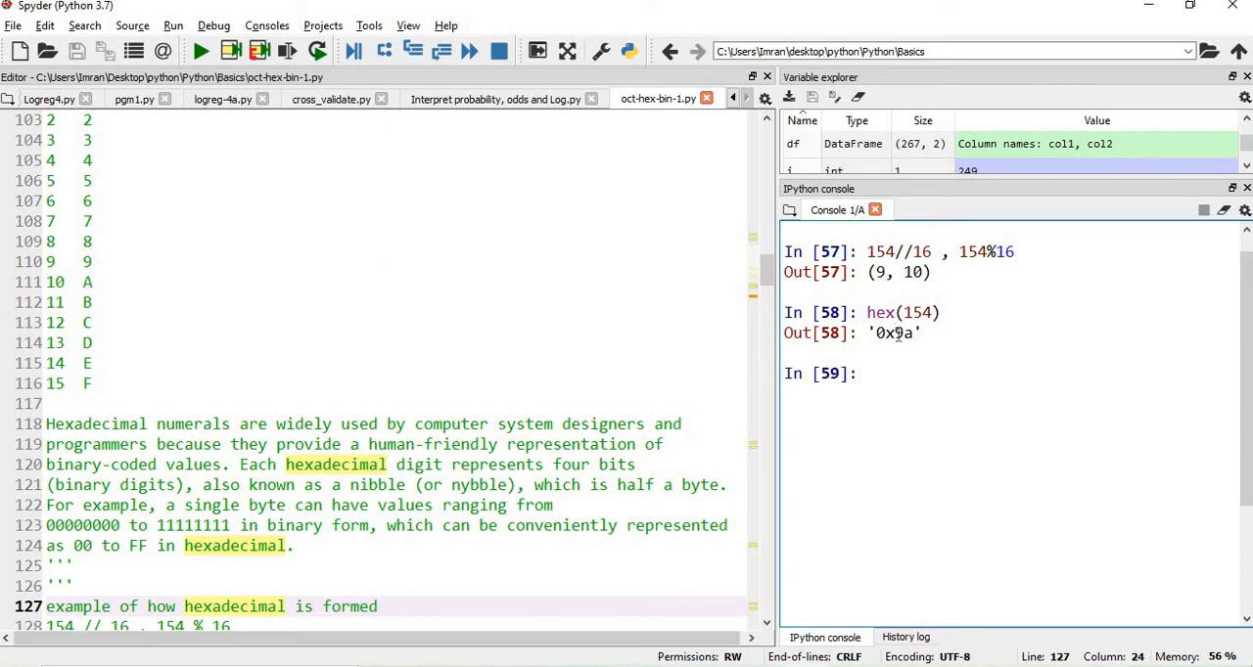
double_click(900, 332)
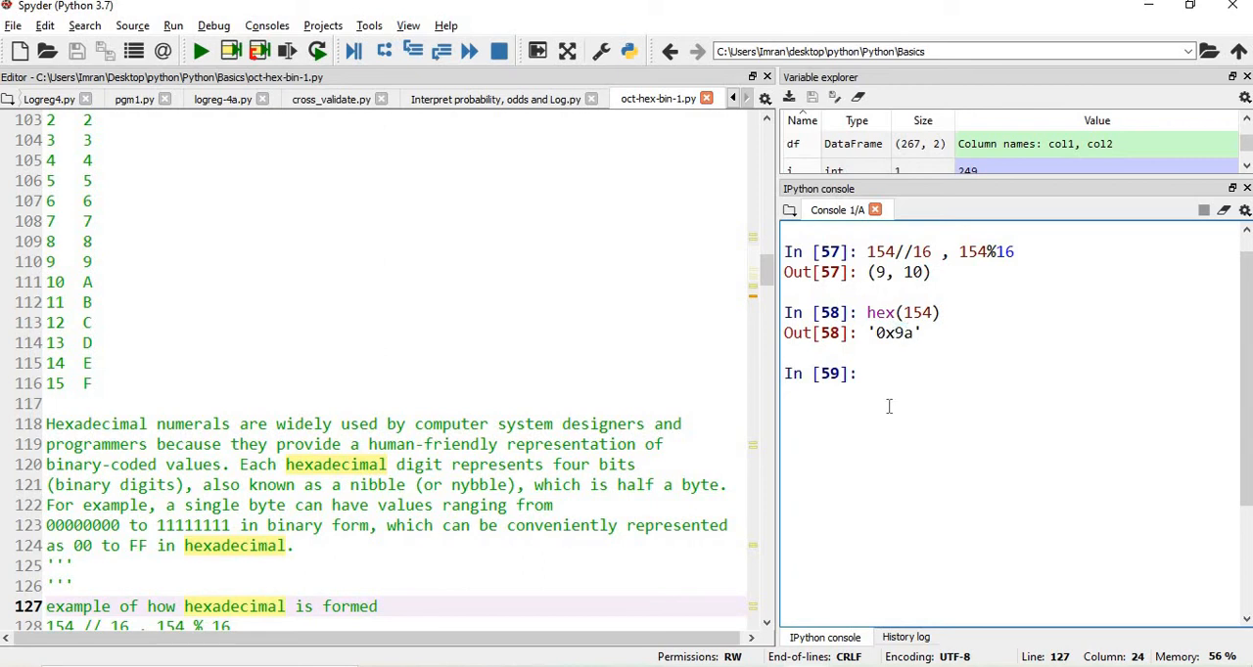
scroll("down", 3)
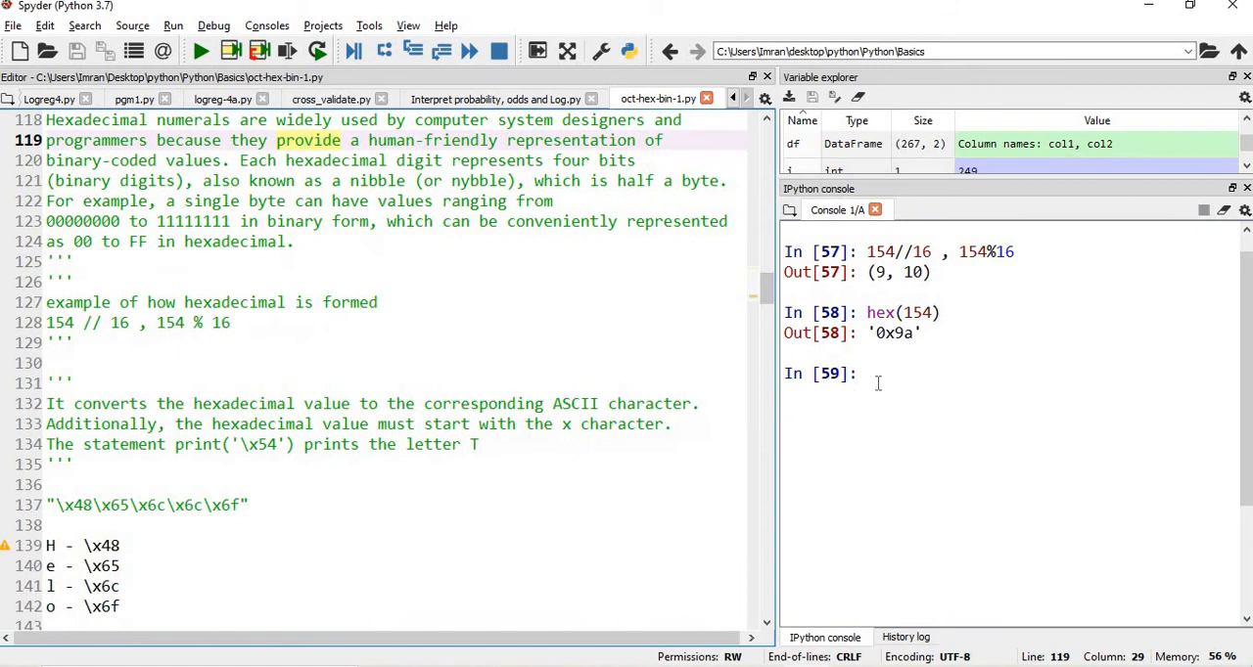
- Run hex(1540) and hex(1580), then 1580 // 16, 1580 % 16 giving (98, 12)
type("hex(")
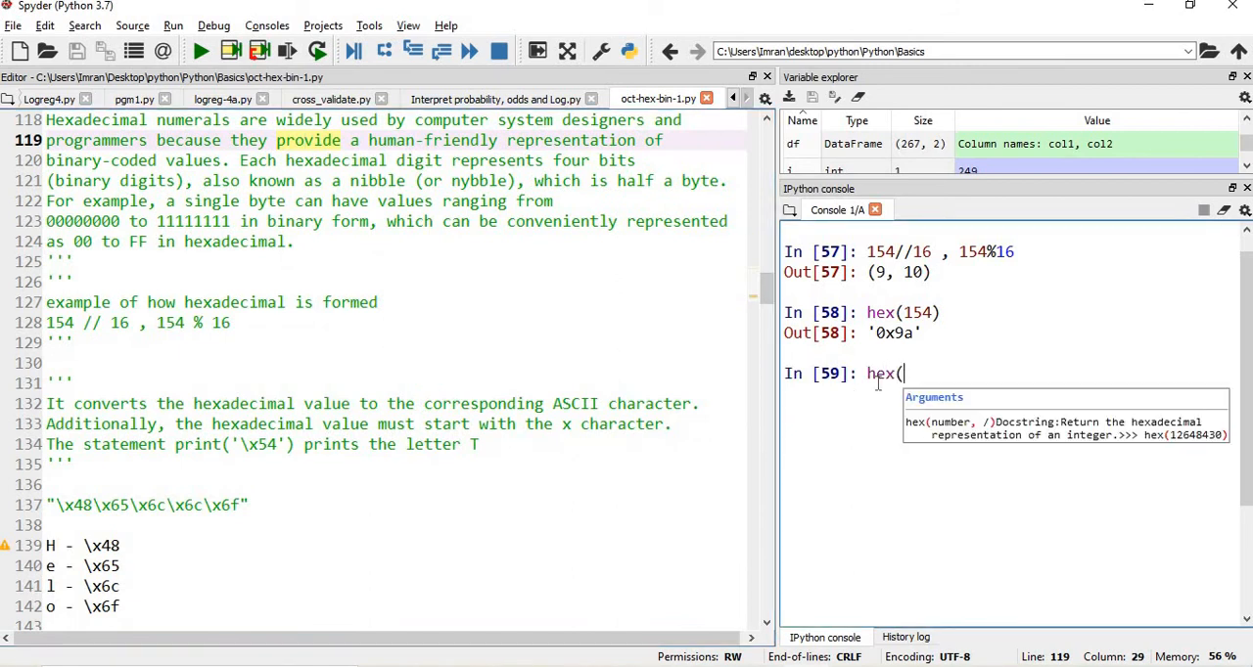
type("1540)")
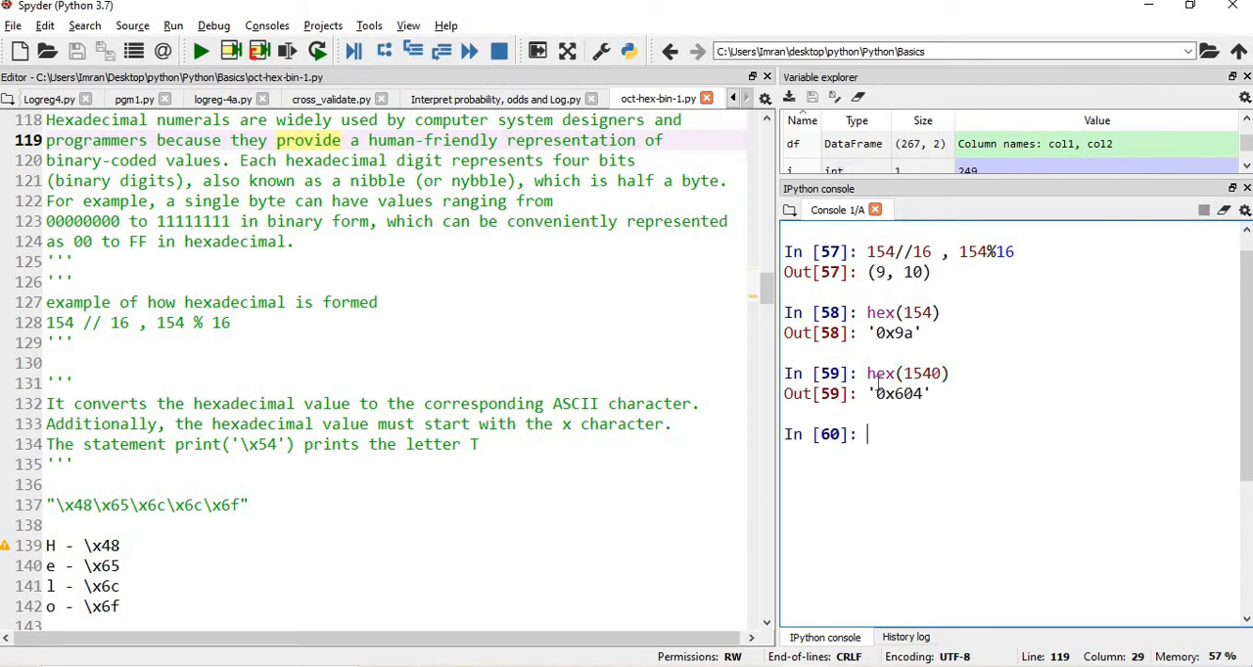
type("hex(1580)")
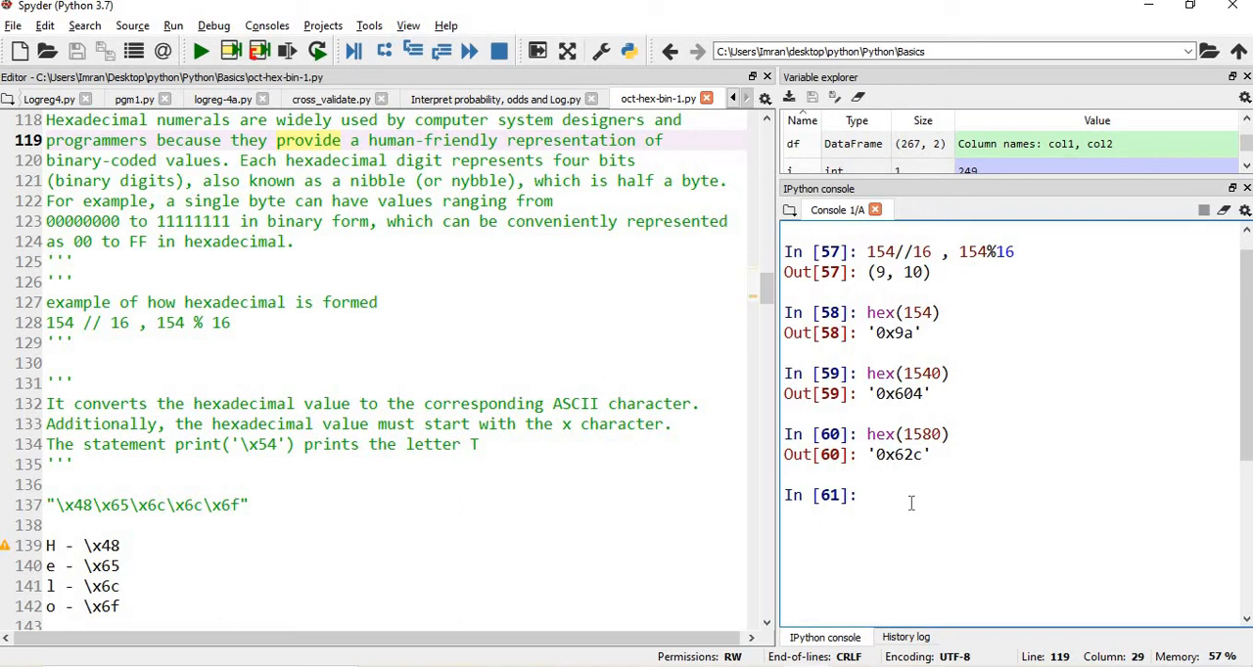
type("158")
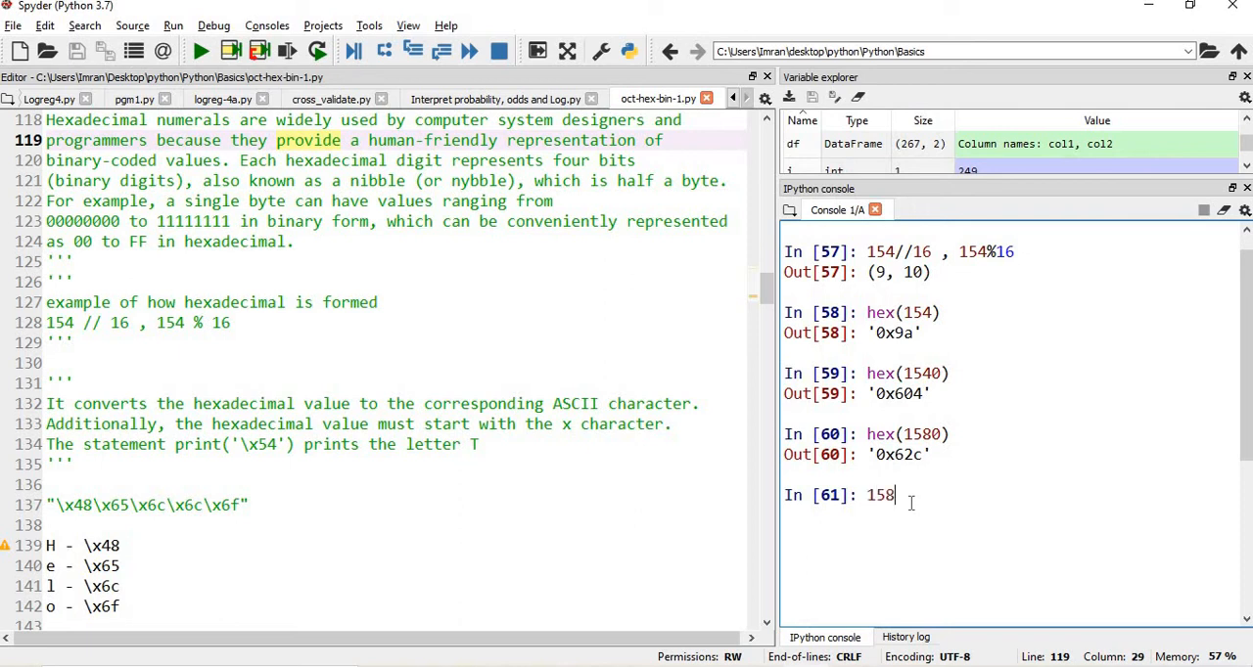
type("0")
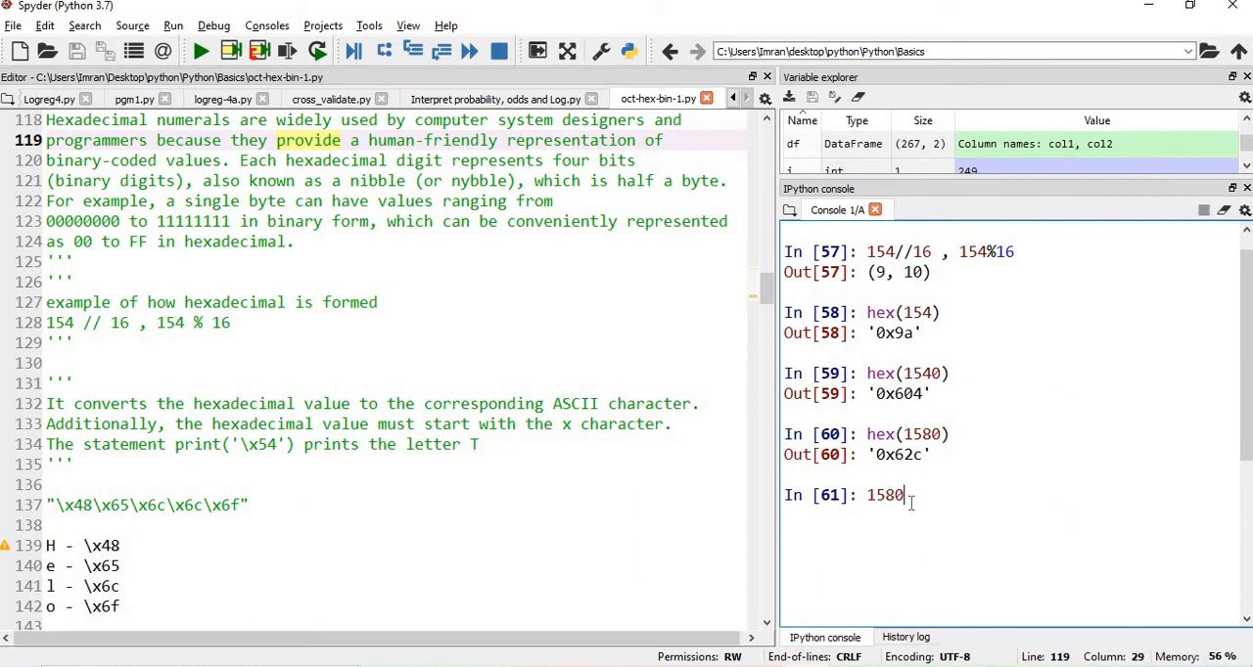
type("// 16, 1580")
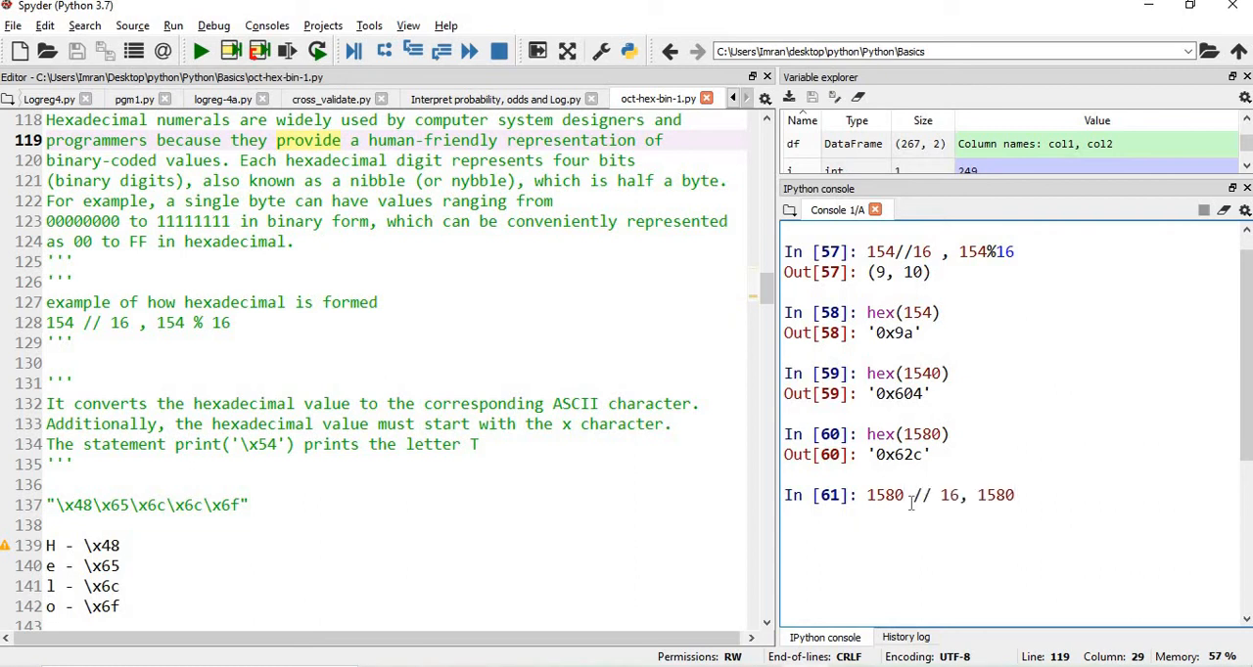
type("% 16")
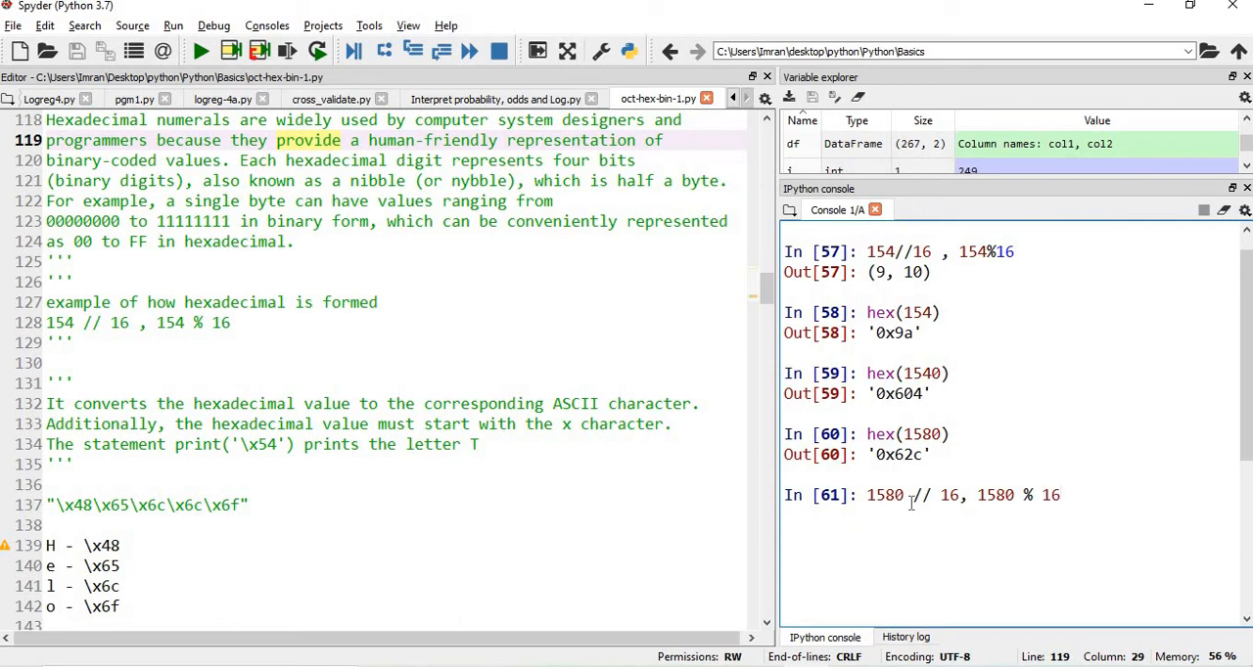
key("Return")
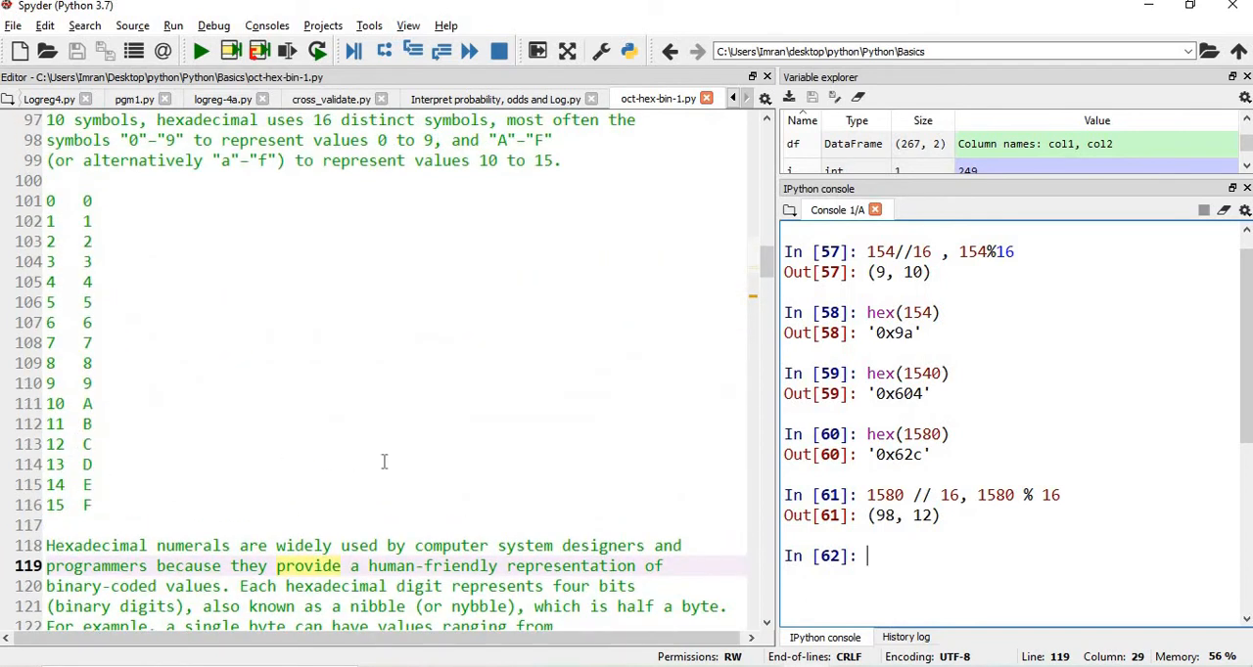
mouse_move(589, 509)
type("98")
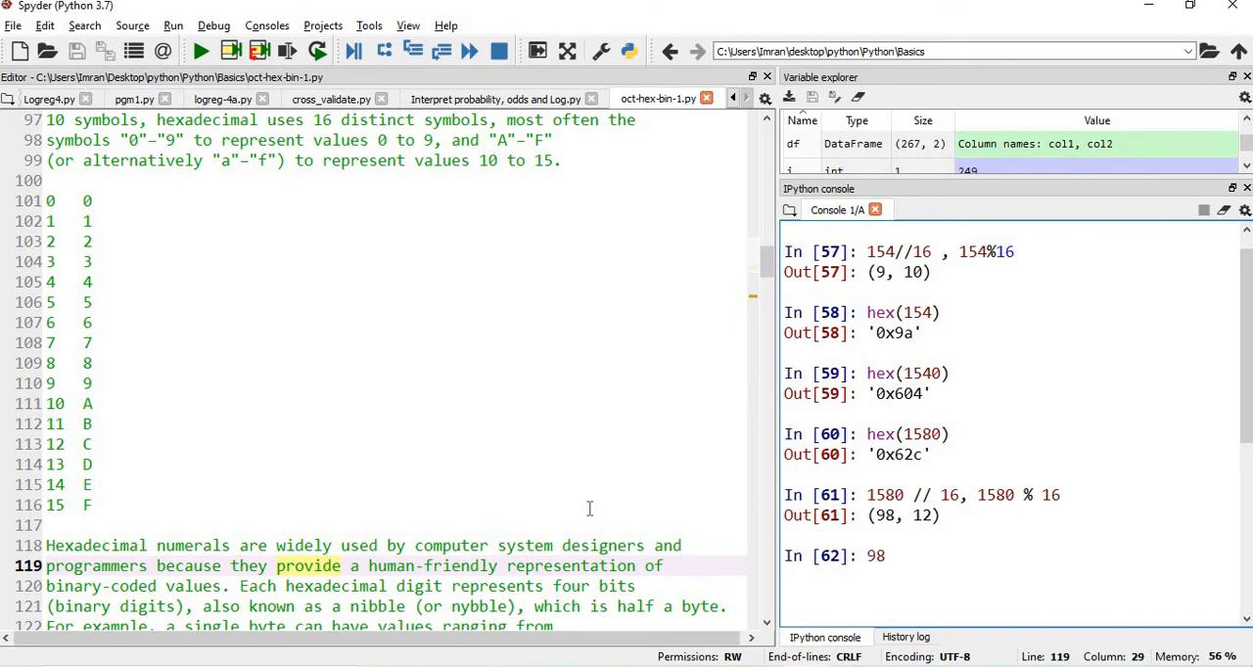
- Run 98 // 16, 98 % 16 giving (6, 2), confirming the hex digits 62c
type("// 16,")
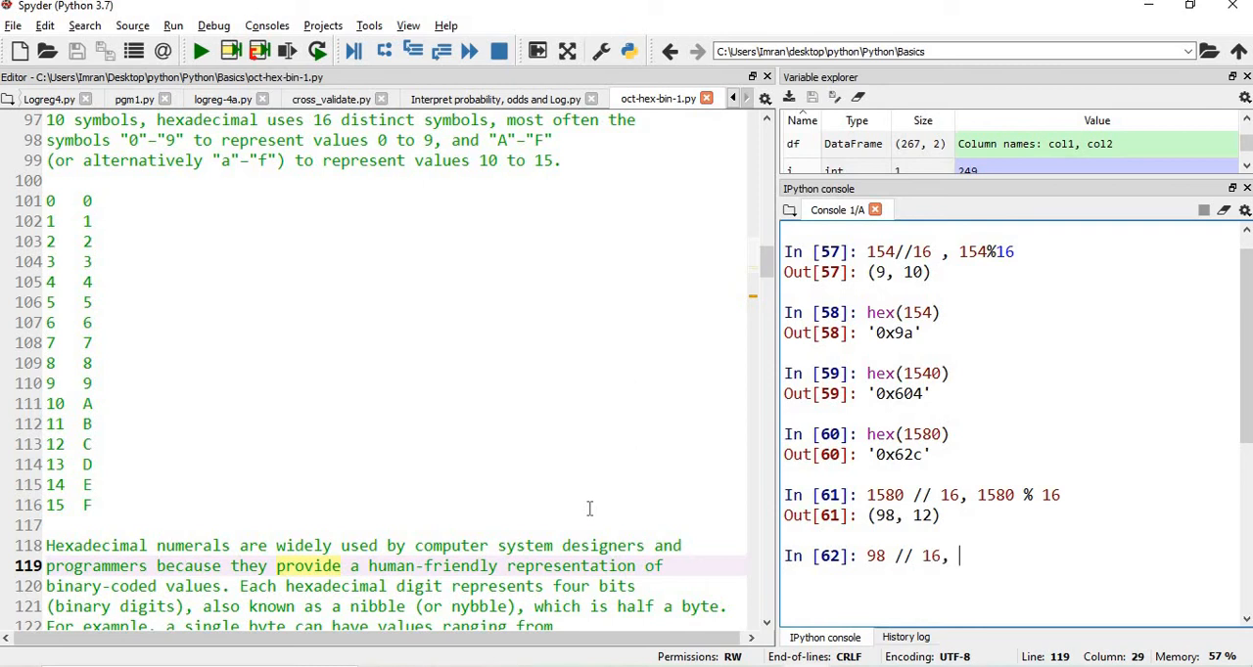
type("98")
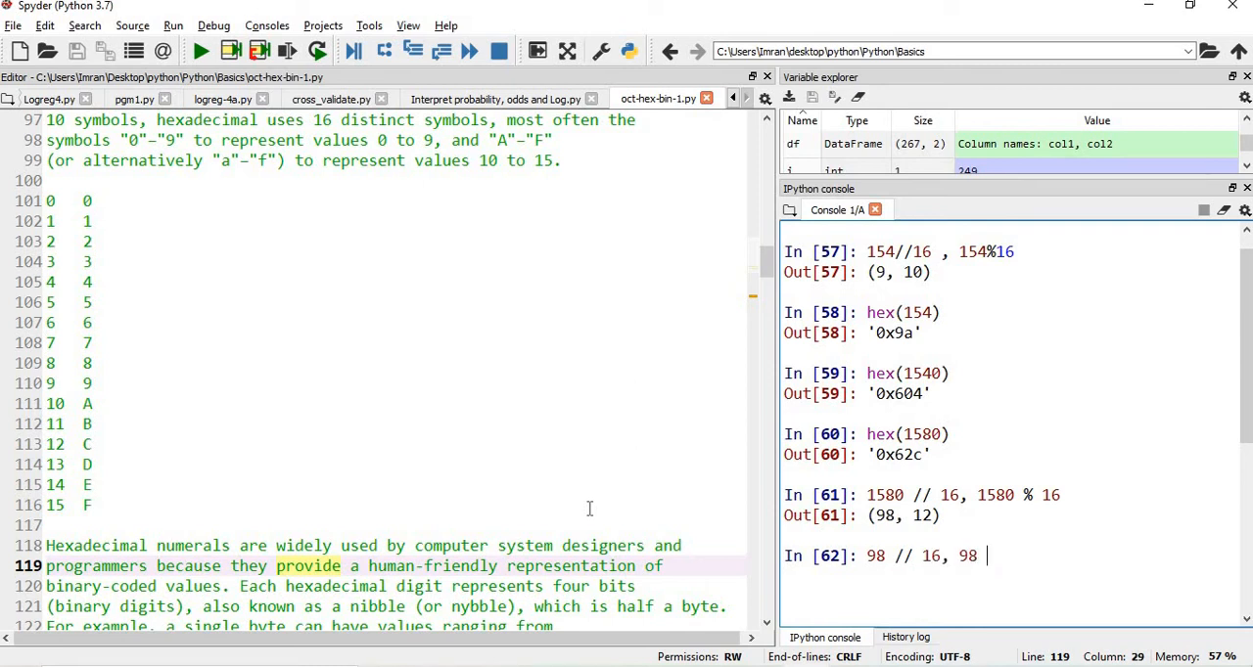
type("% 16")
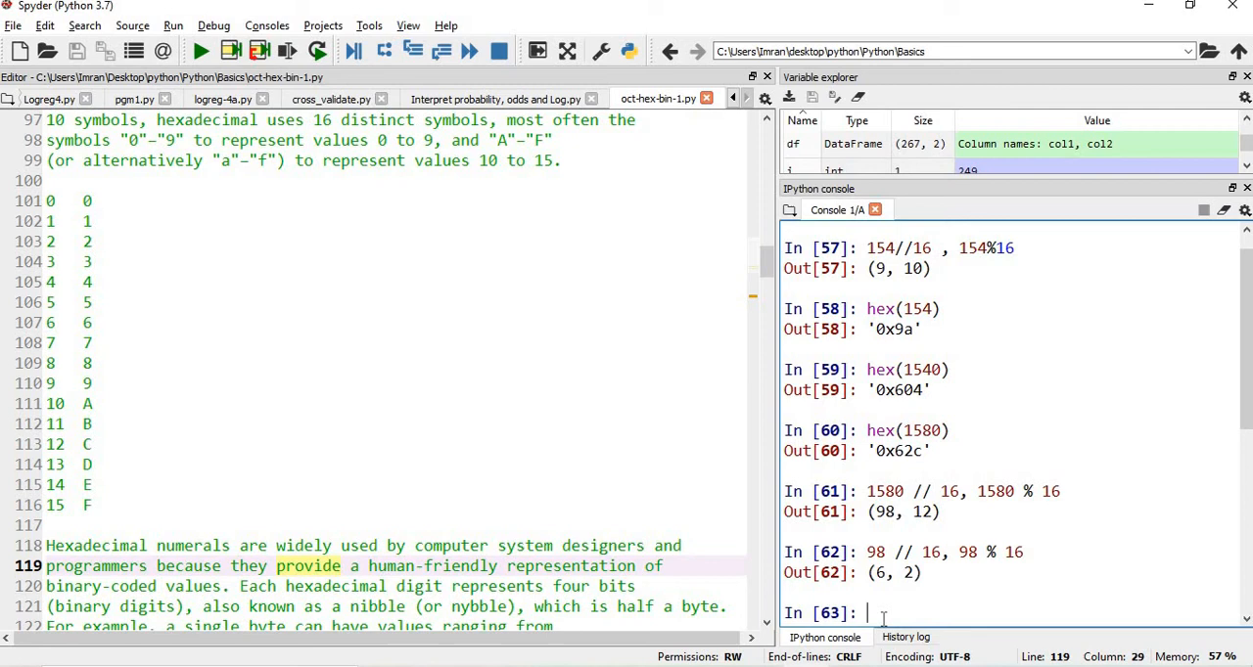
type("62c")
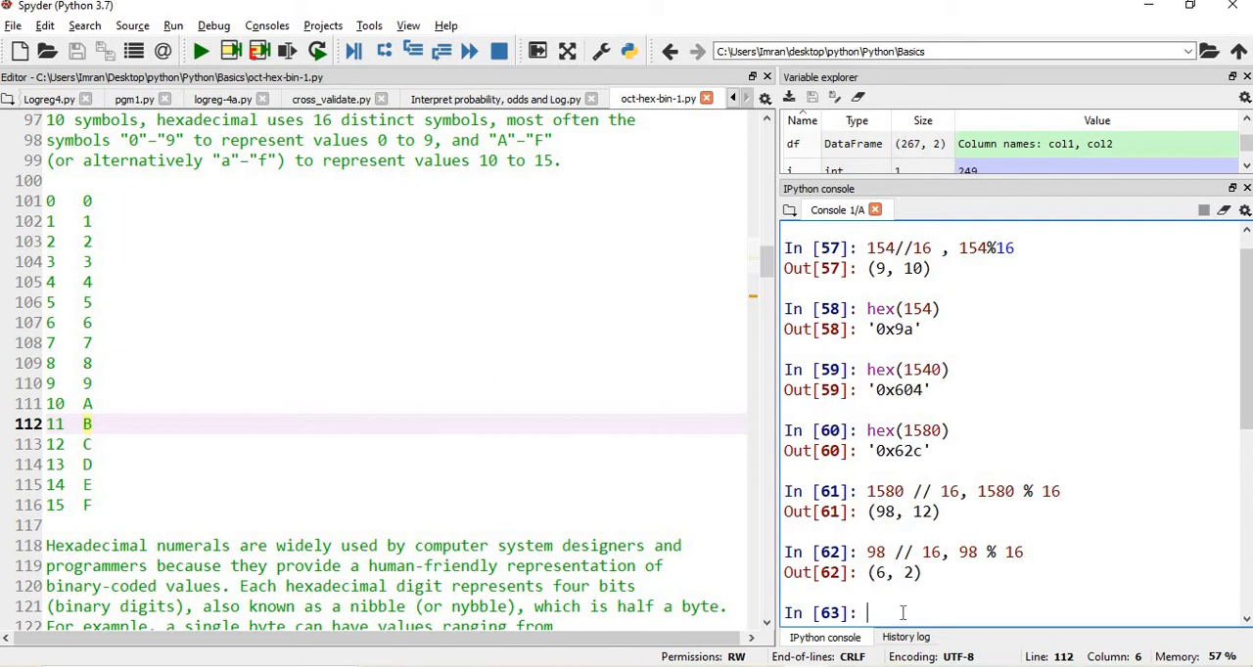
- Run print('\x48\x65\x6c\x6c\x6f') so the console prints Hello from hex escapes
scroll("down", 3)
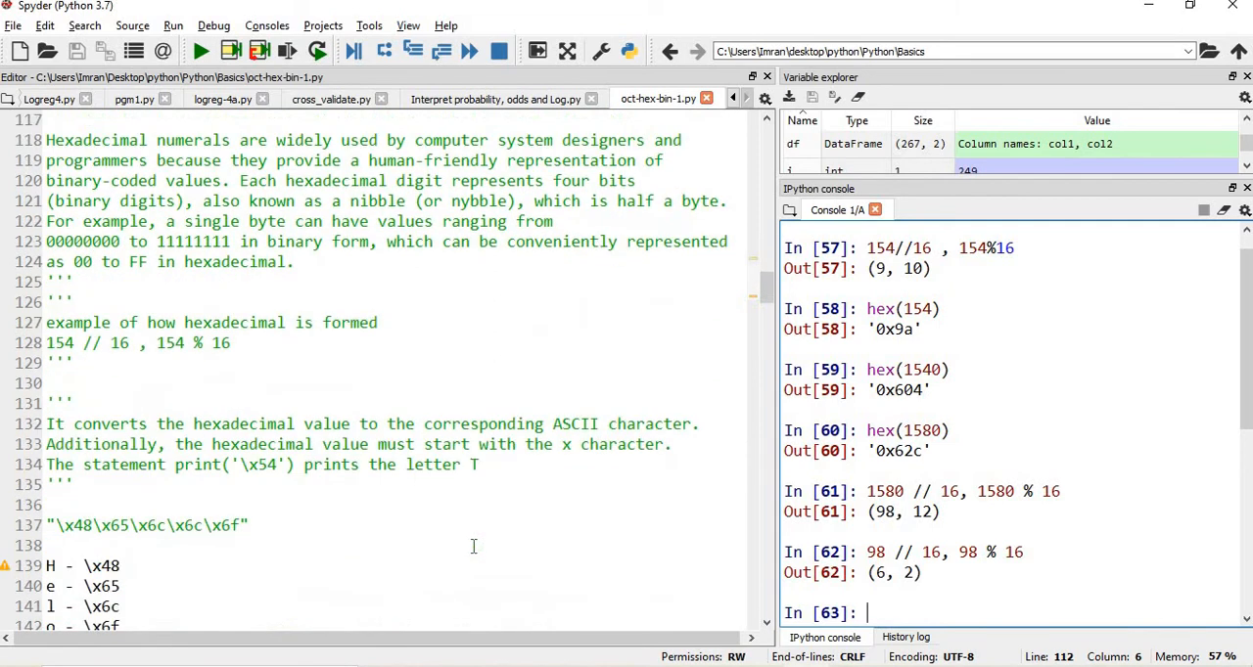
scroll("down", 3)
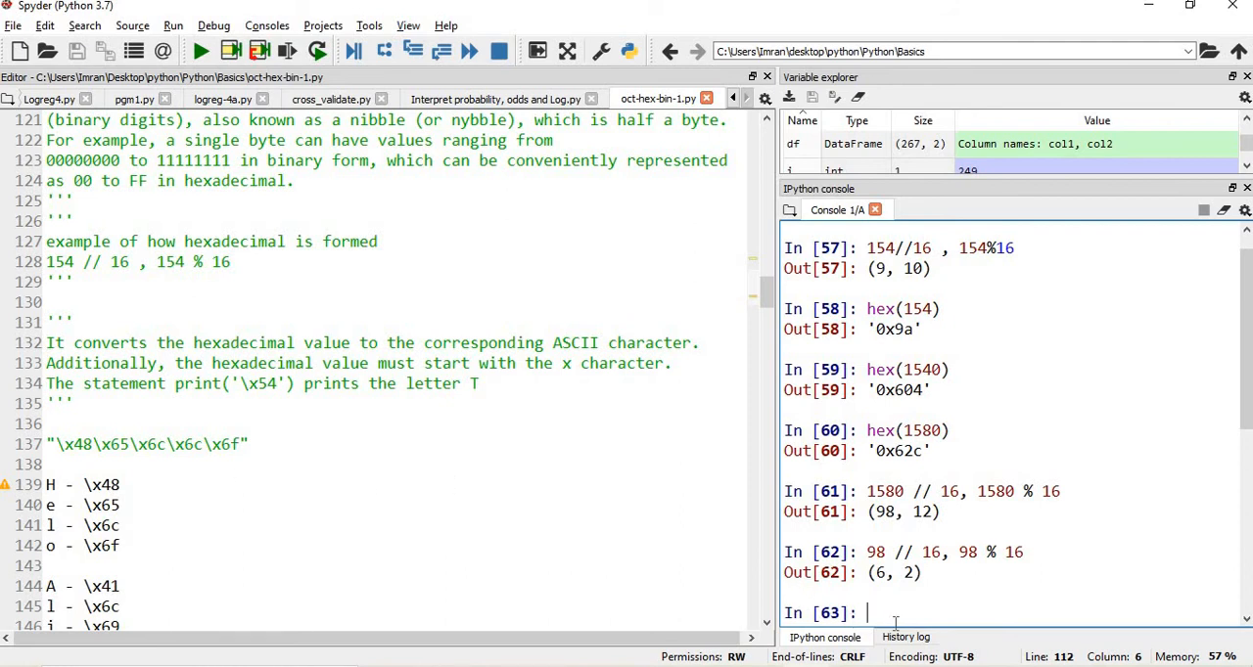
type("p")
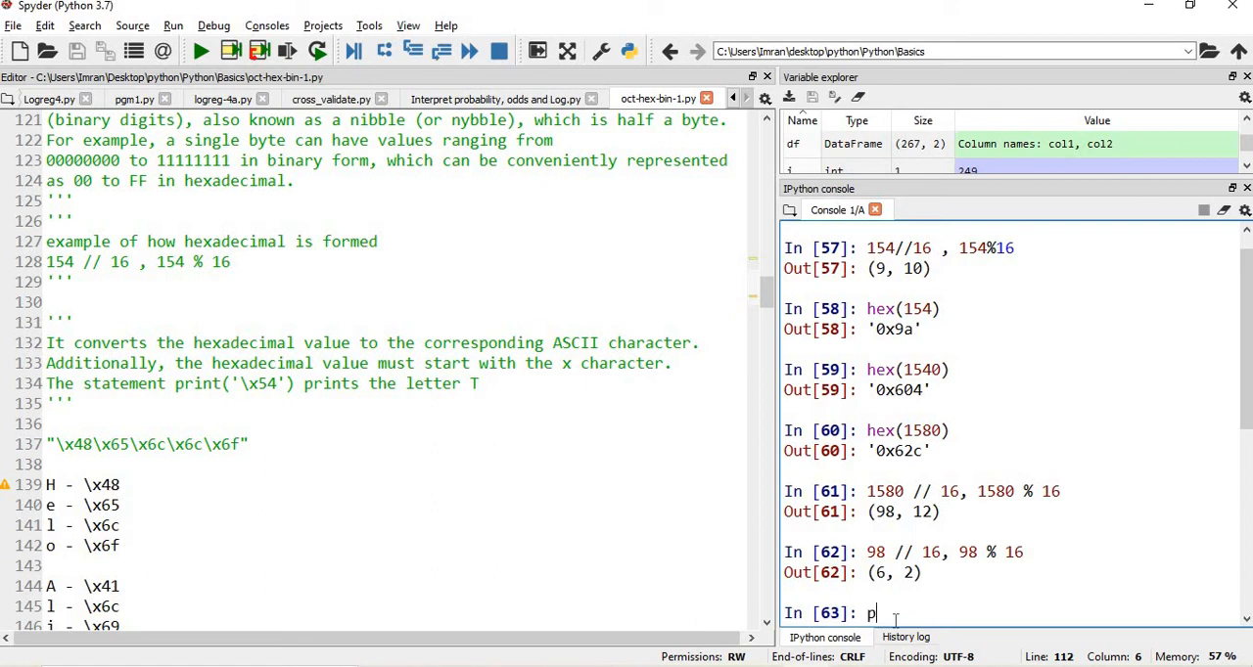
type("rint(")
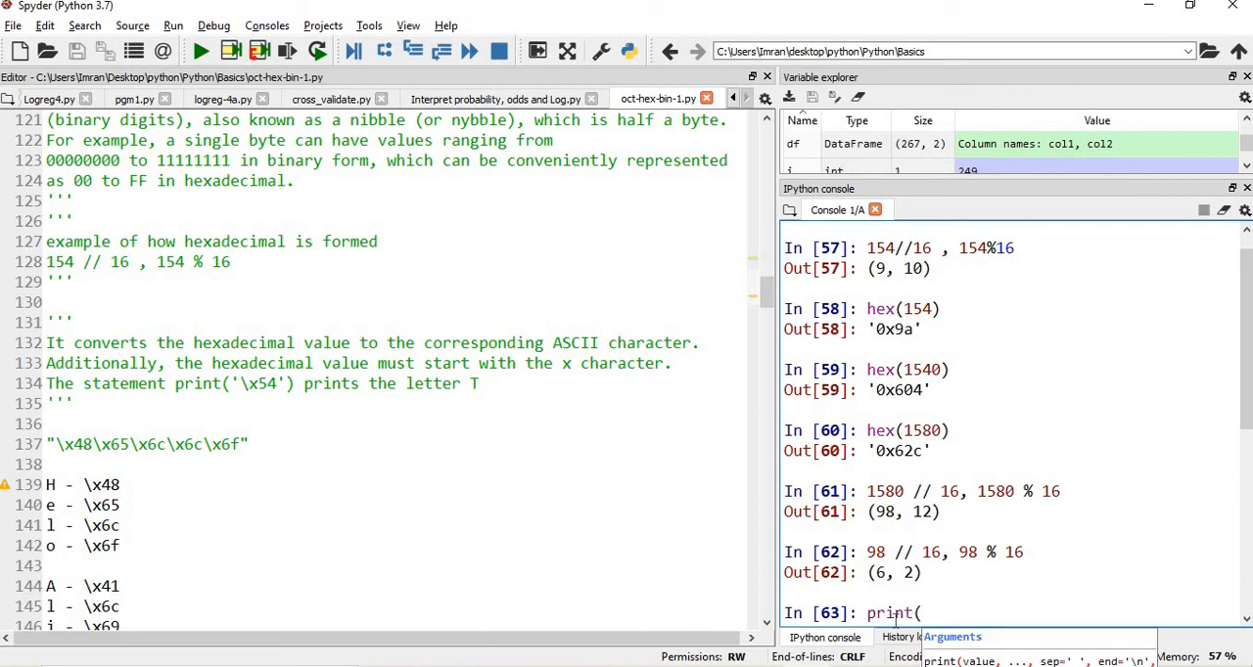
type("'\\x48")
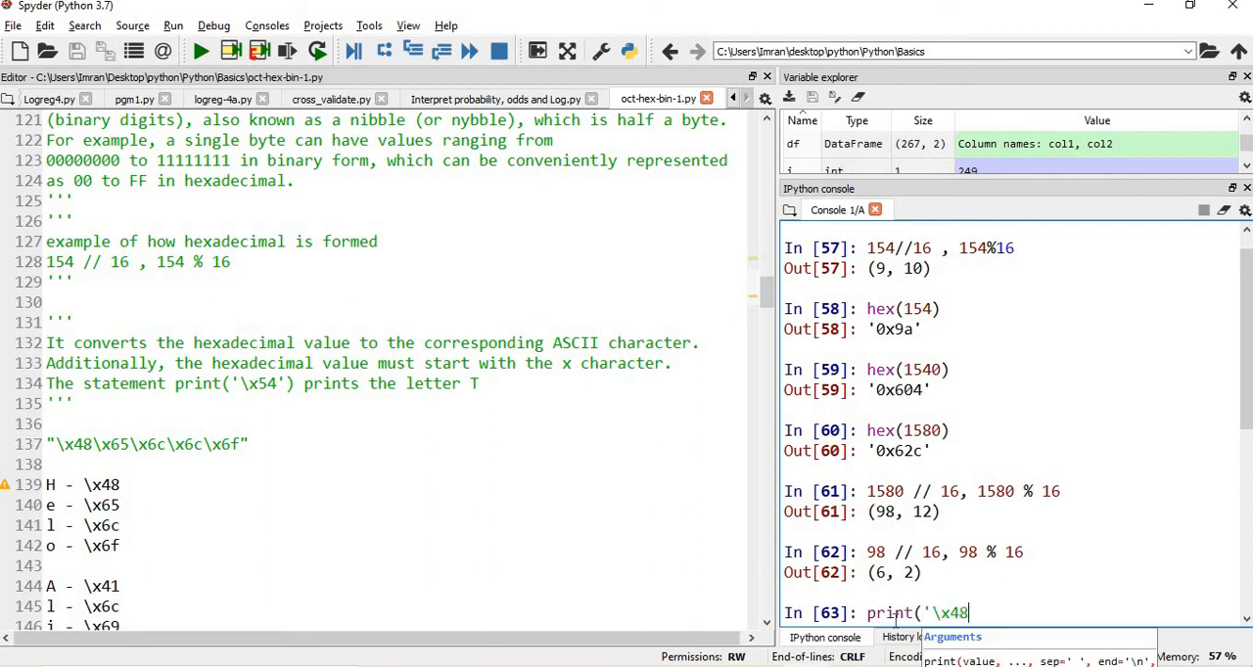
type("\\x6")
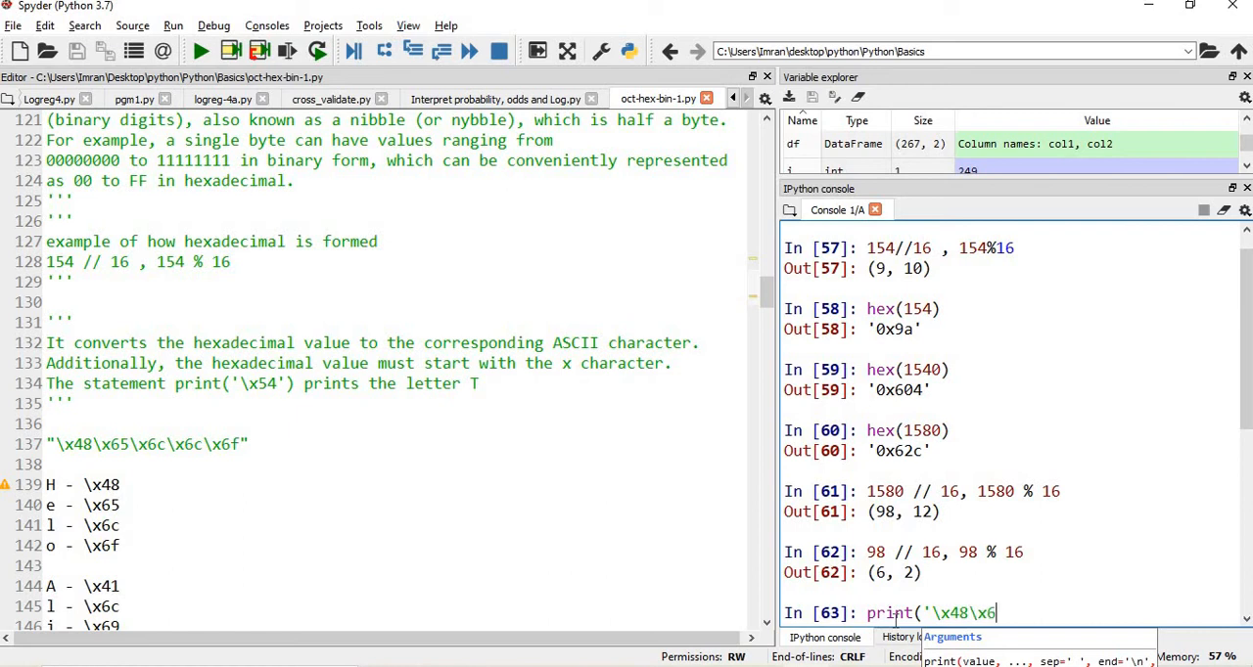
type("5")
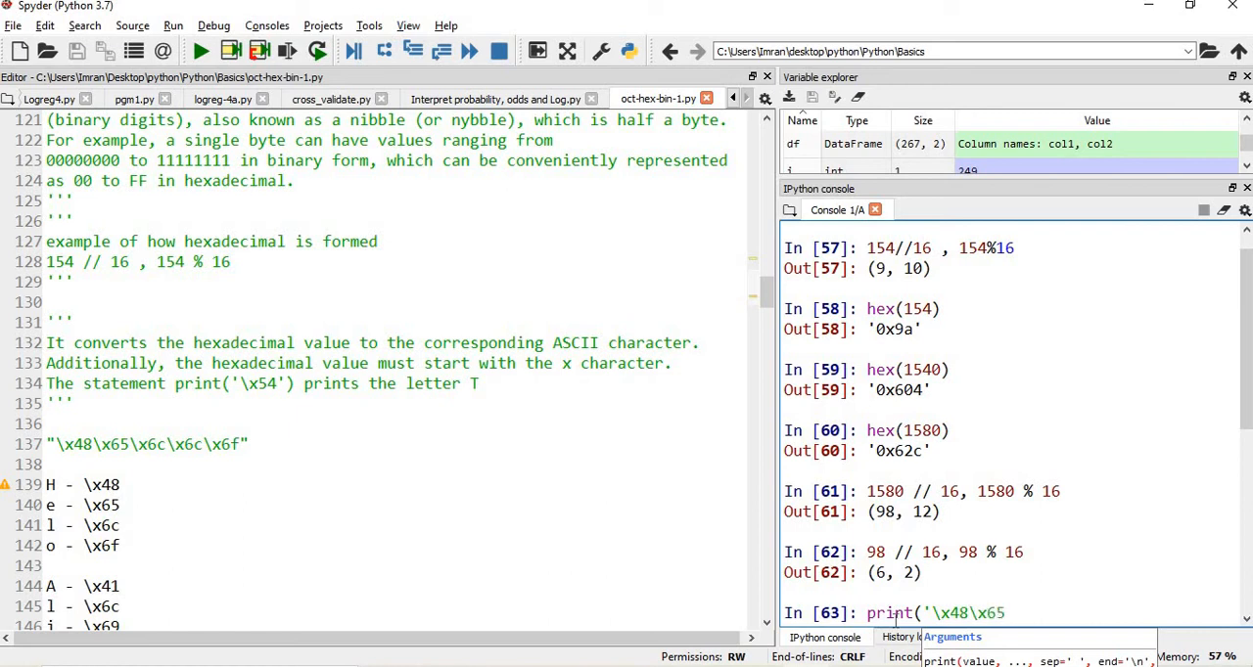
type("\\x")
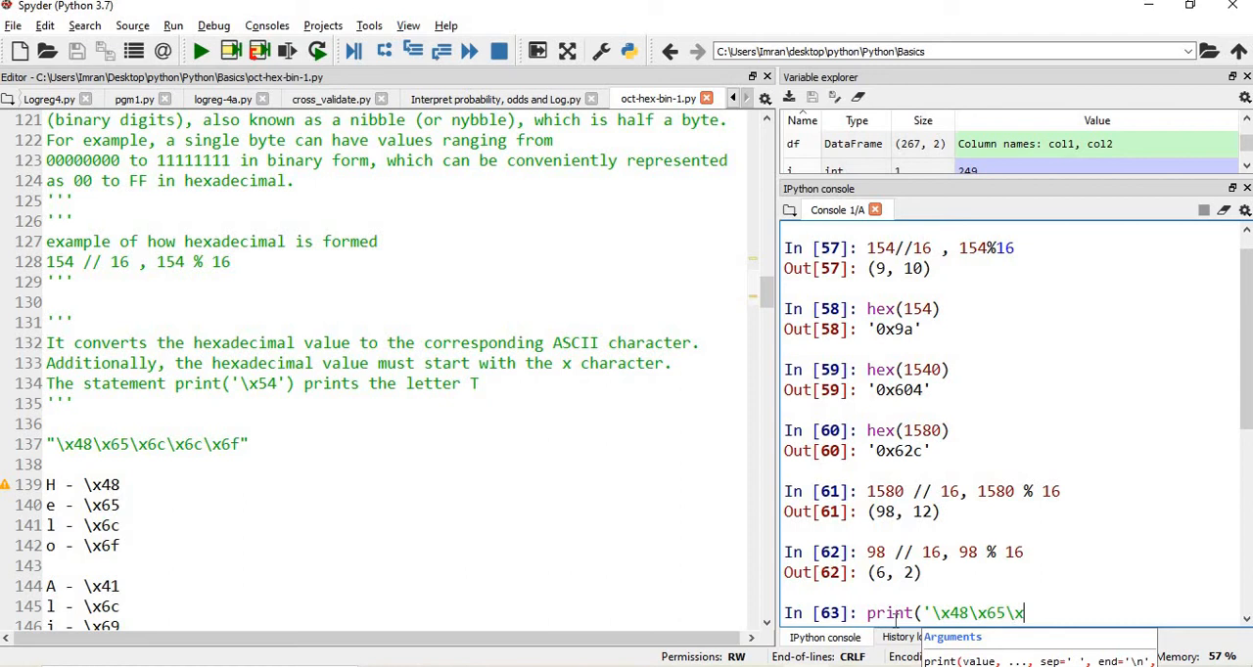
type("6c")
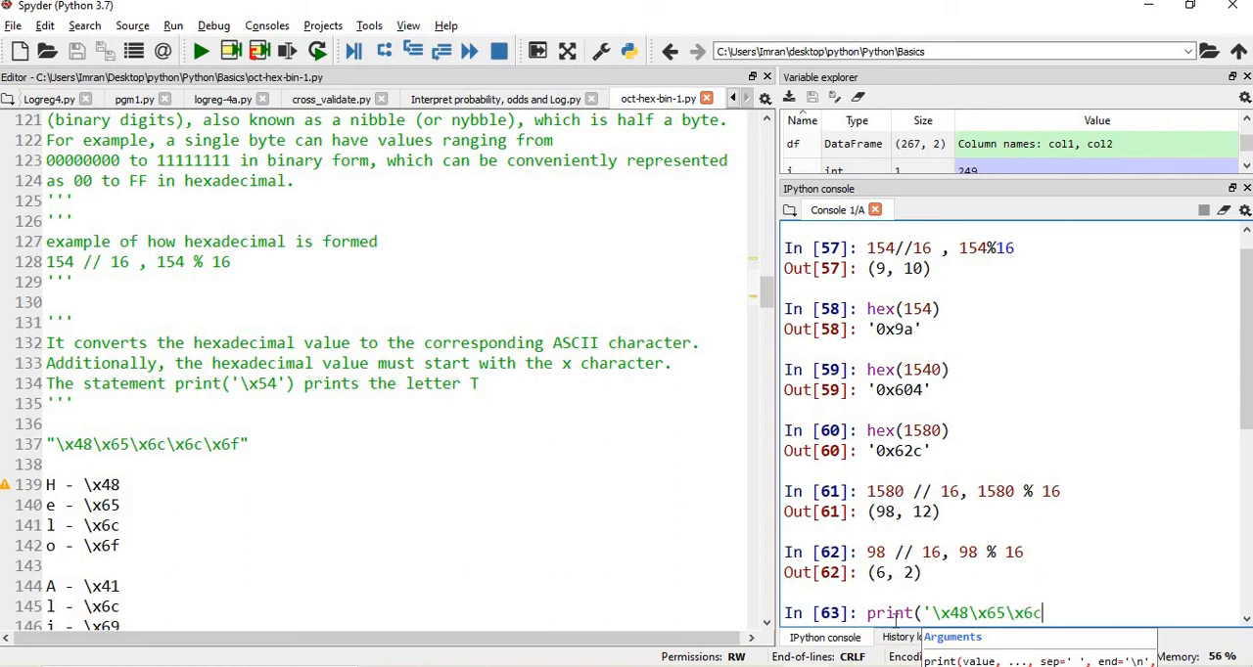
type("\\x")
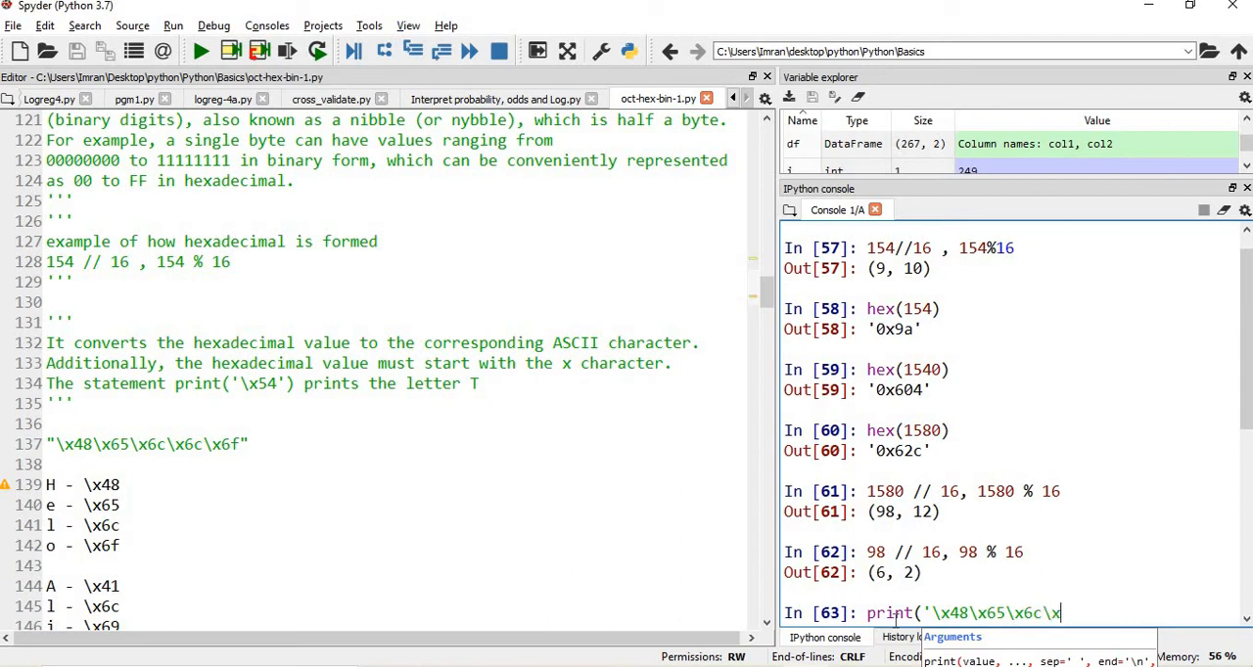
type("6c")
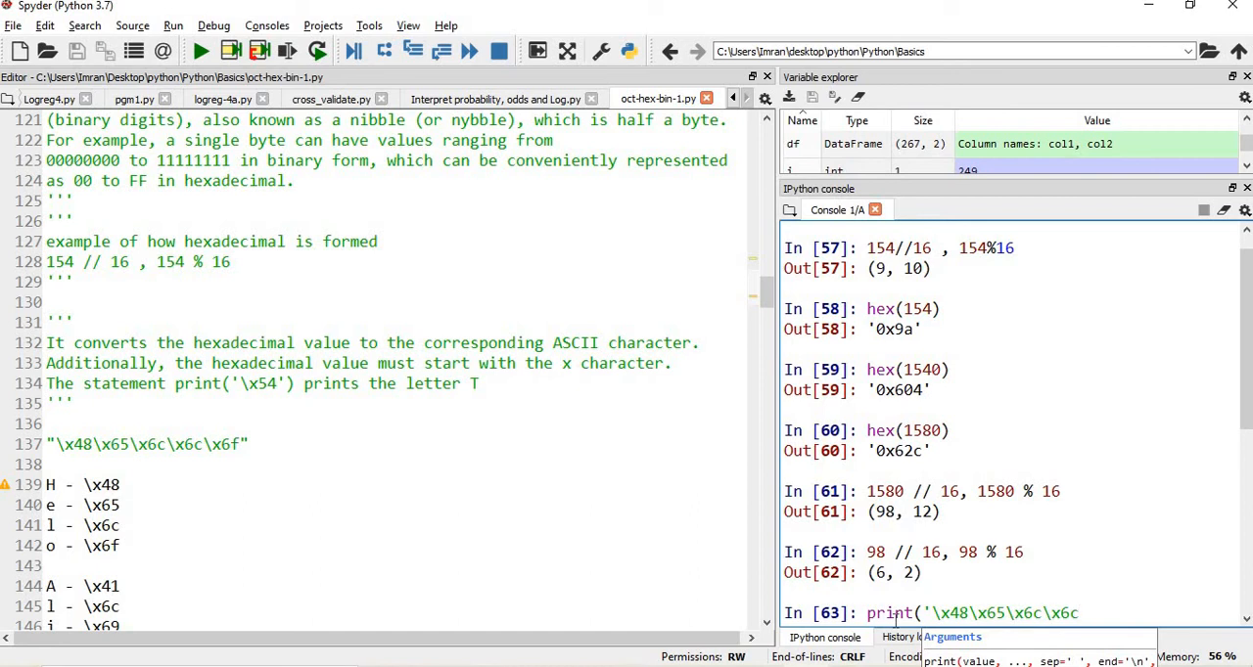
type("\\x")
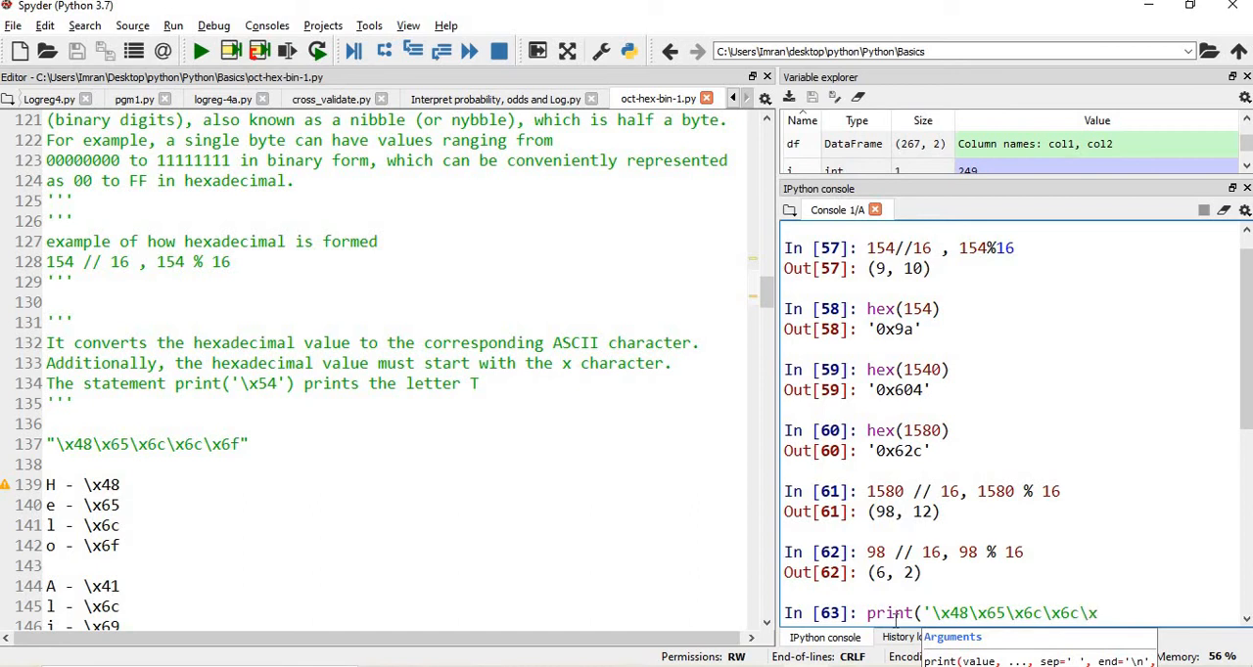
type("6f")
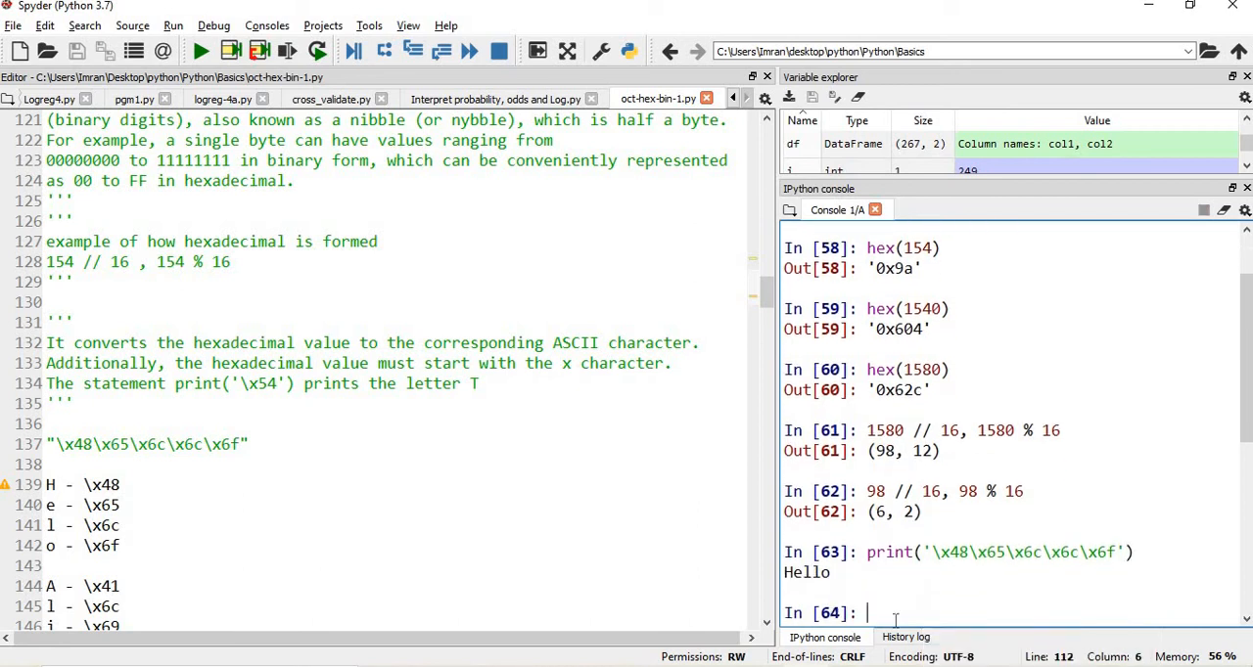
mouse_move(501, 473)
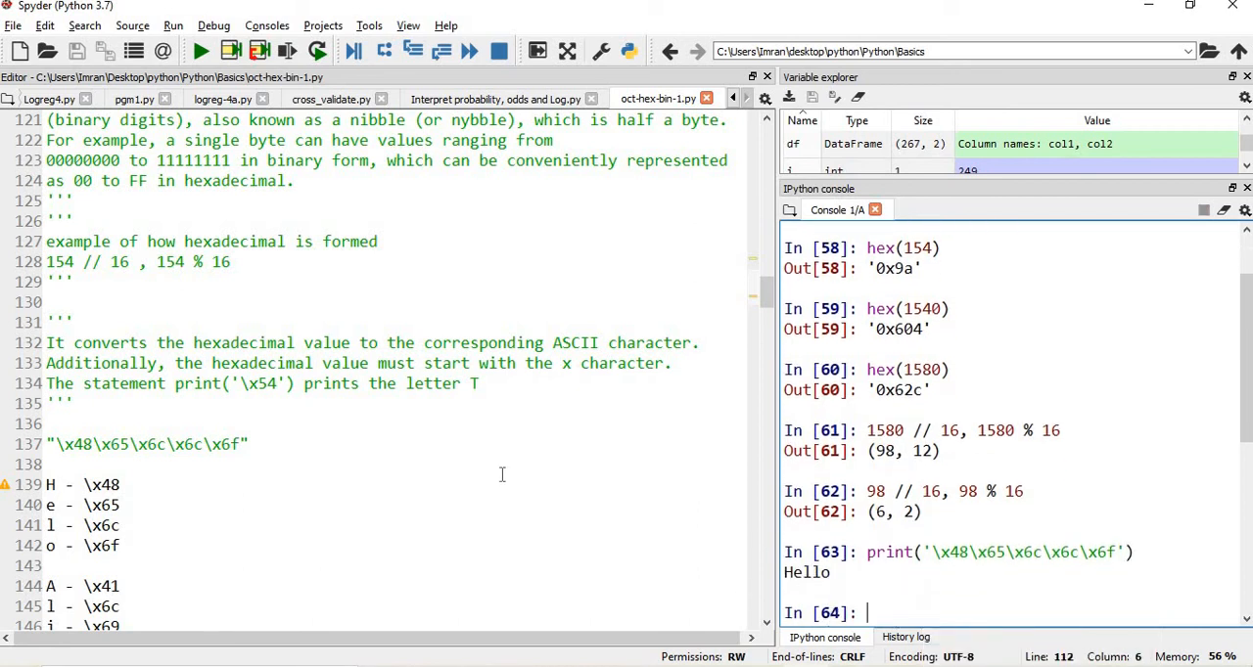
mouse_move(369, 513)
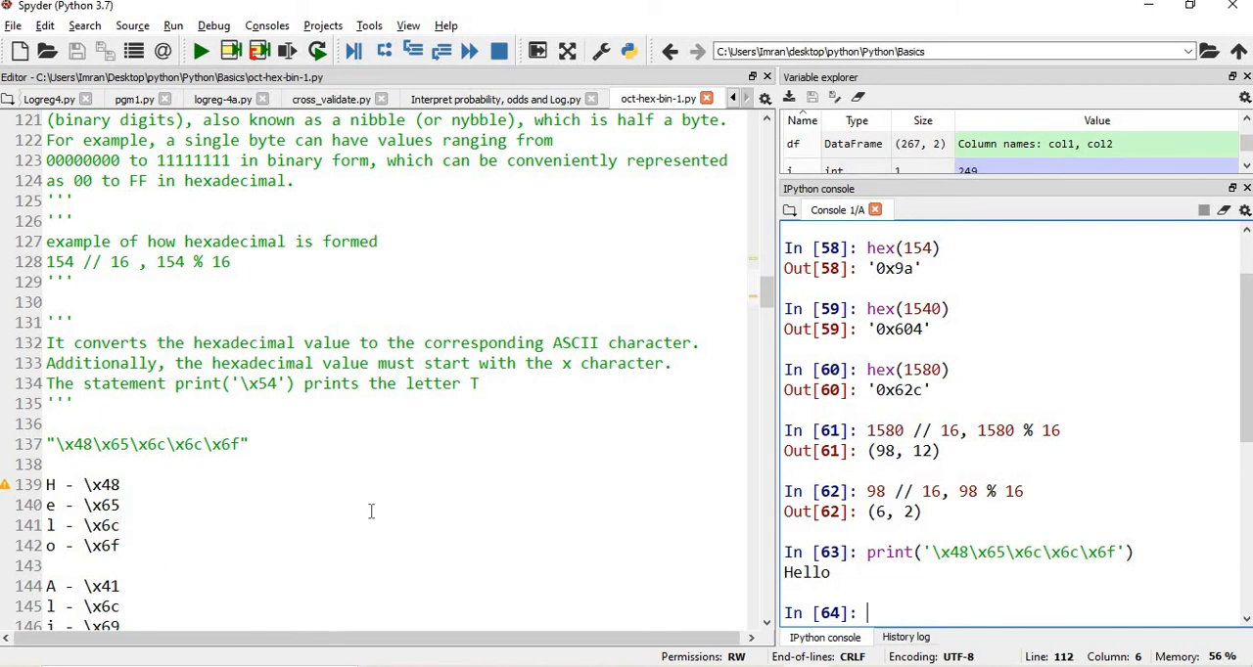
scroll("down", 3)
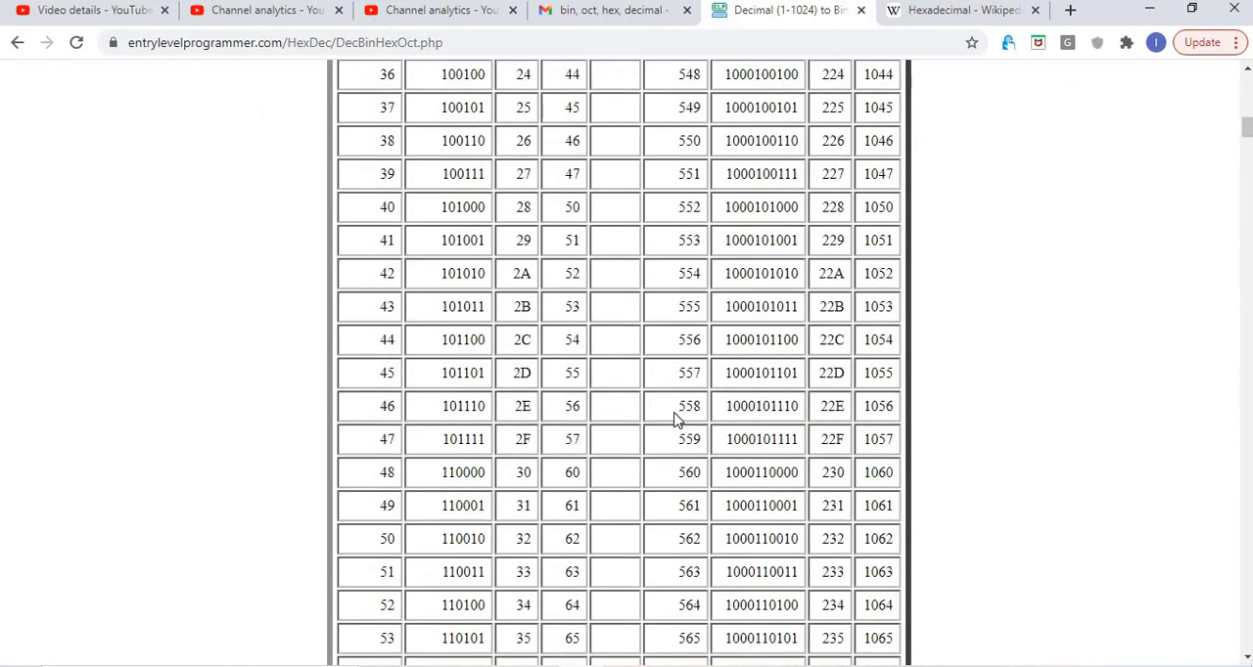
- Scroll the DecBinHexOct conversion table in Chrome to values around 36–53 and 548–565
scroll("up", 3)
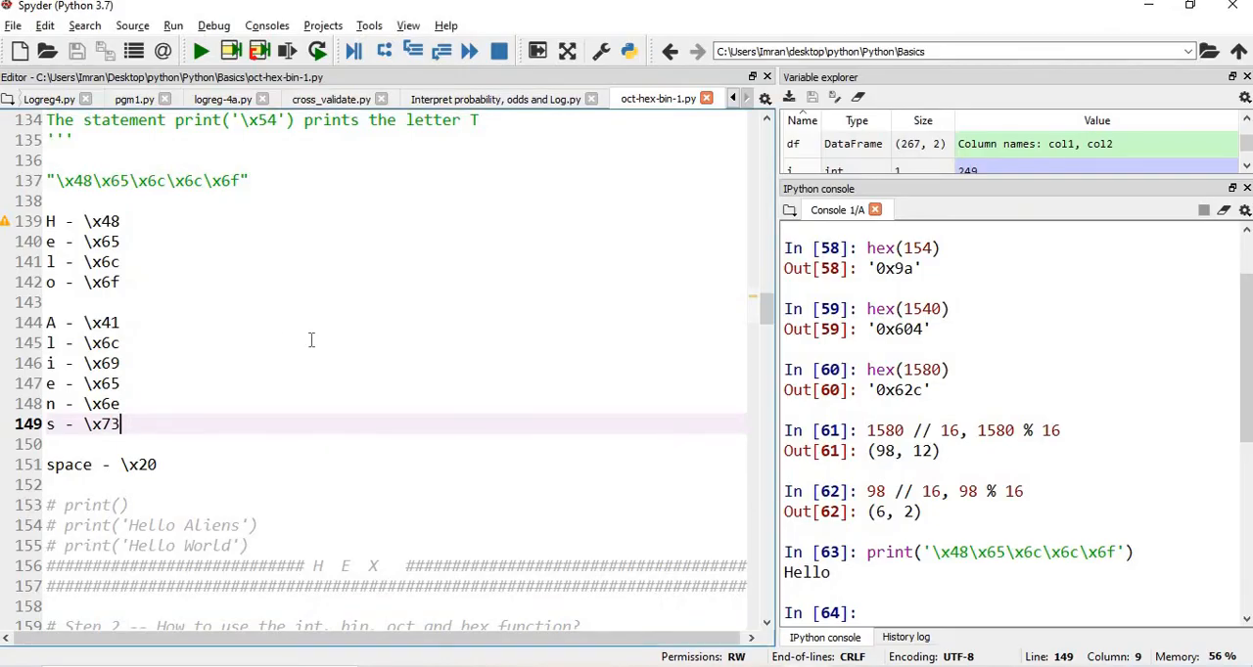
mouse_move(333, 343)
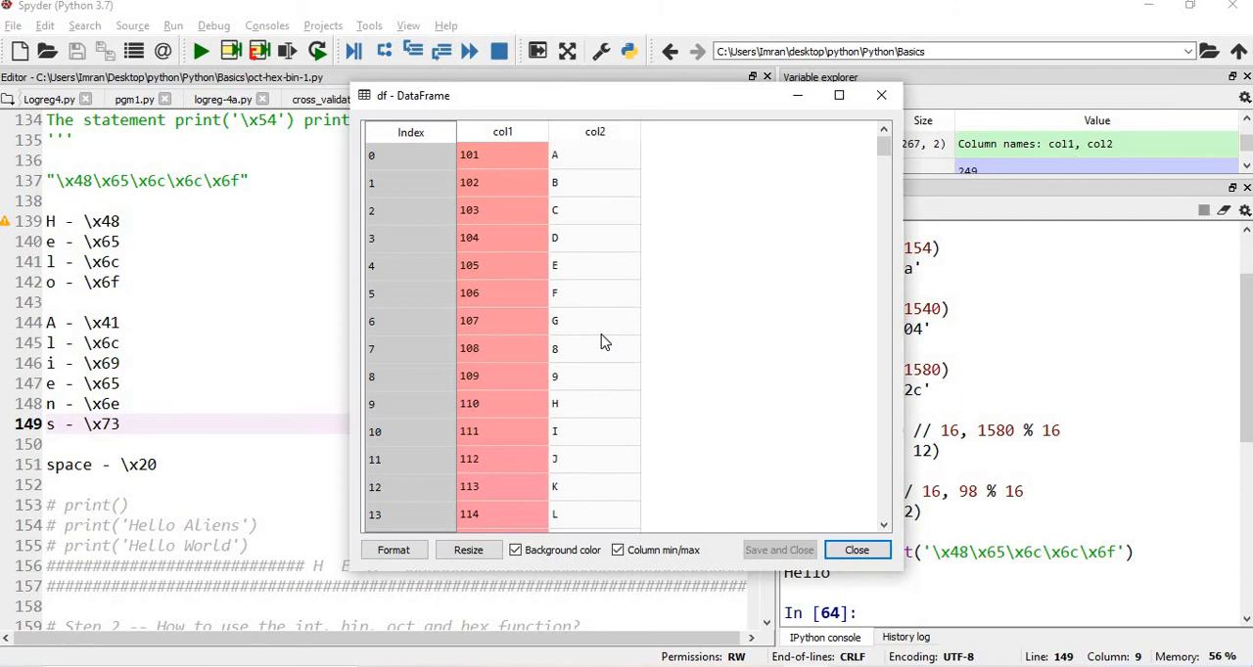
scroll("down", 3)
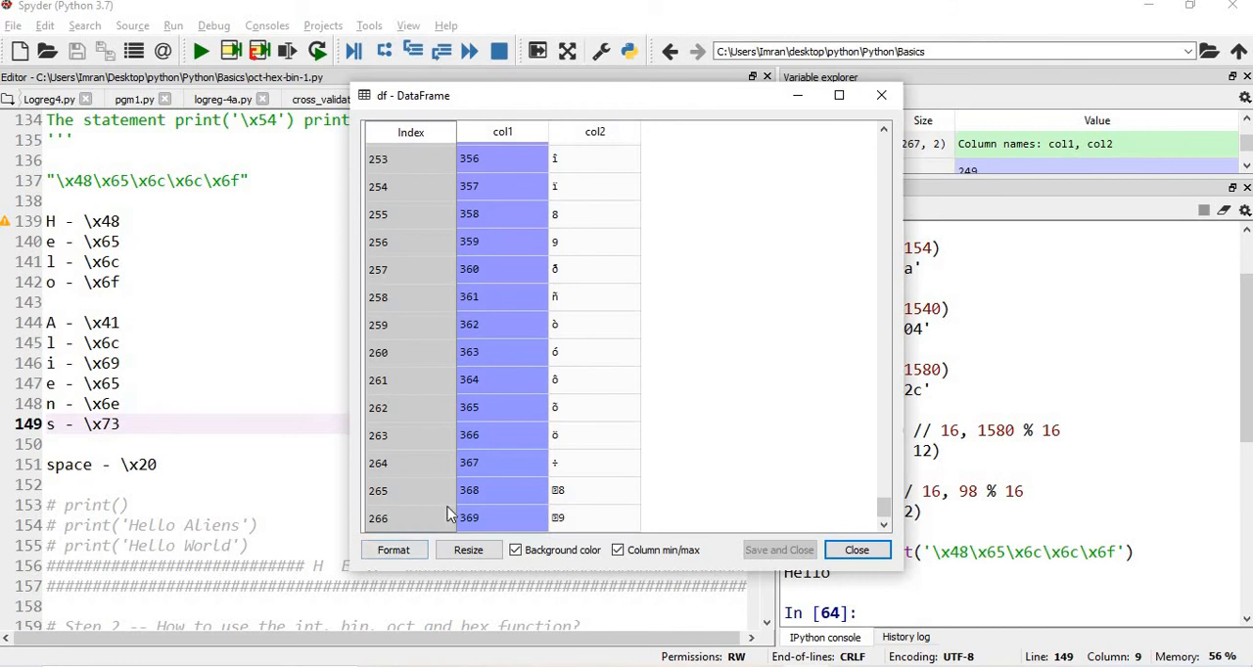
mouse_move(844, 136)
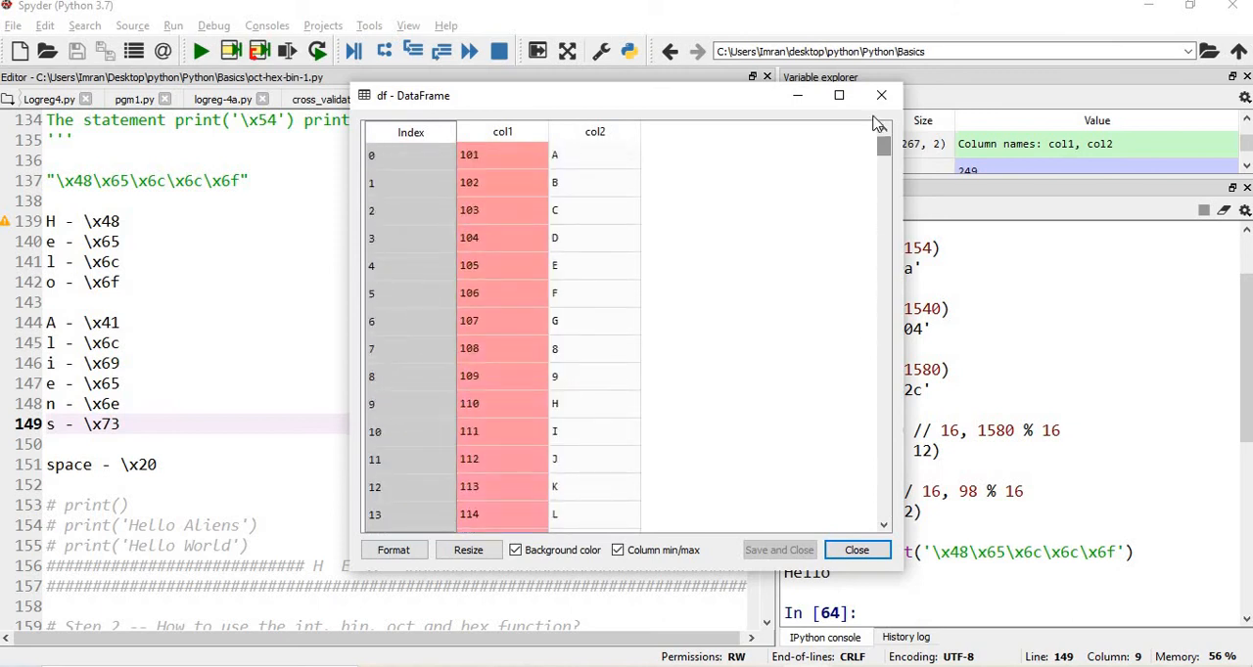
left_click(855, 548)
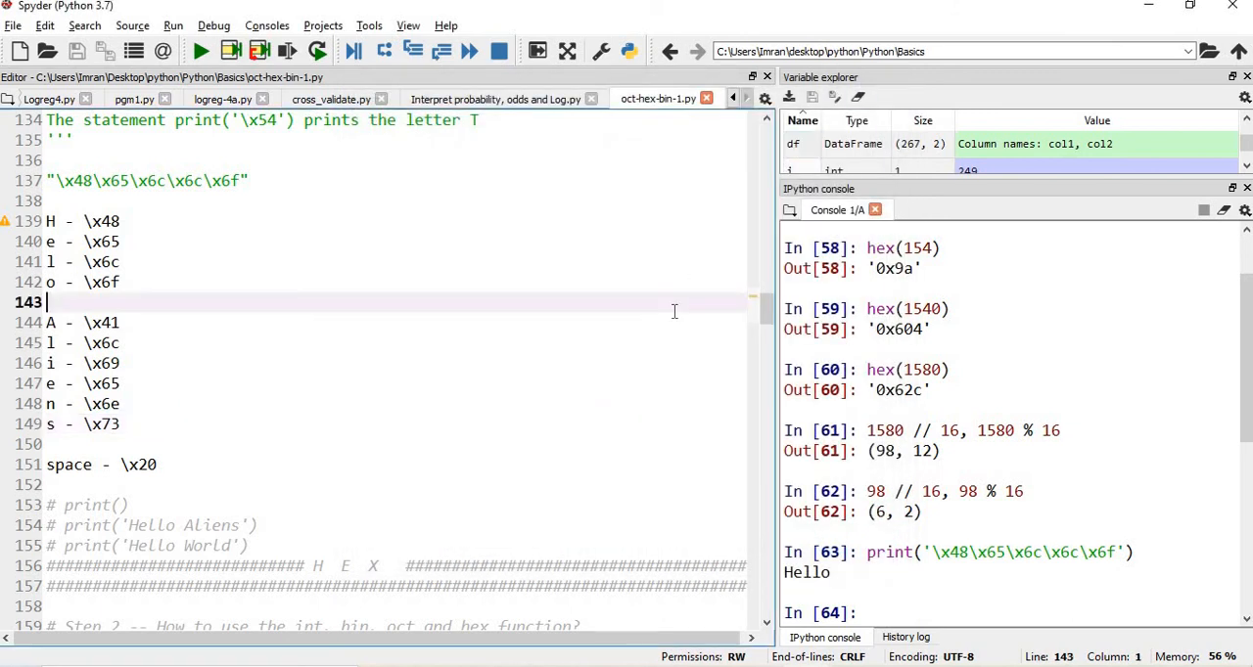